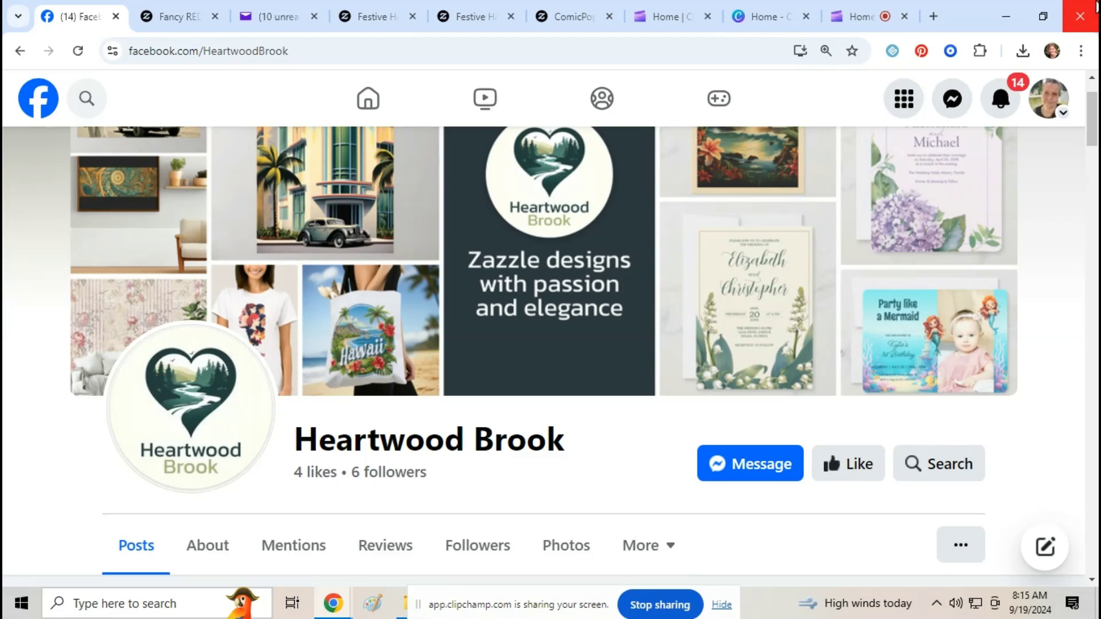
- Scroll down the Heartwood Brook page to the Paris mug post and open its Zazzle link
scroll(down, 3)
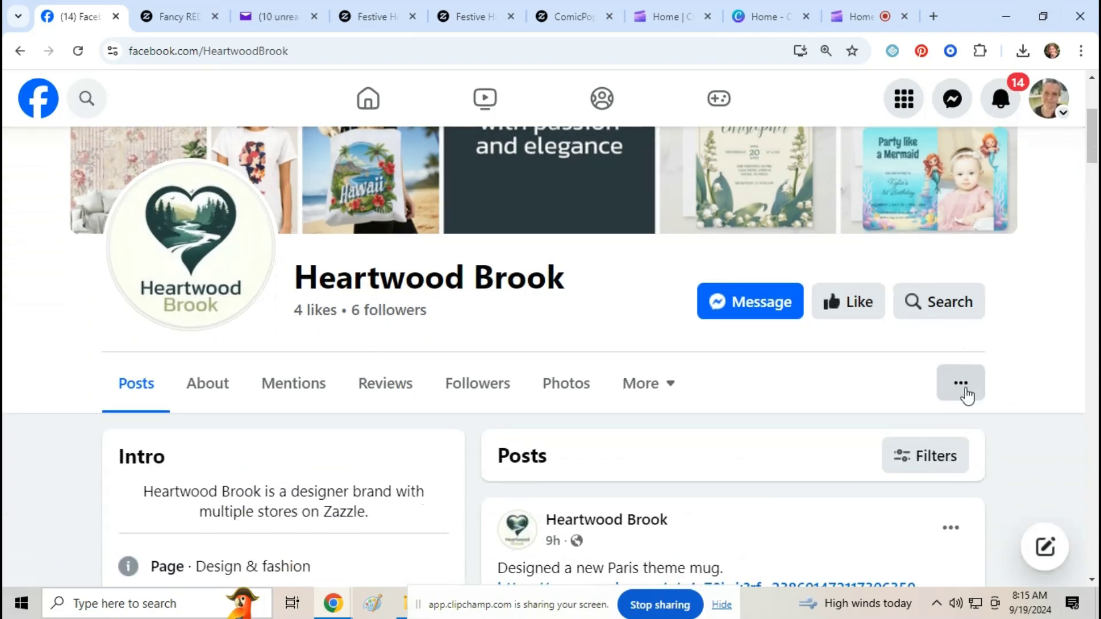
scroll(down, 3)
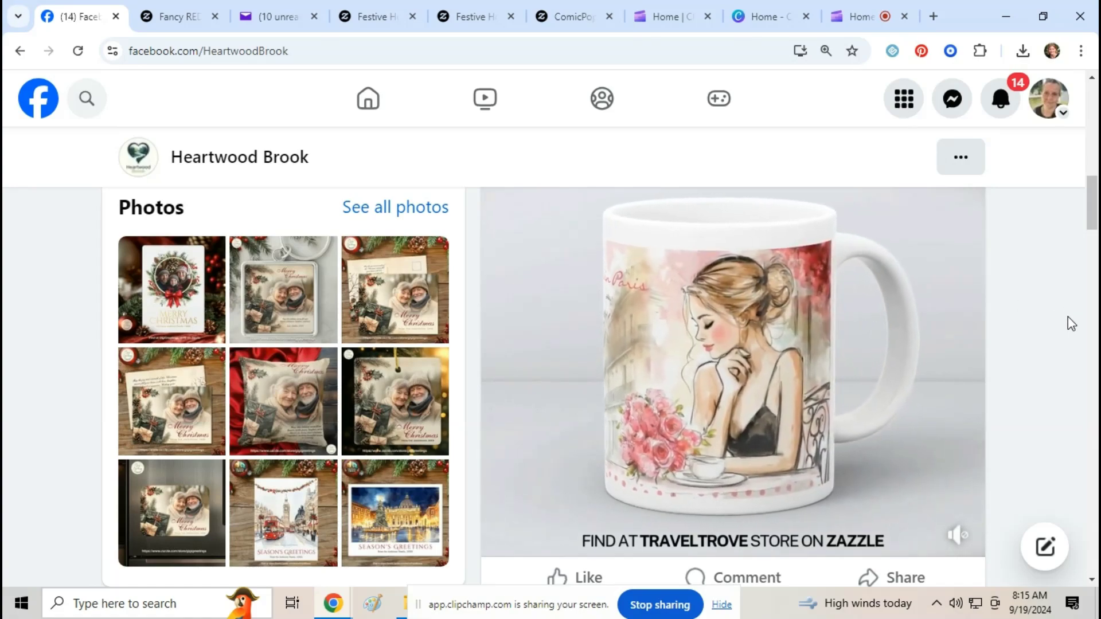
scroll(down, 3)
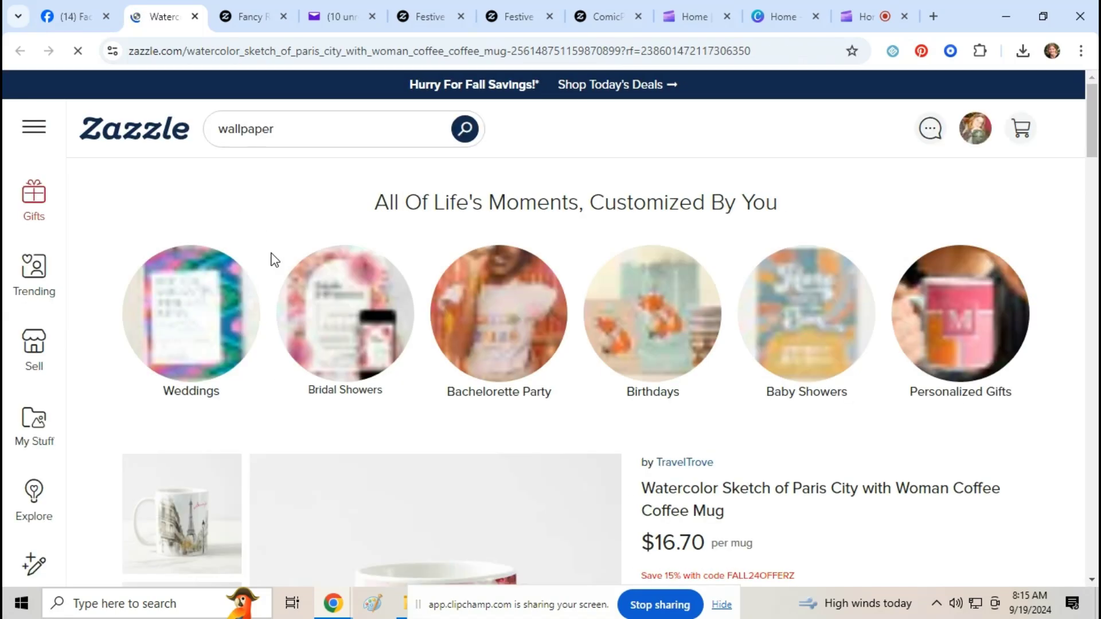
- Like the Paris watercolor coffee mug on its Zazzle product page
scroll(down, 3)
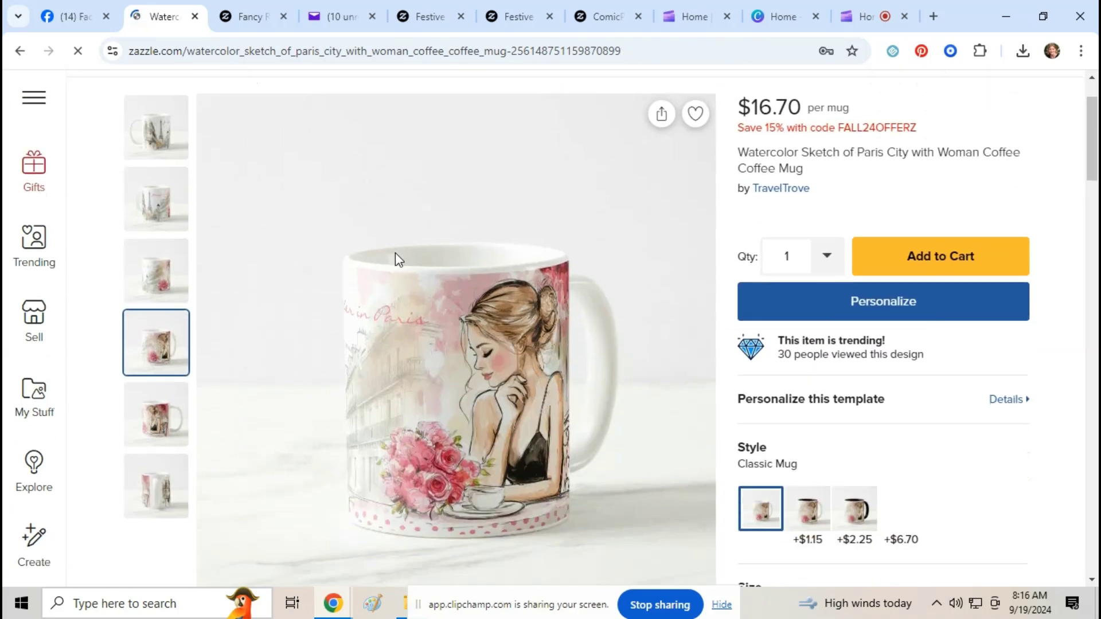
click(694, 113)
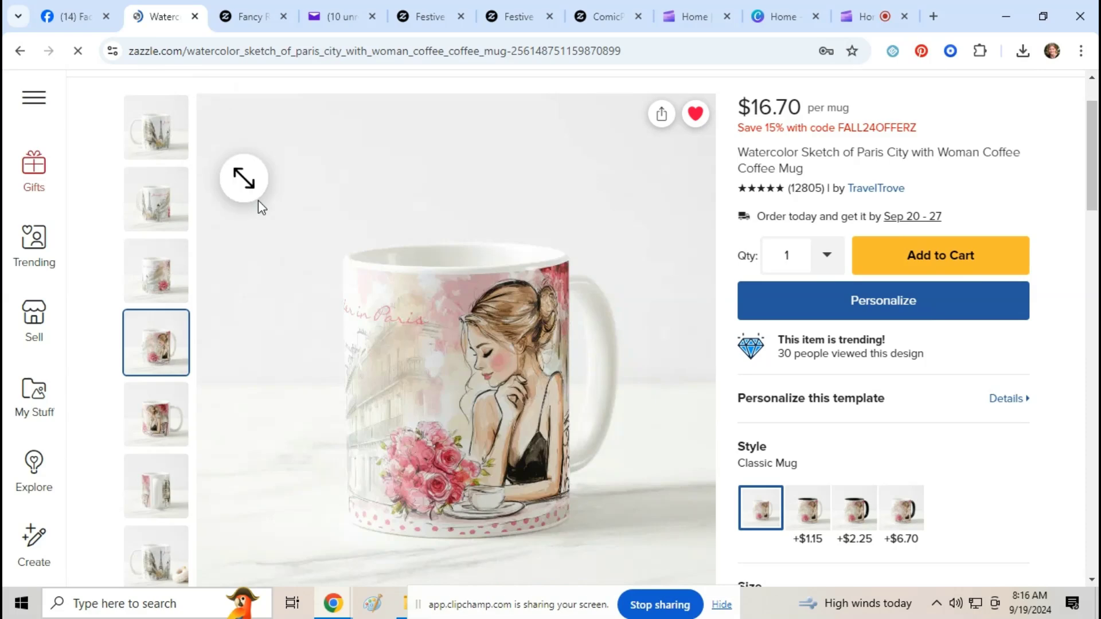
scroll(down, 3)
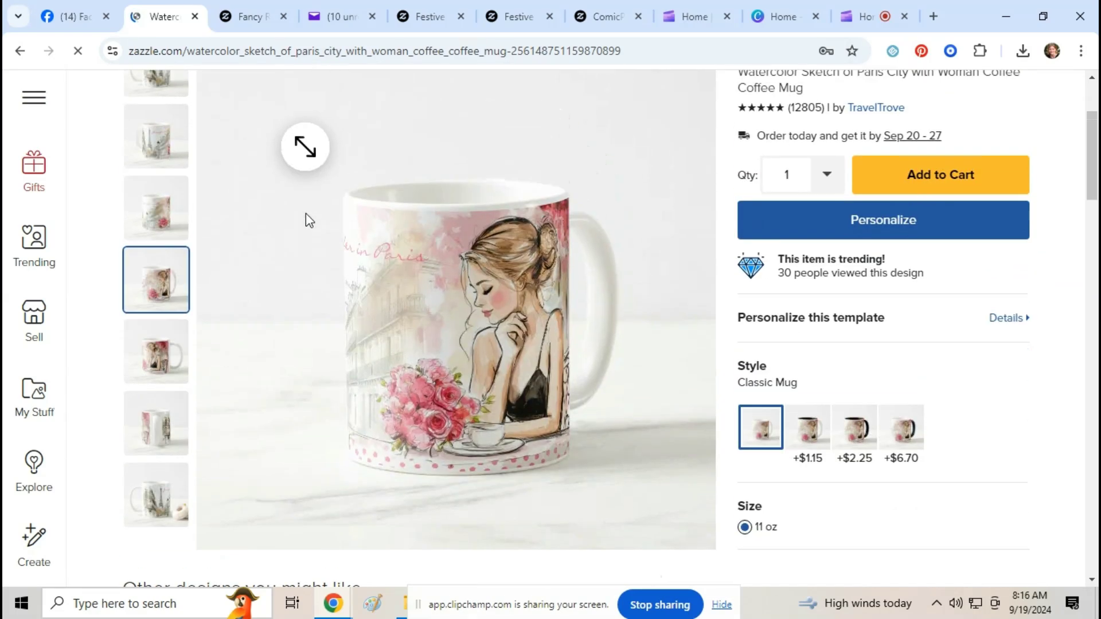
scroll(up, 3)
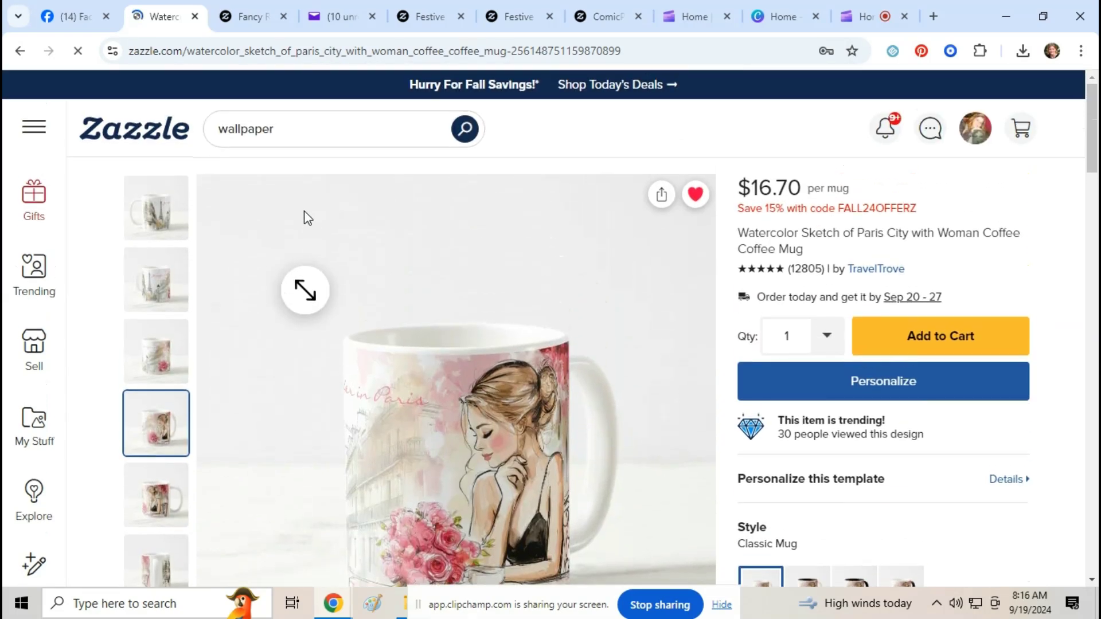
mouse_move(253, 16)
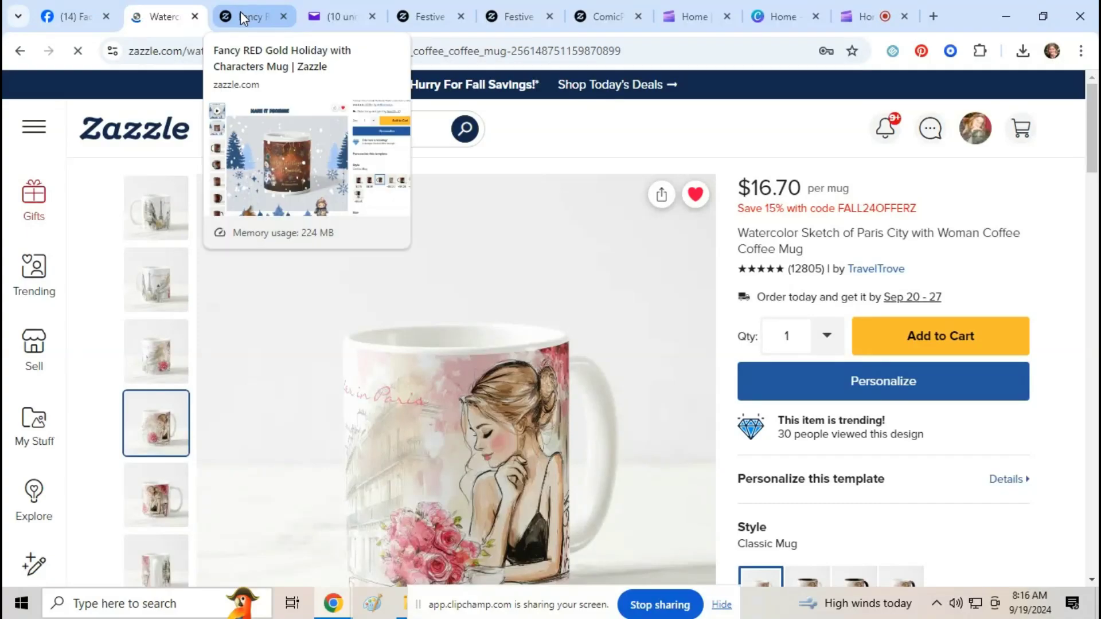
- View the Fancy Red Gold holiday mug page, then the Festive Horses mug page
click(251, 15)
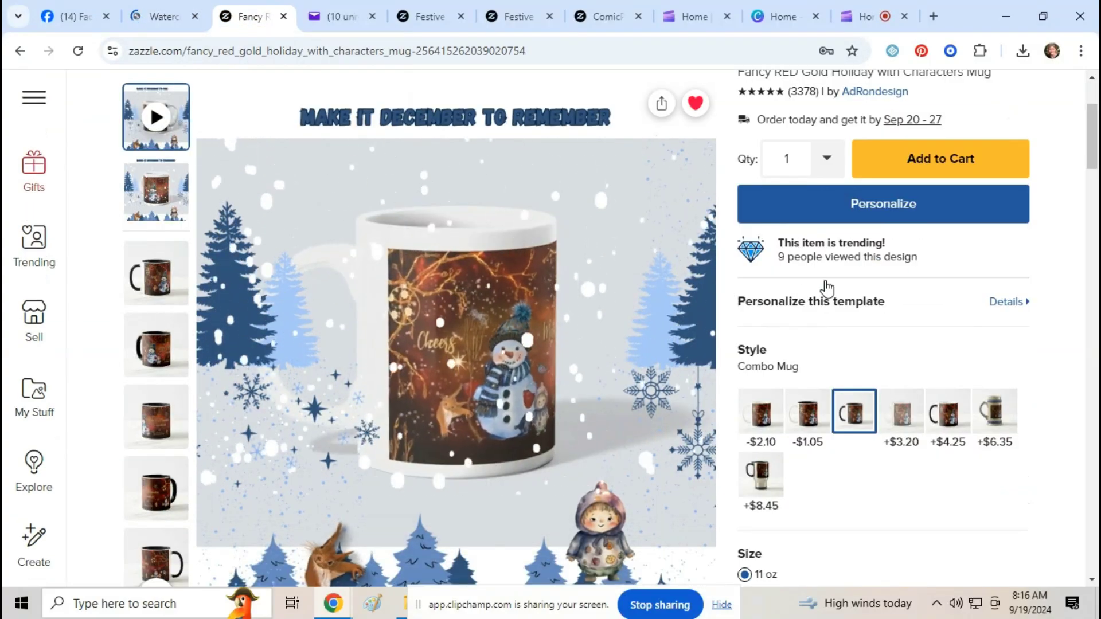
click(454, 339)
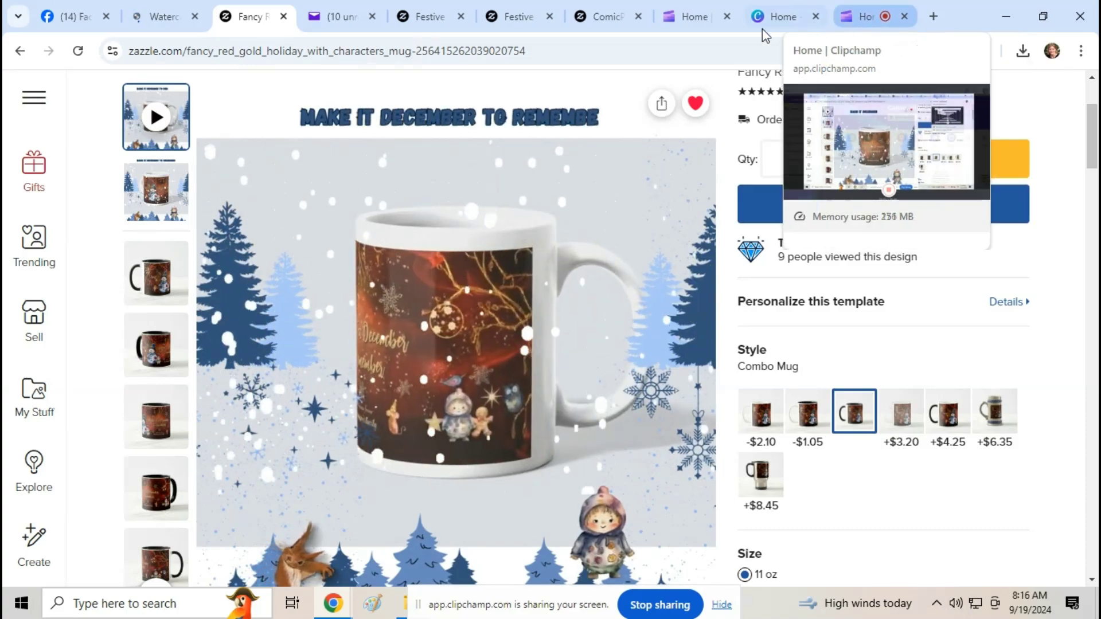
mouse_move(431, 16)
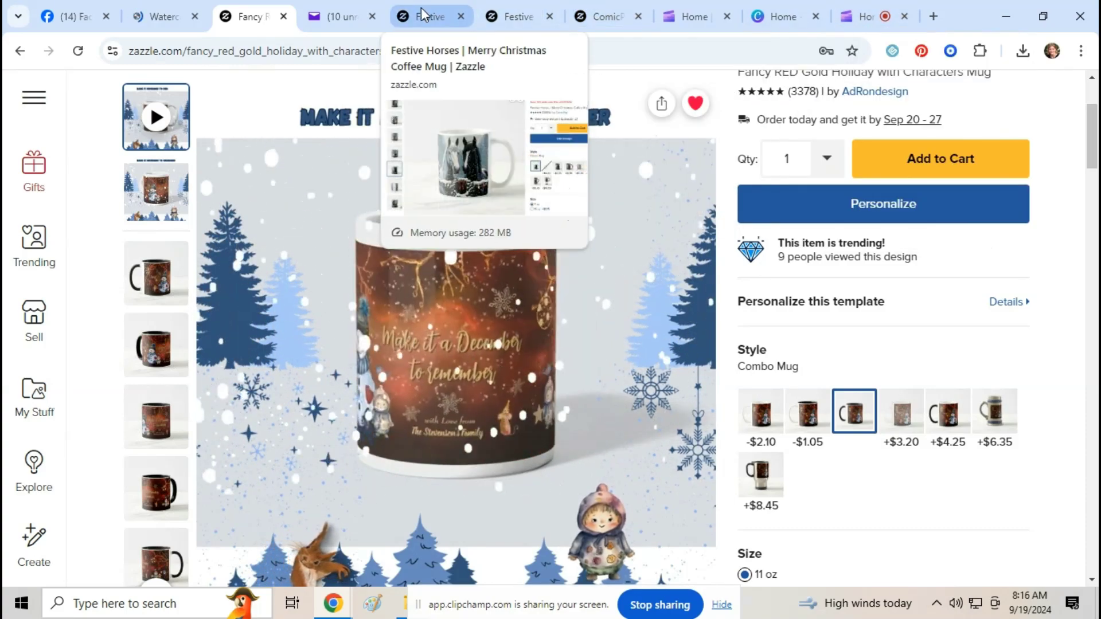
click(431, 16)
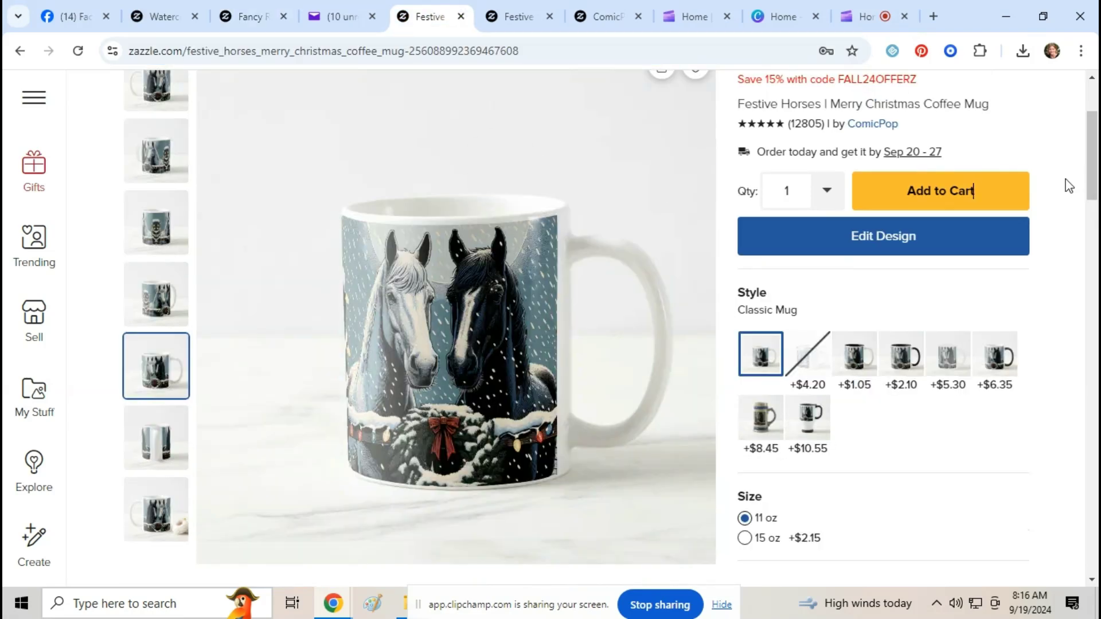
- Download the Festive Horses mug's front artwork via Listing Tools > Downloads
scroll(up, 3)
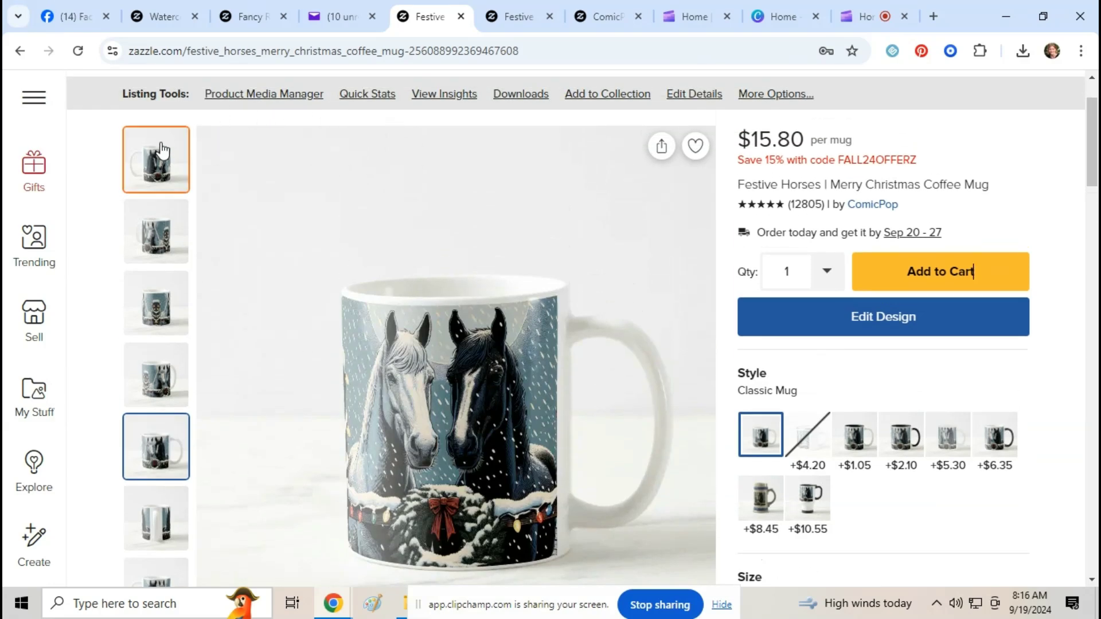
click(156, 159)
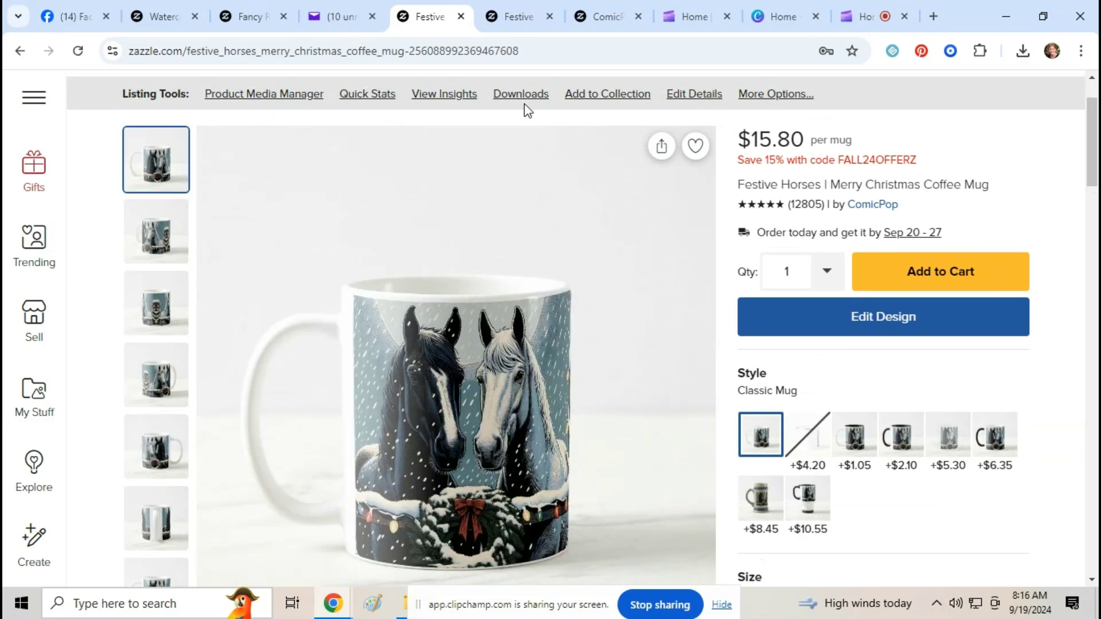
click(520, 94)
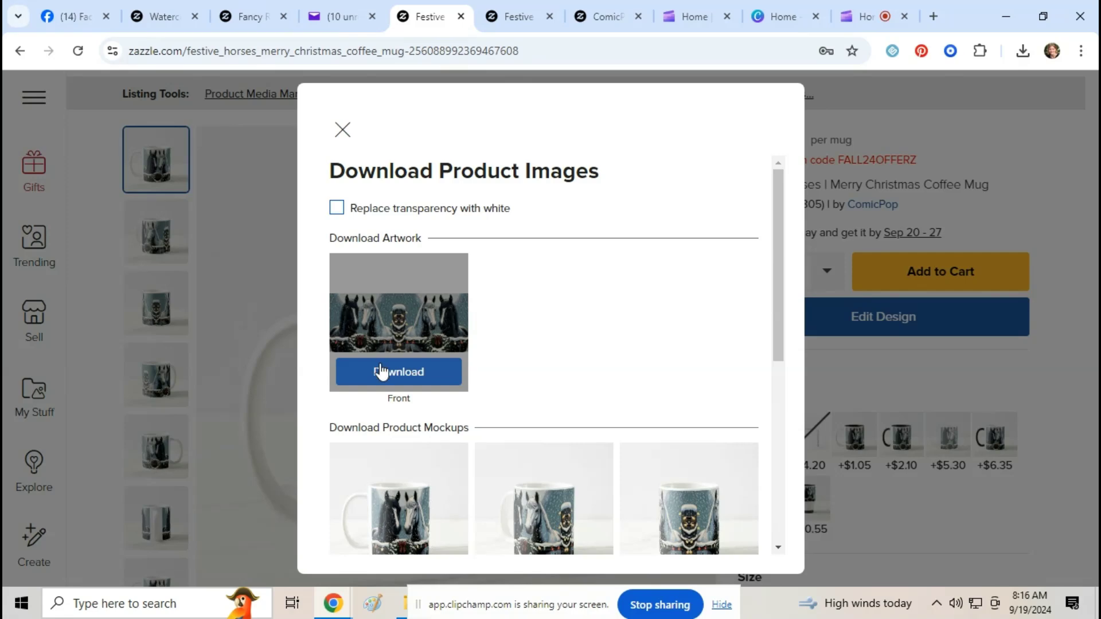
click(397, 372)
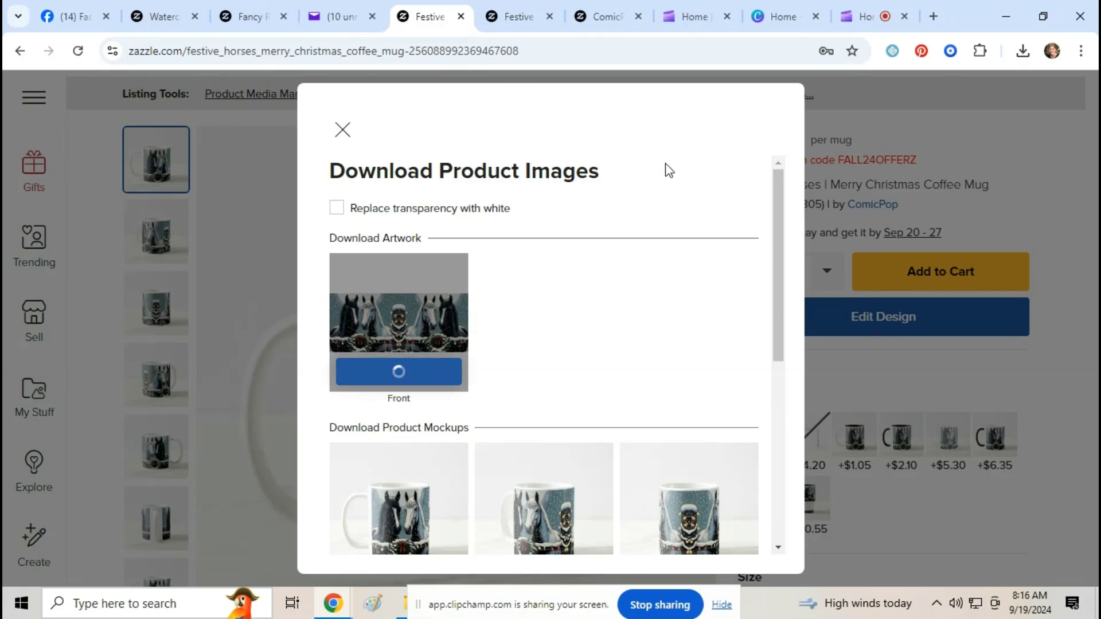
click(398, 372)
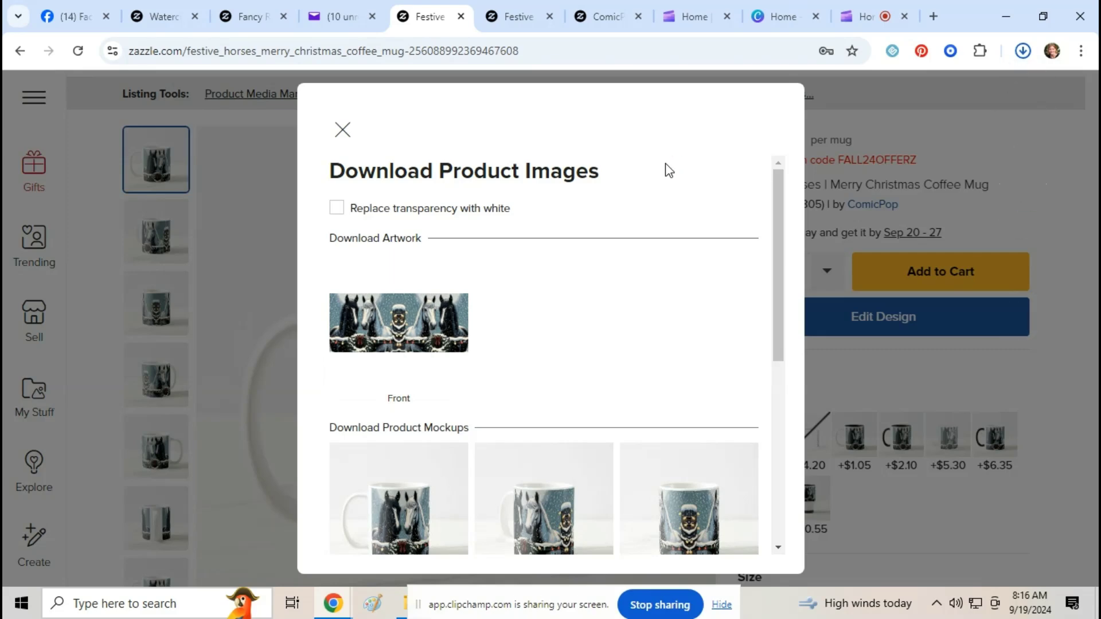
- Create a new Canva design with a custom 2000 × 2000 px size
click(779, 16)
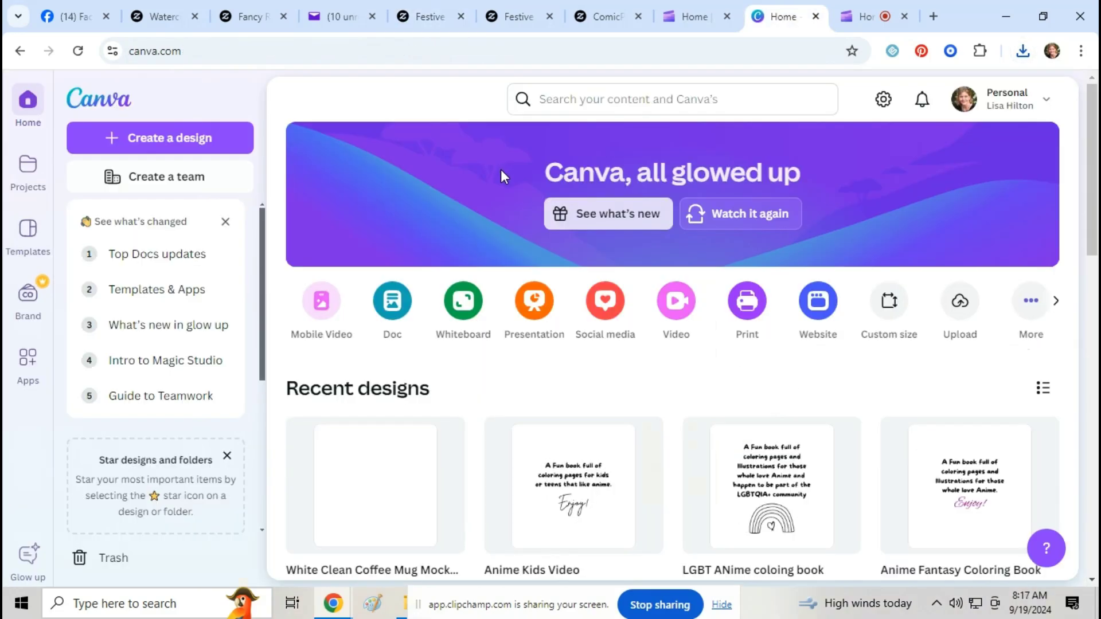
mouse_move(534, 151)
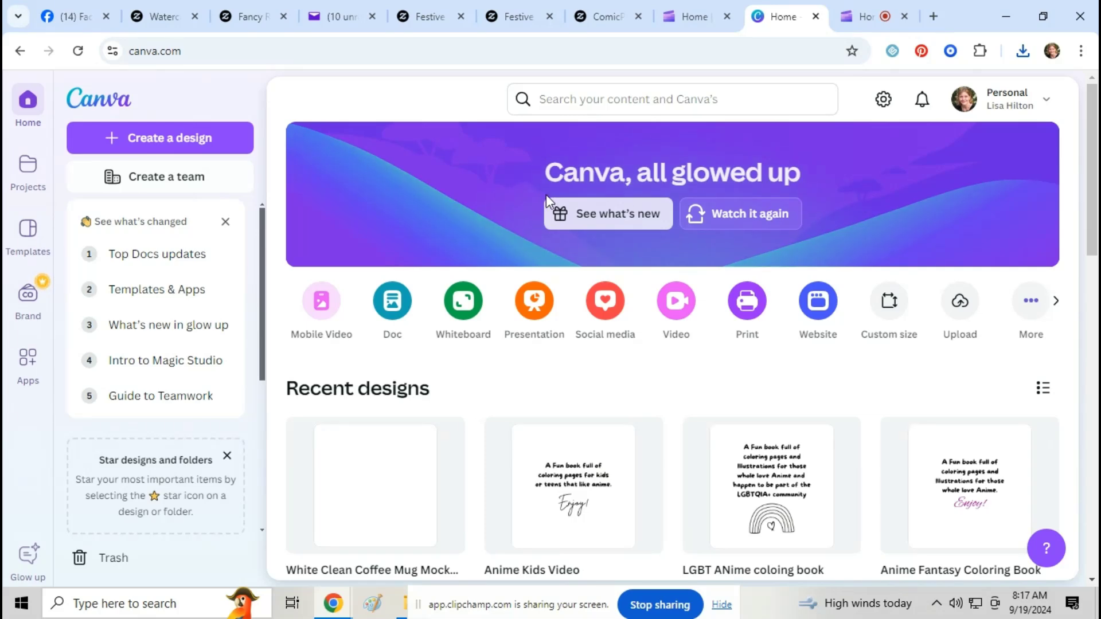
mouse_move(135, 138)
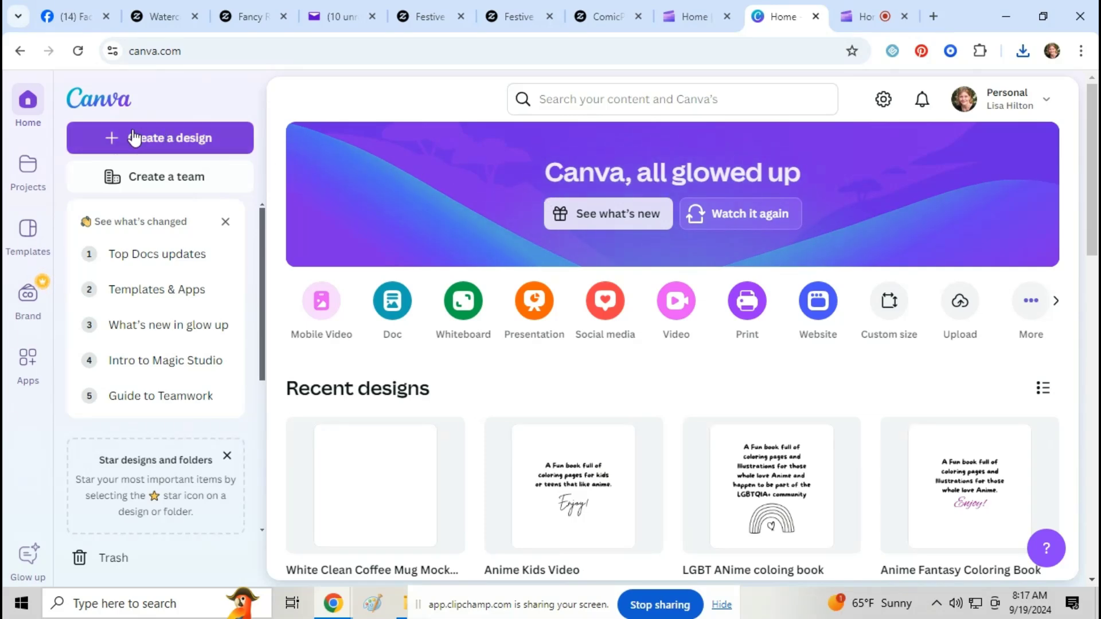
click(160, 137)
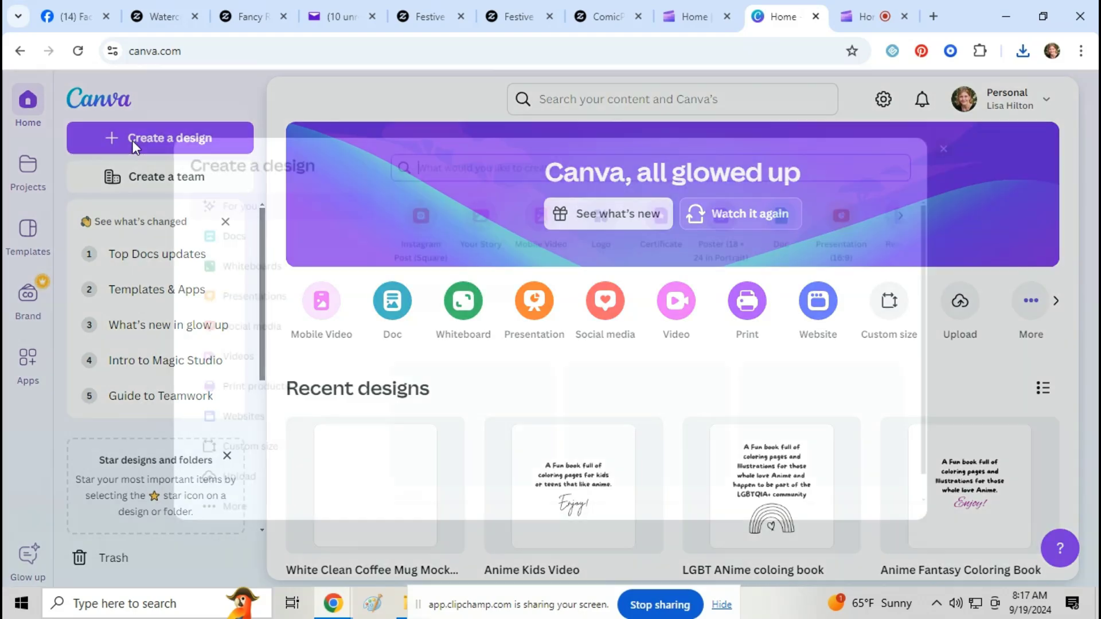
click(169, 137)
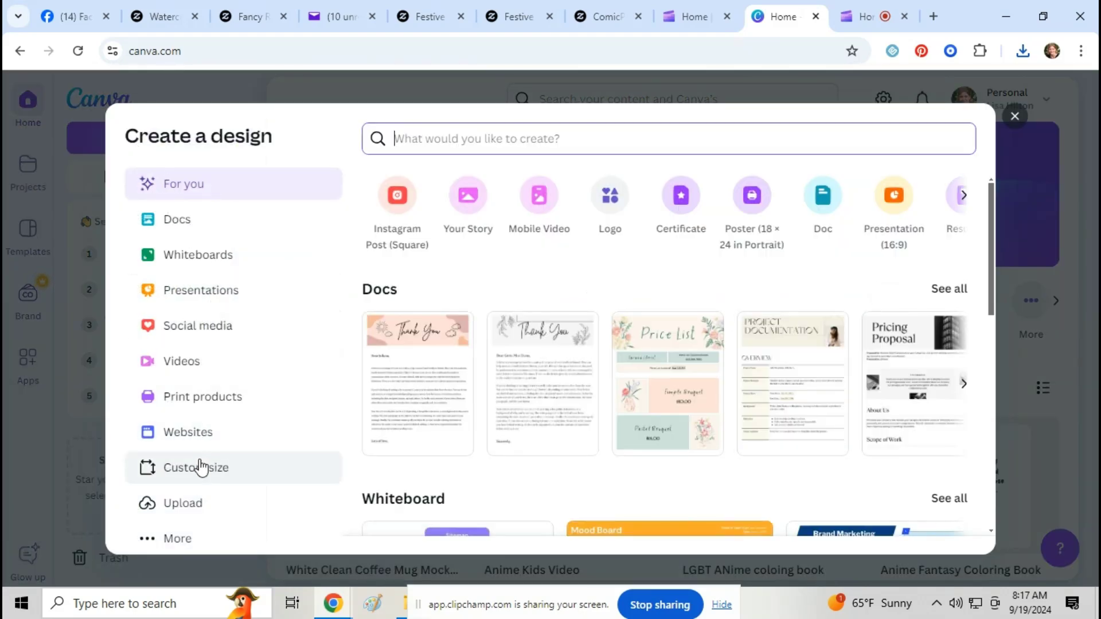
click(197, 467)
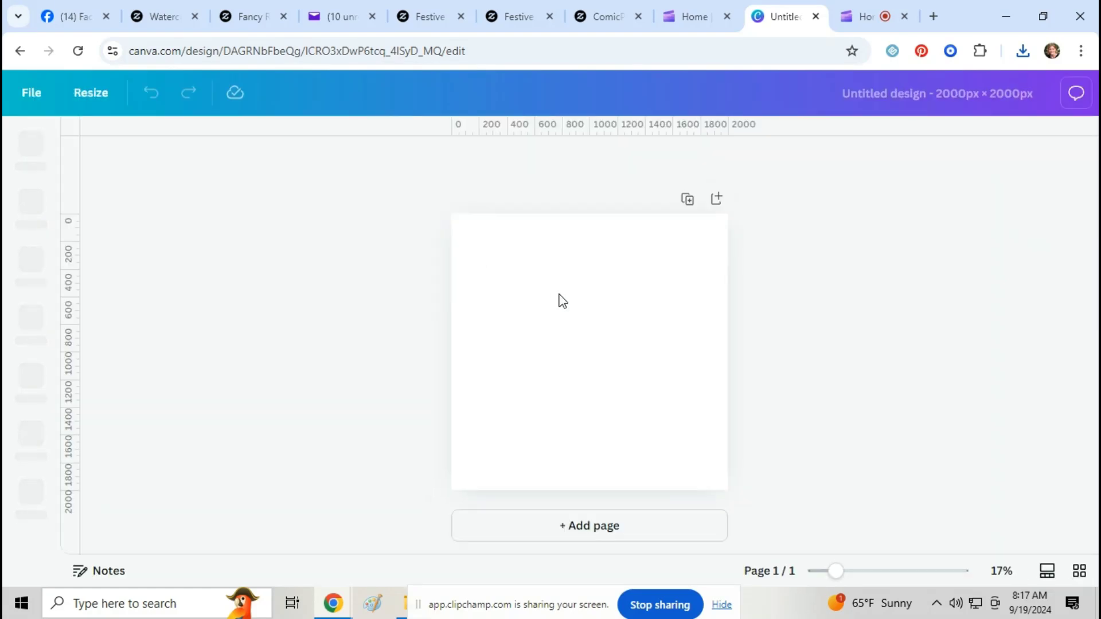
- Search the Canva Apps panel for 'mockup' to find the Mockups app
click(30, 150)
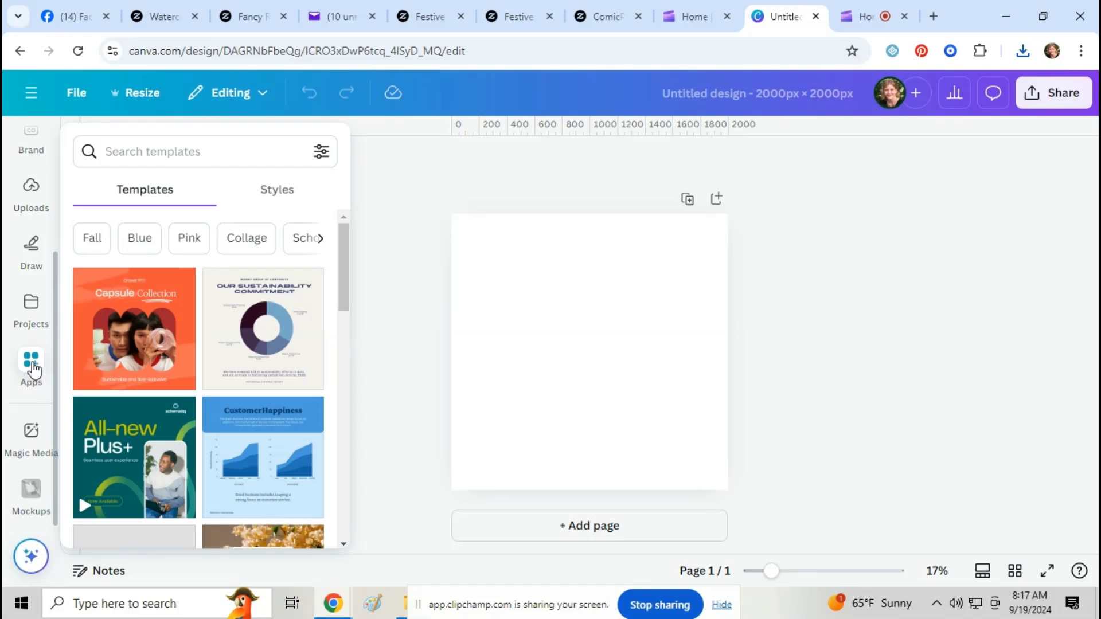
click(31, 360)
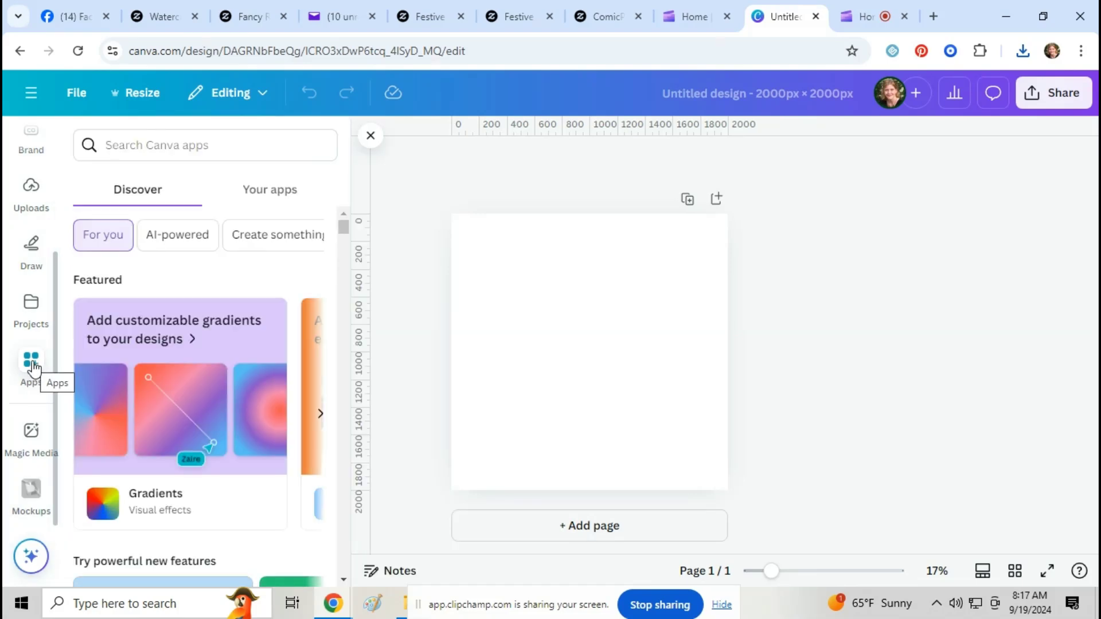
mouse_move(212, 363)
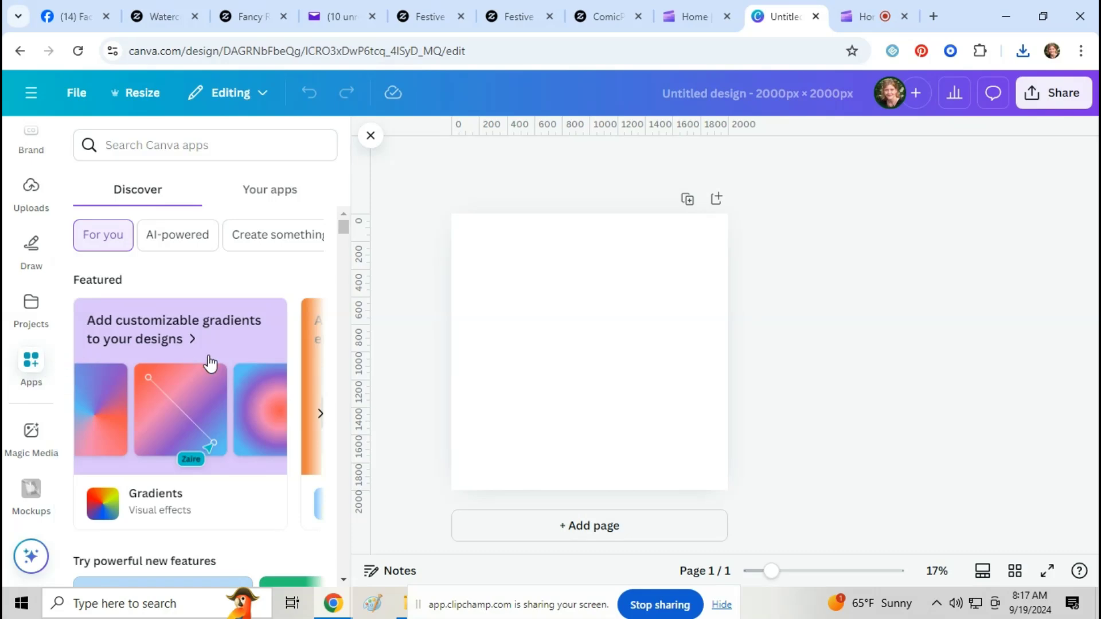
scroll(down, 3)
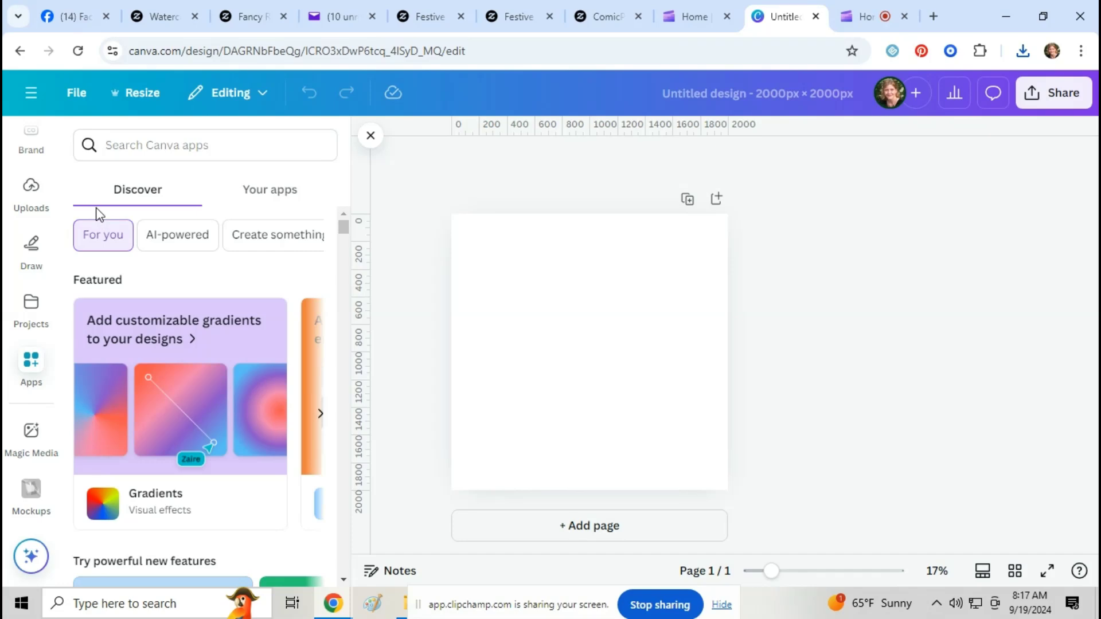
text(mockup)
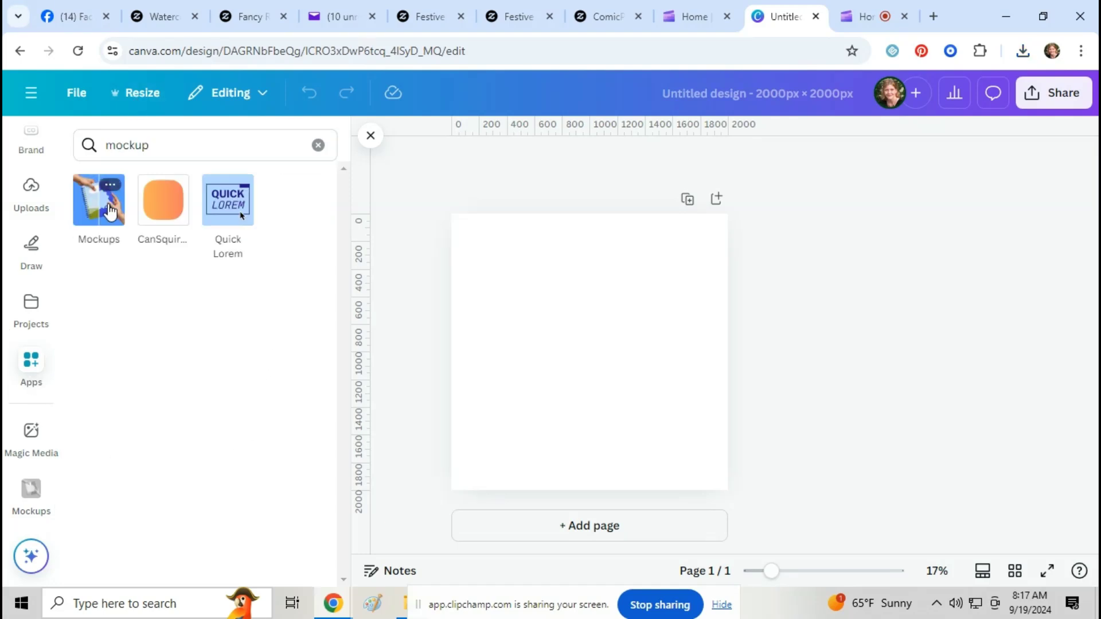
- Add the 8-second white mug video mockup from the Mockups app's Videos list
click(98, 200)
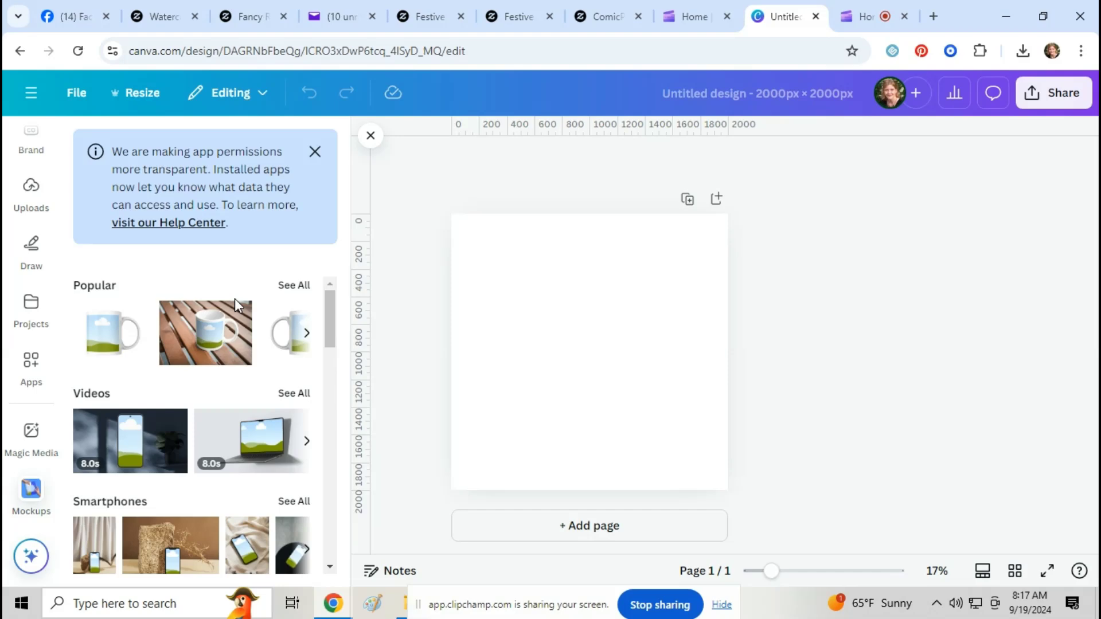
mouse_move(307, 291)
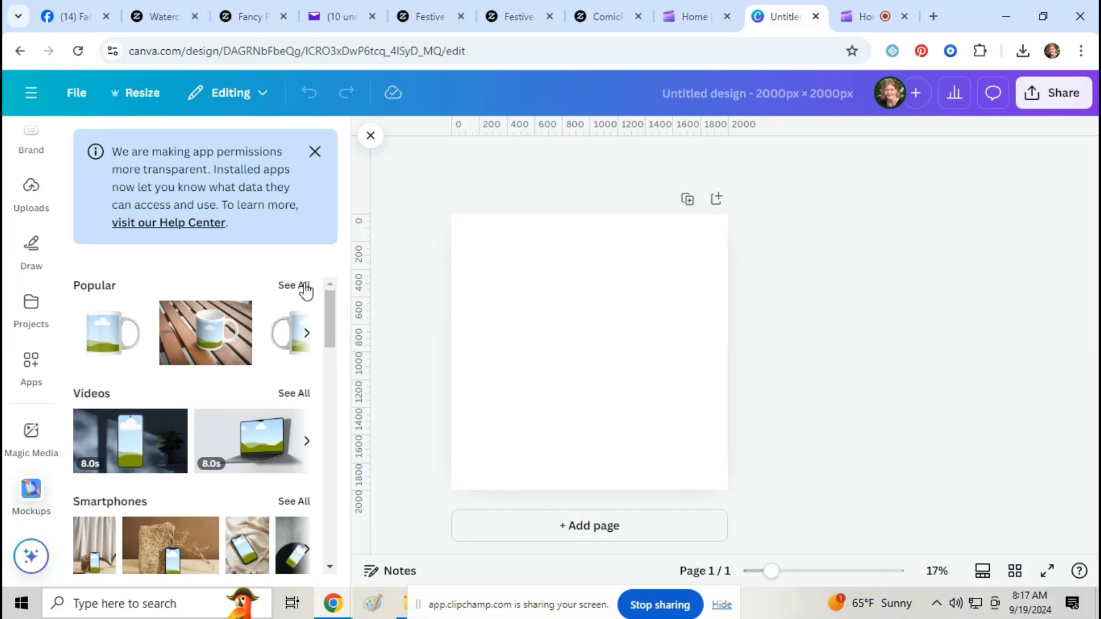
mouse_move(298, 390)
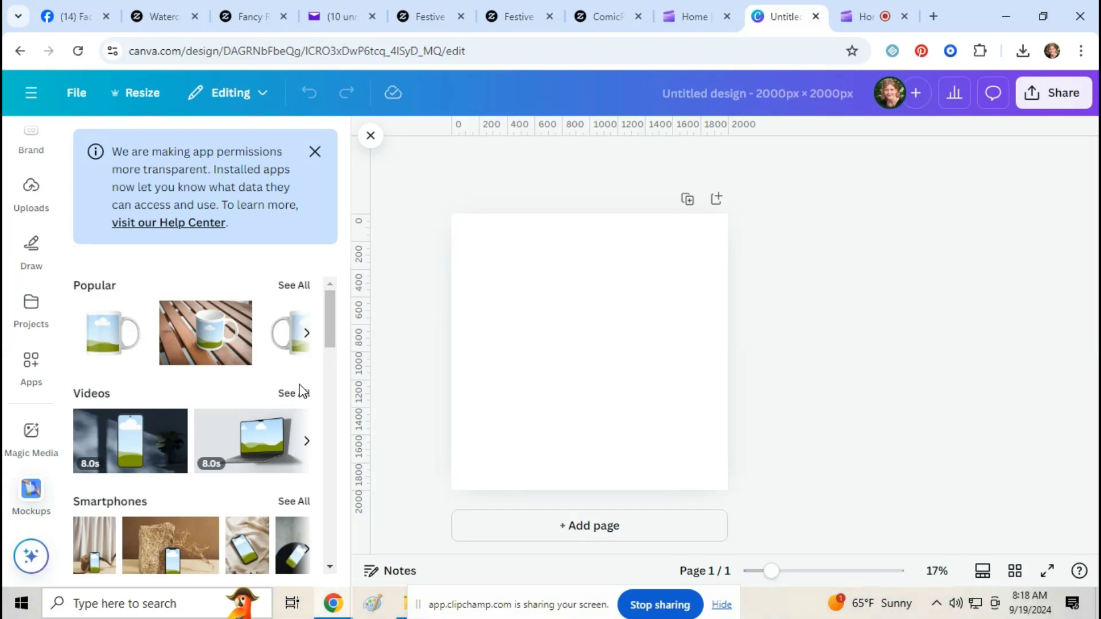
click(287, 393)
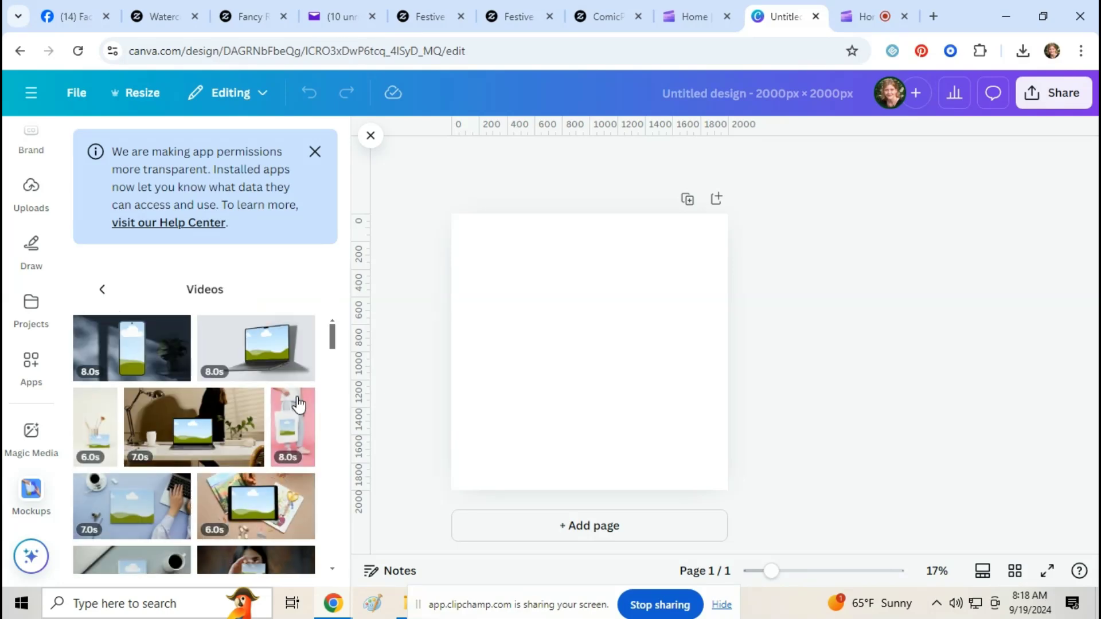
scroll(down, 3)
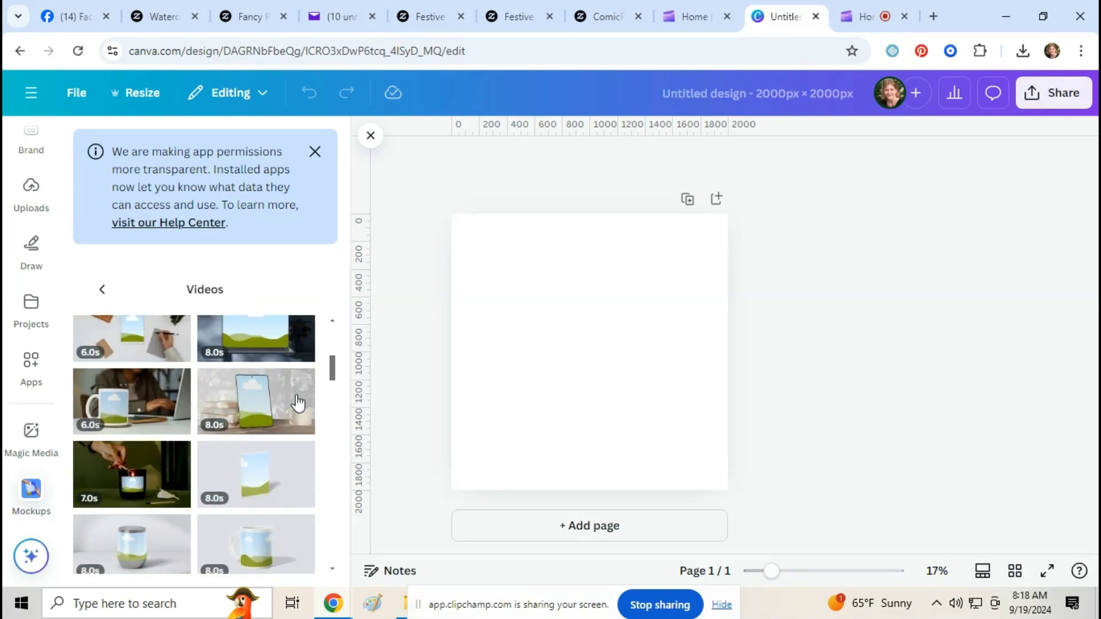
scroll(down, 3)
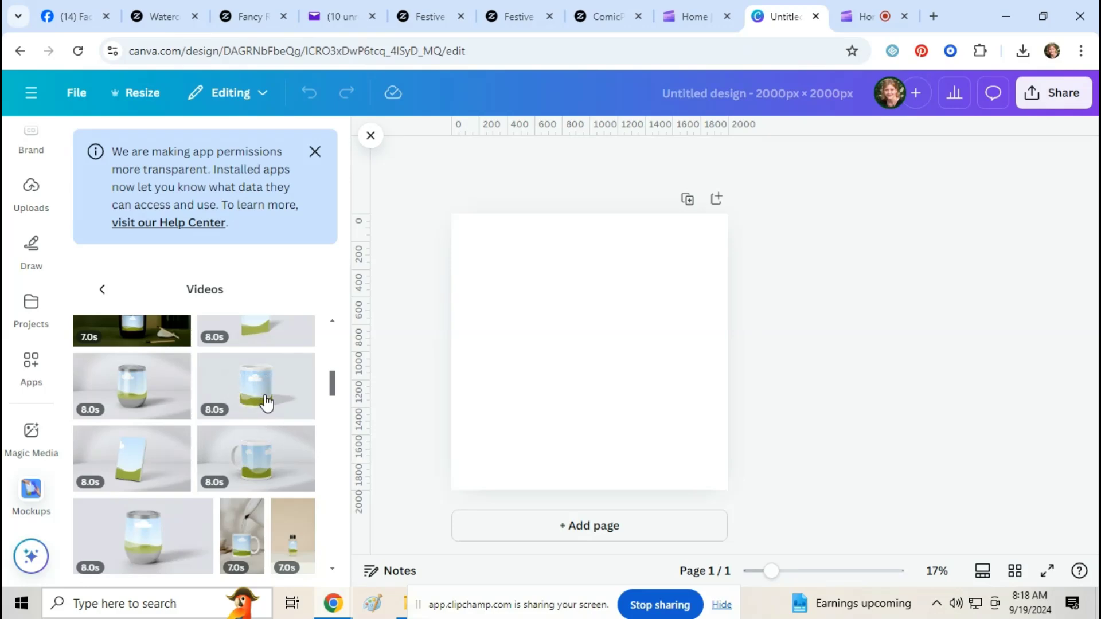
mouse_move(262, 472)
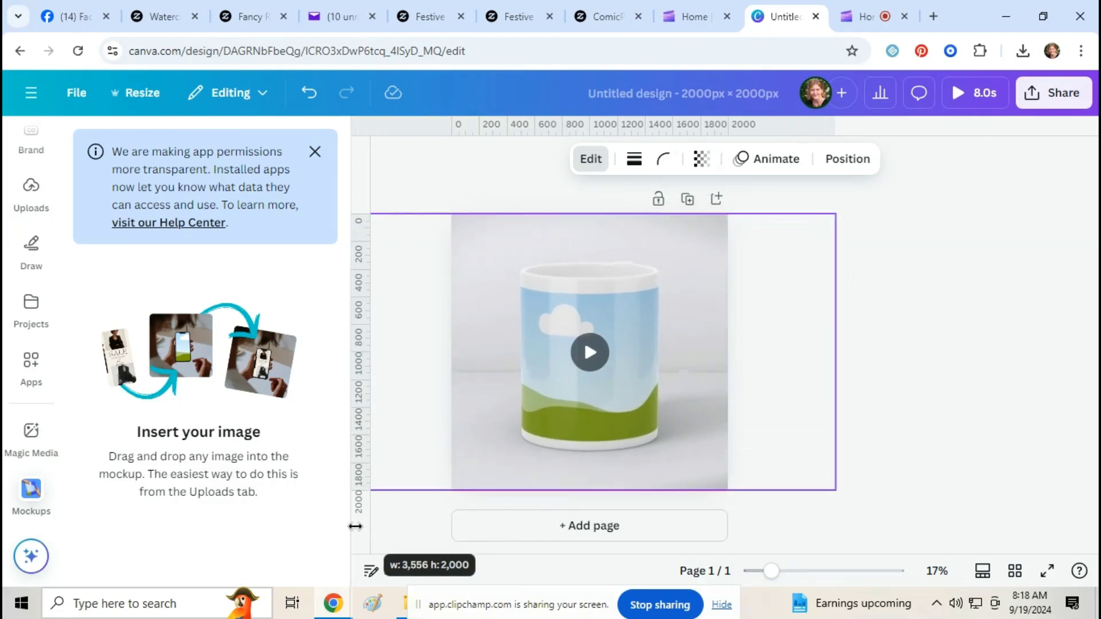
click(588, 351)
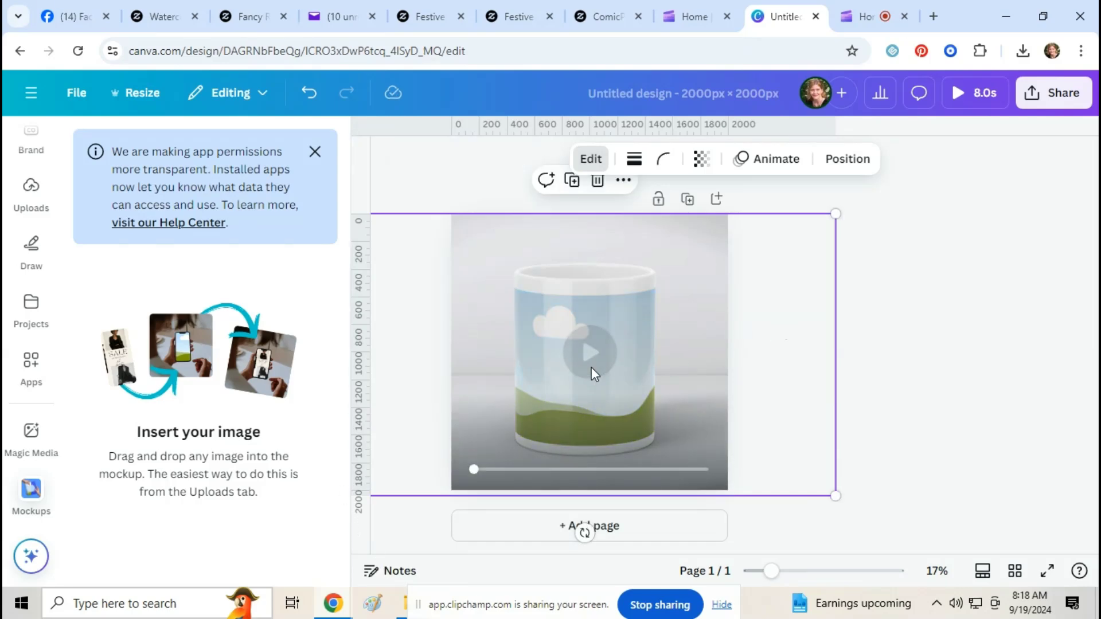
click(589, 351)
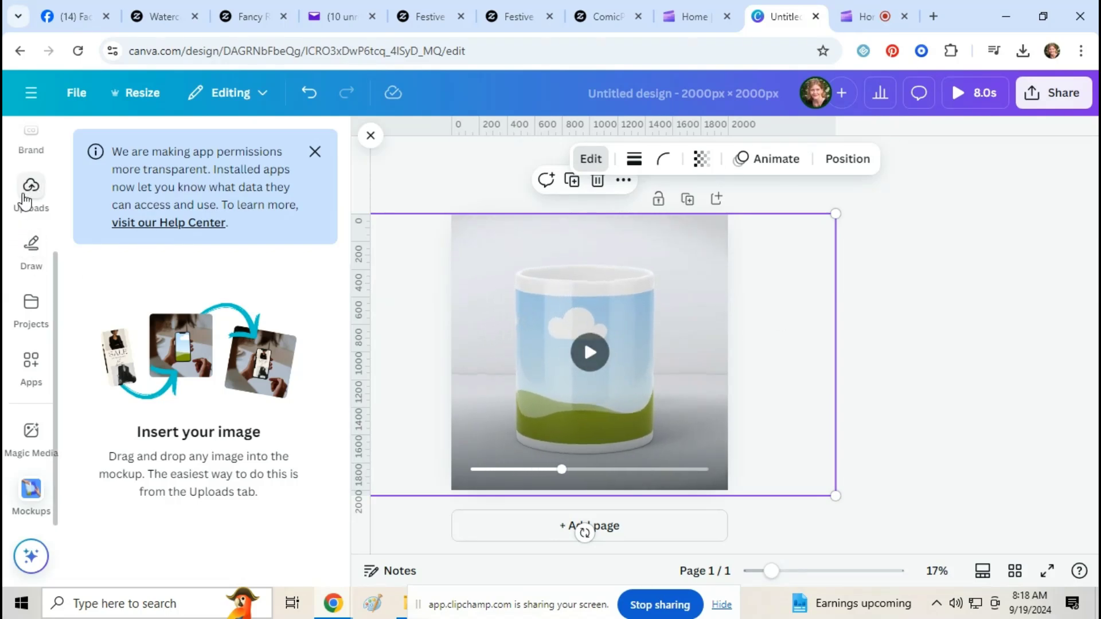
- Upload the downloaded Festive Horses mug image from Downloads into Canva
click(30, 193)
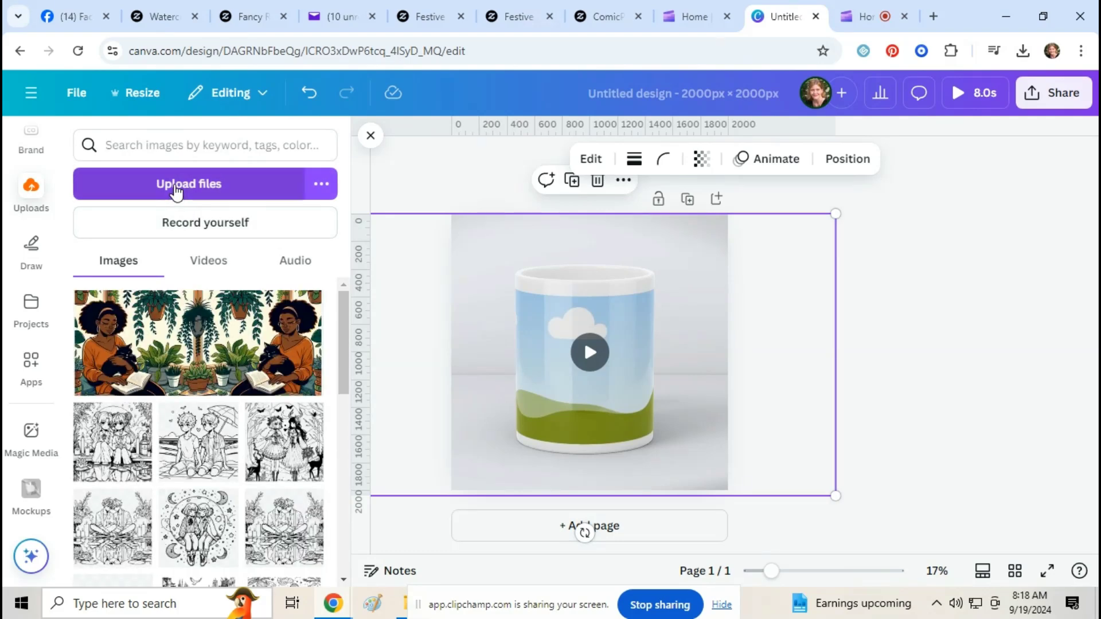
click(188, 183)
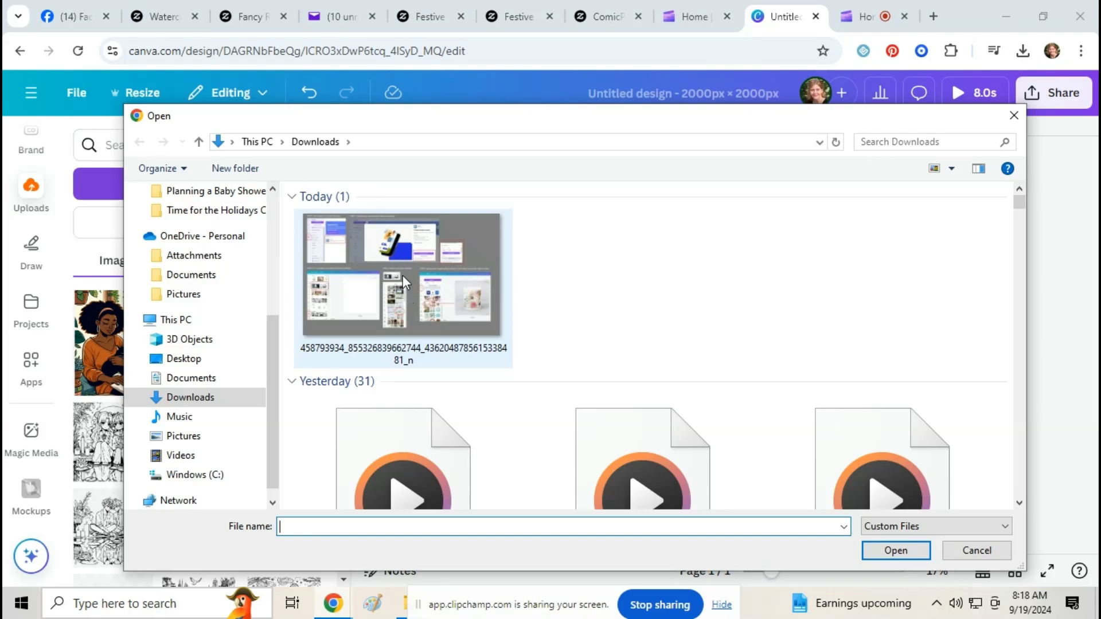
click(403, 326)
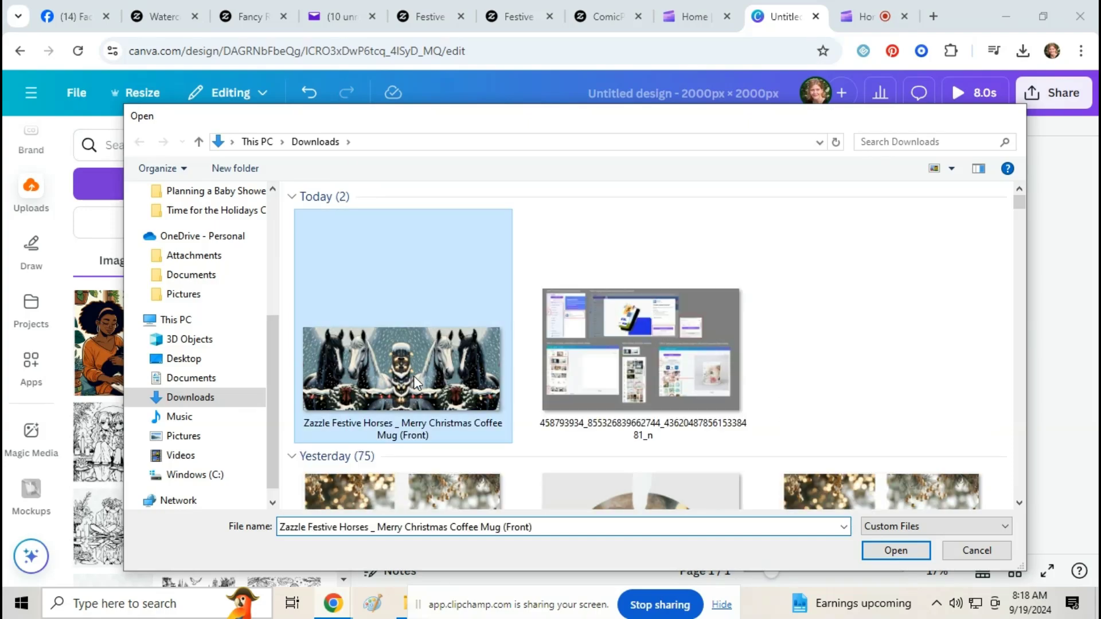
click(894, 550)
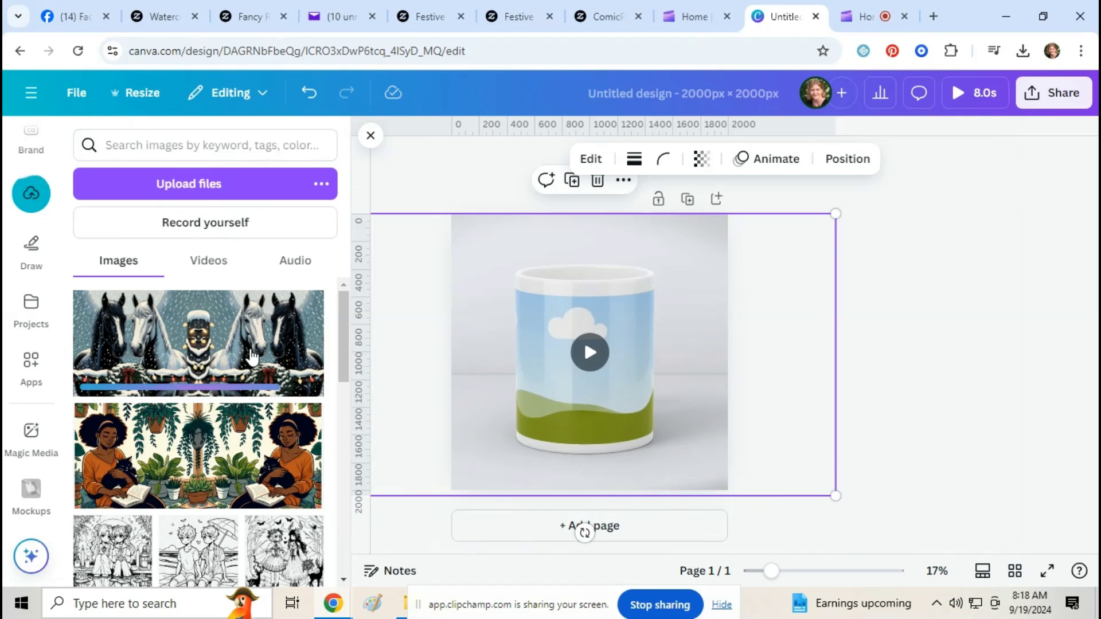
mouse_move(730, 386)
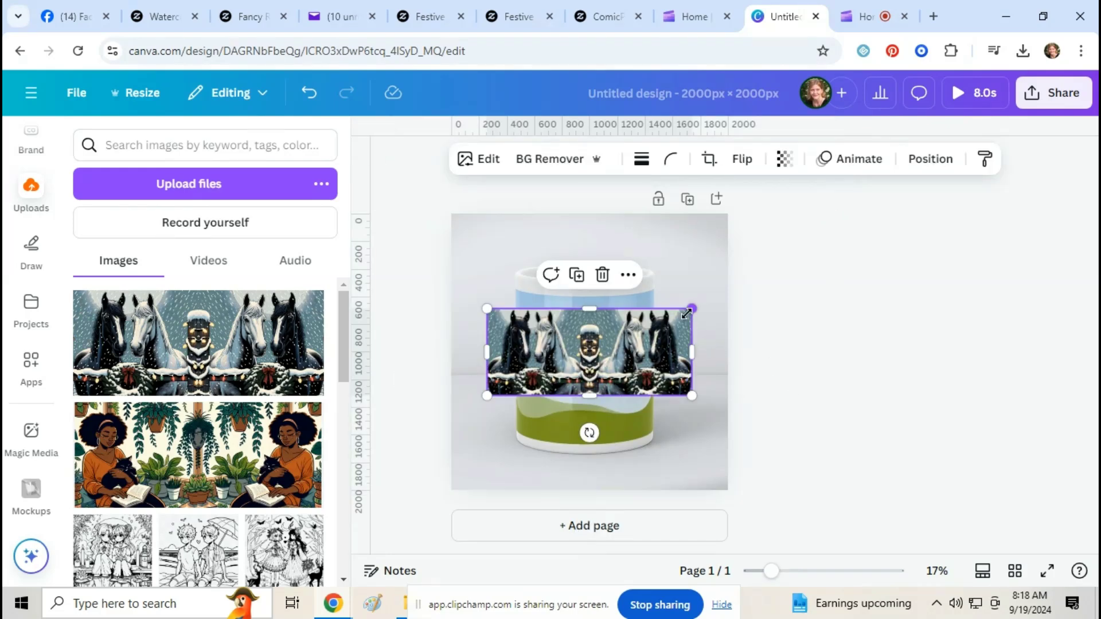
mouse_move(688, 311)
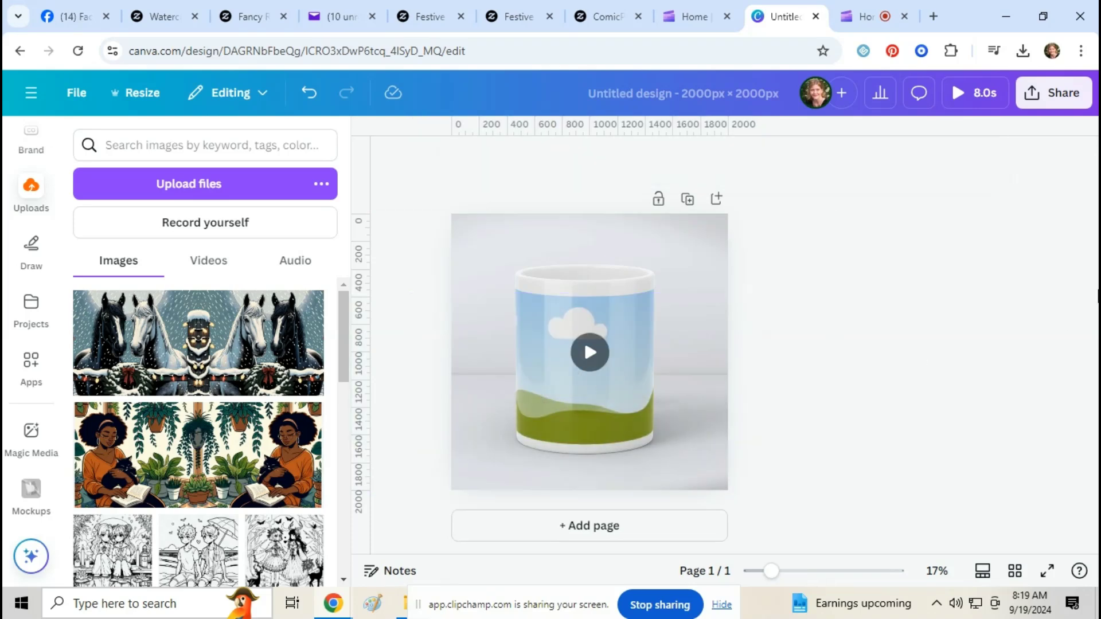
mouse_move(916, 313)
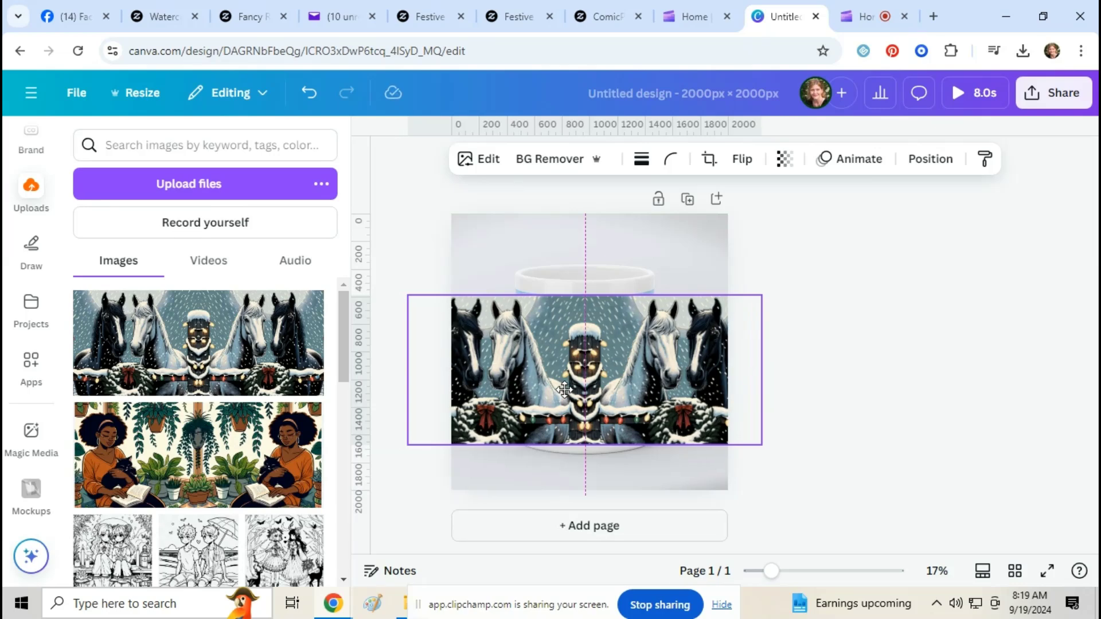
- Fit the Festive Horses artwork onto the mug's print area and play the video
click(566, 390)
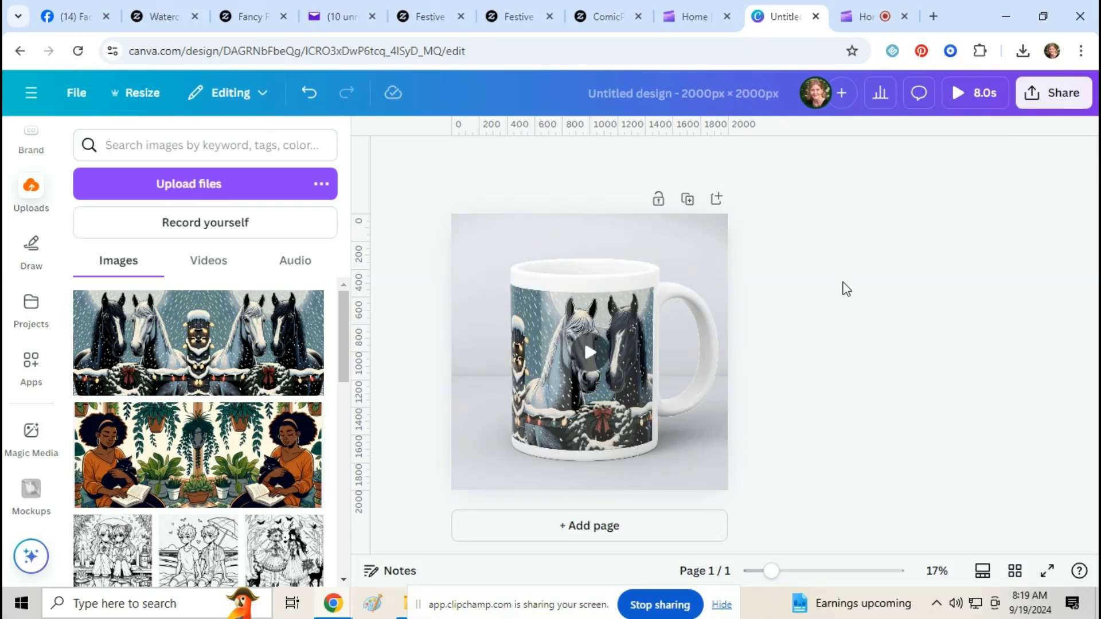
mouse_move(815, 307)
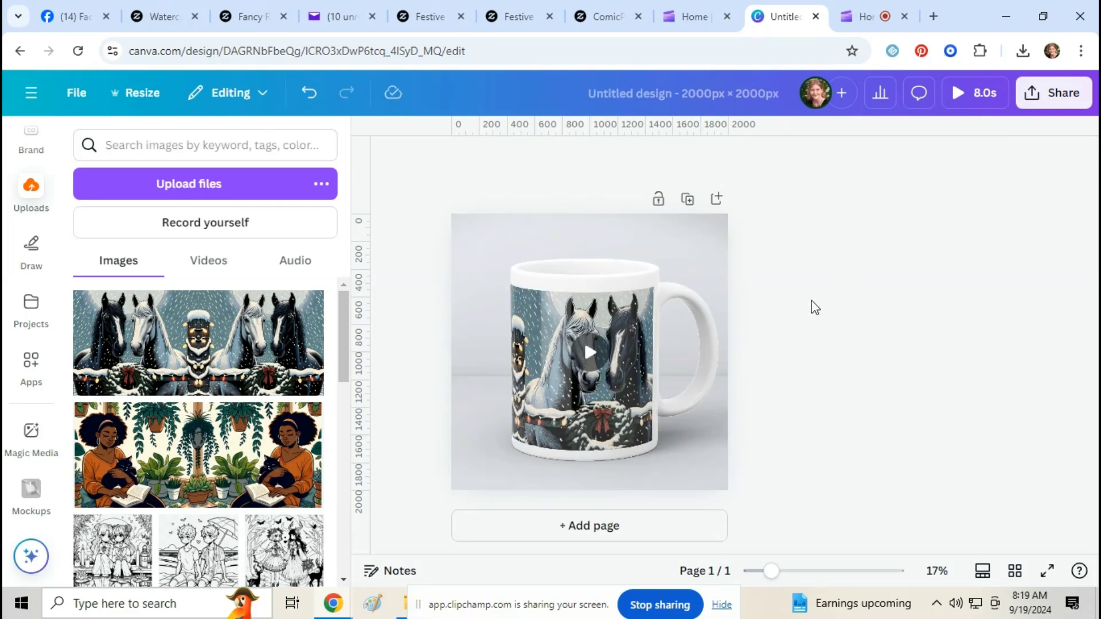
mouse_move(778, 360)
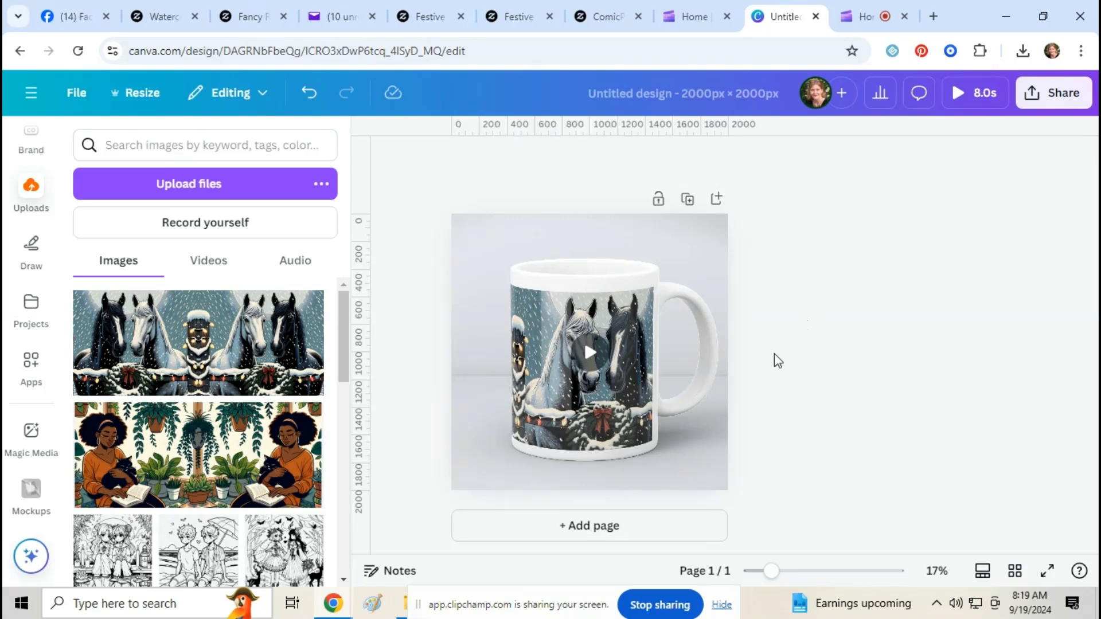
click(589, 352)
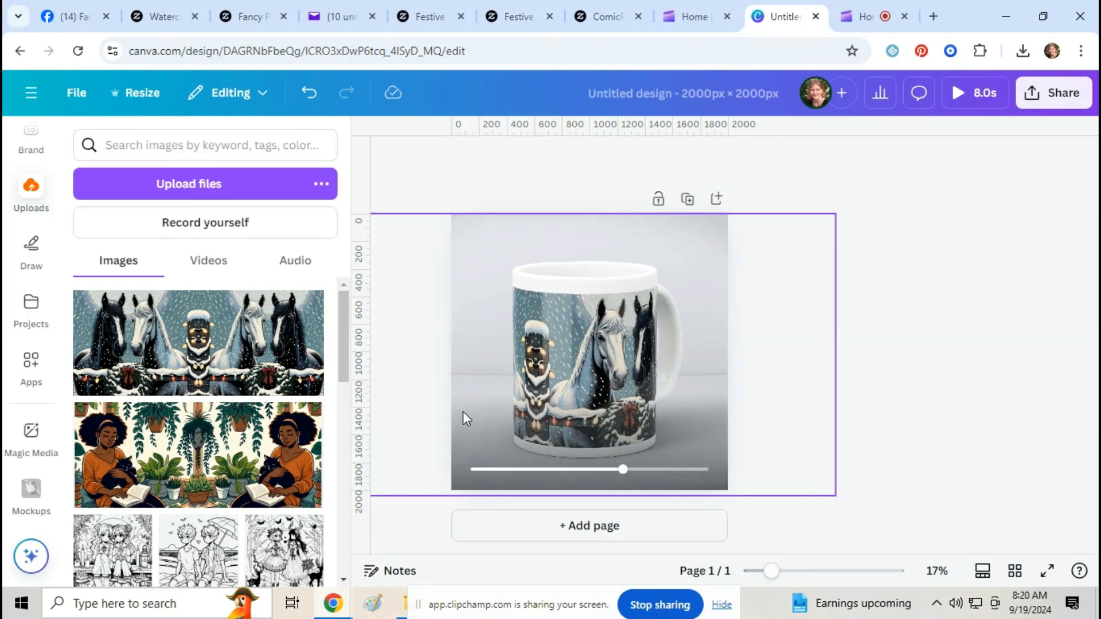
click(588, 351)
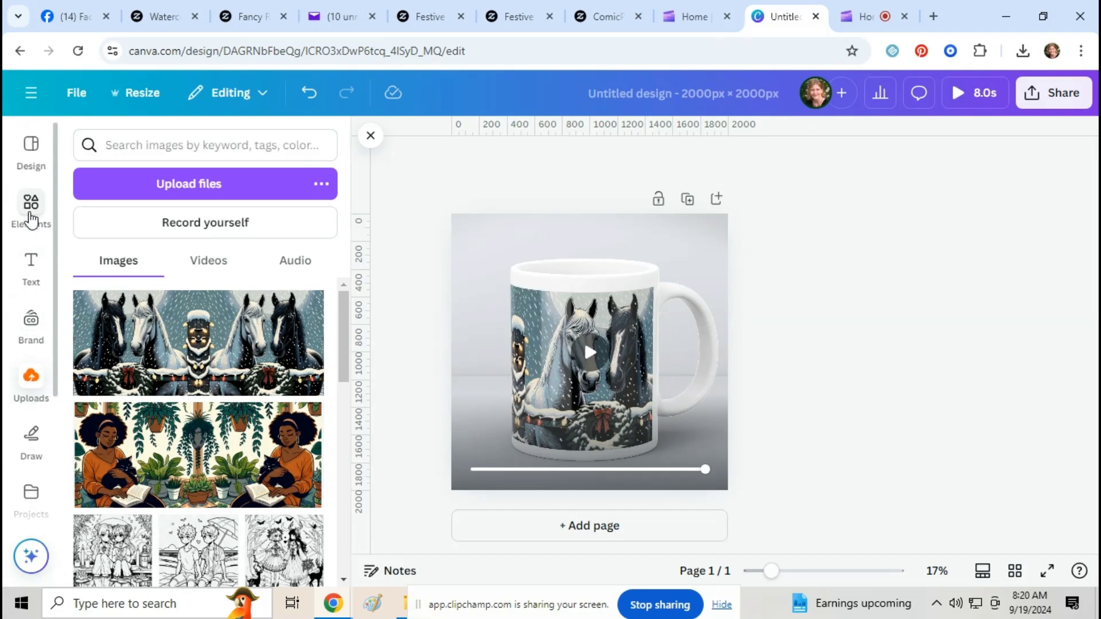
- Add the animated falling snow graphic over the mug mockup
click(30, 207)
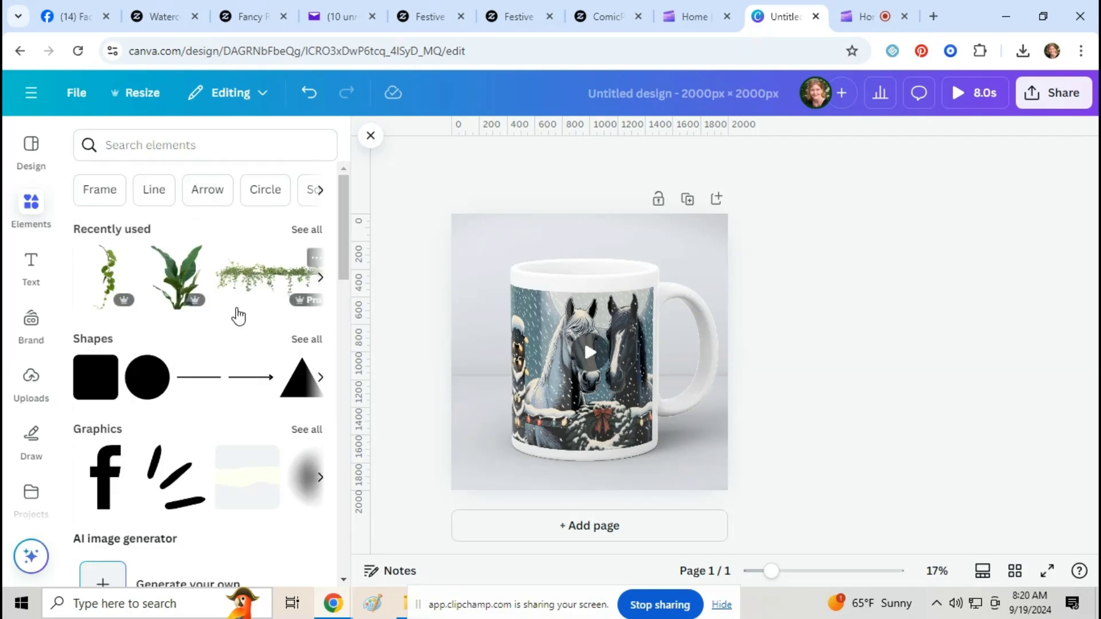
text(snow)
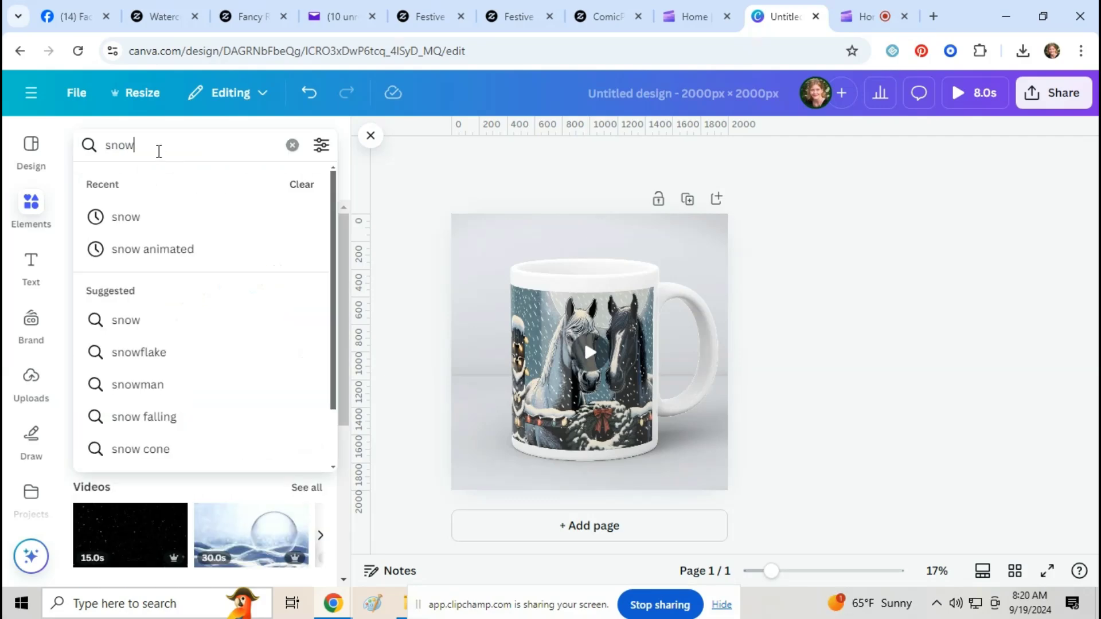
click(153, 249)
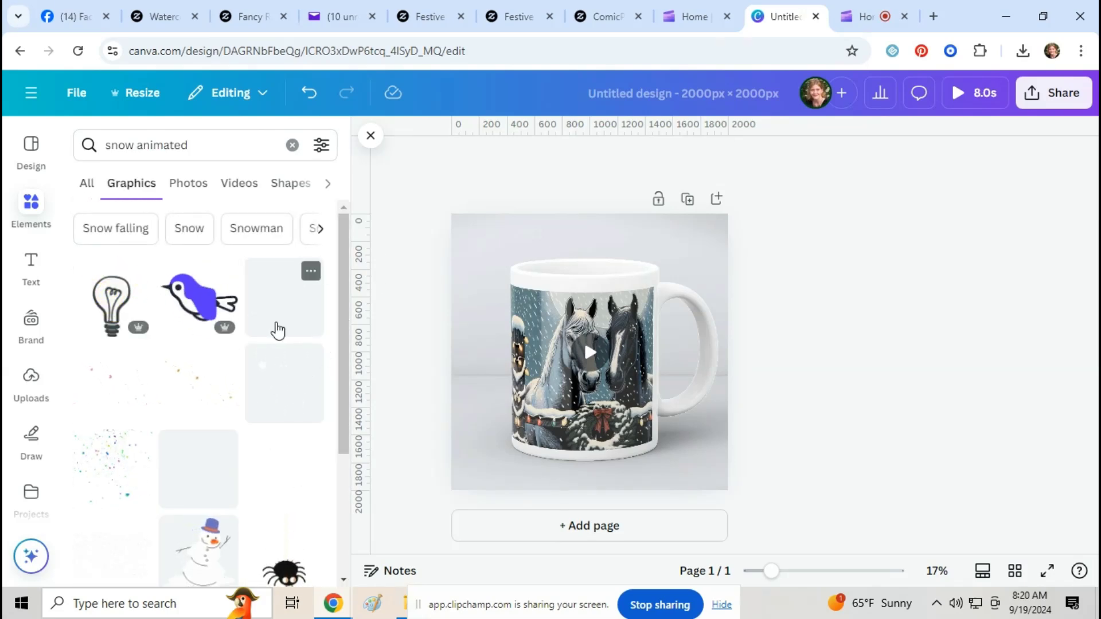
click(588, 352)
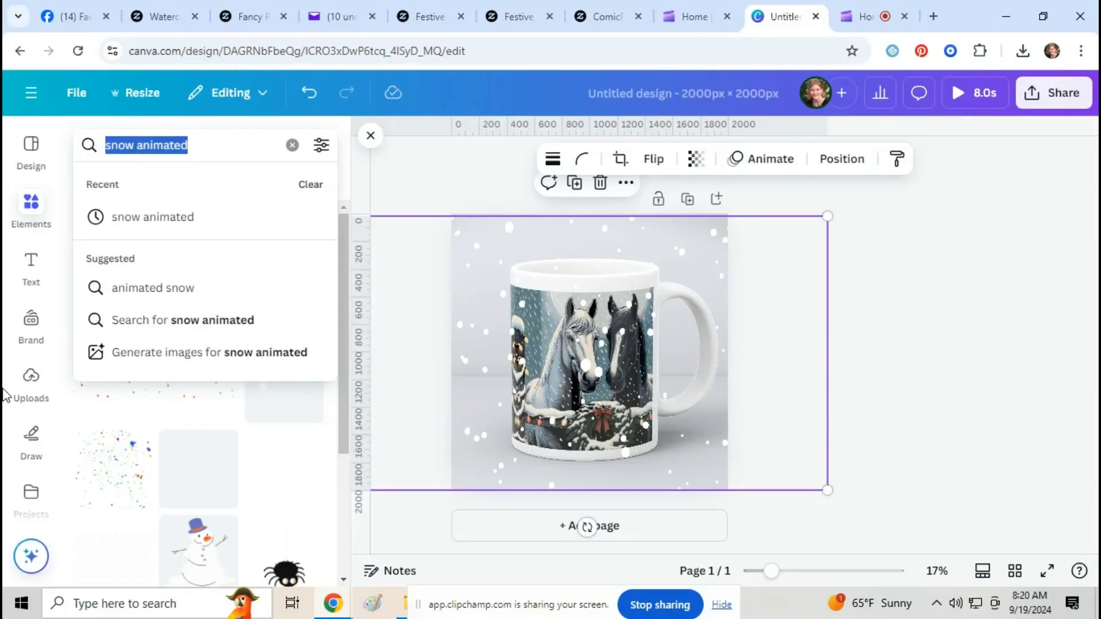
- Place holly sprigs in the top-right and bottom-left corners
text(holly)
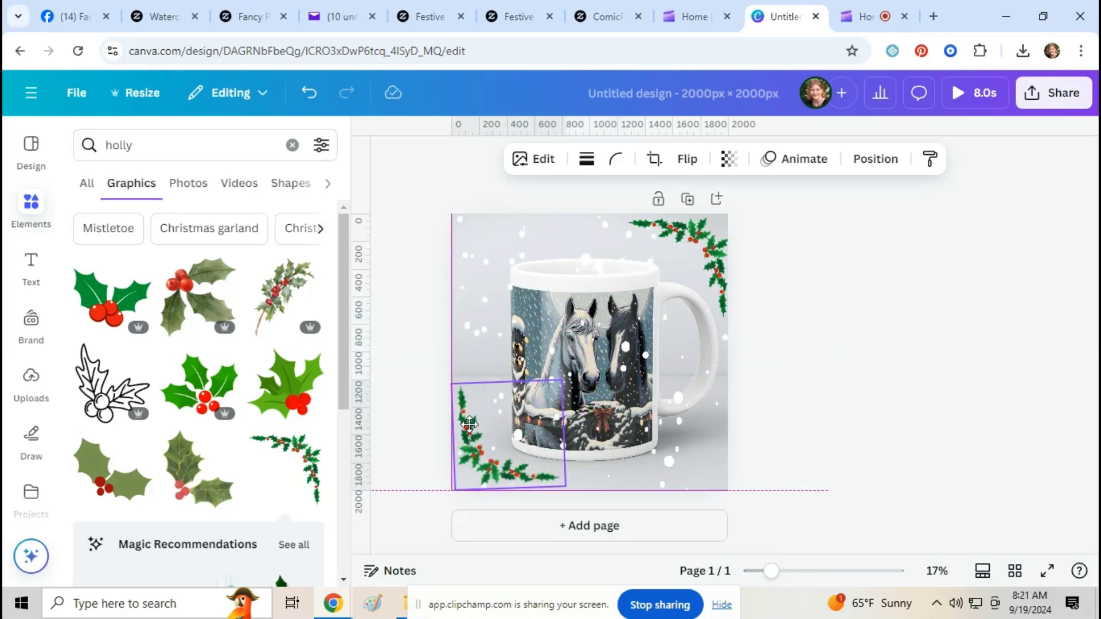
click(509, 436)
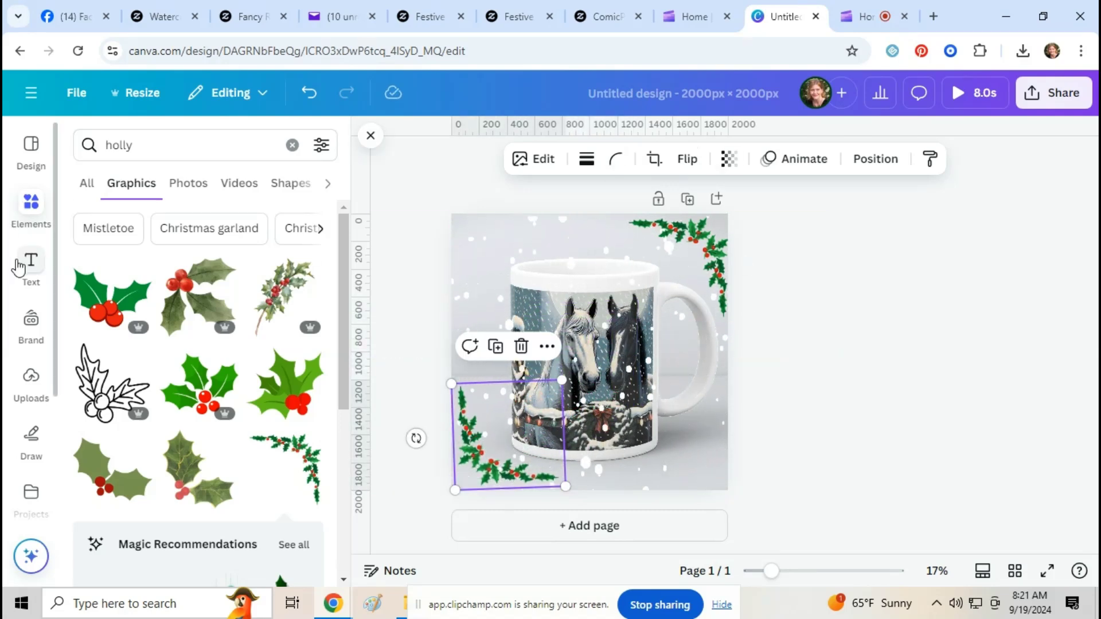
click(30, 267)
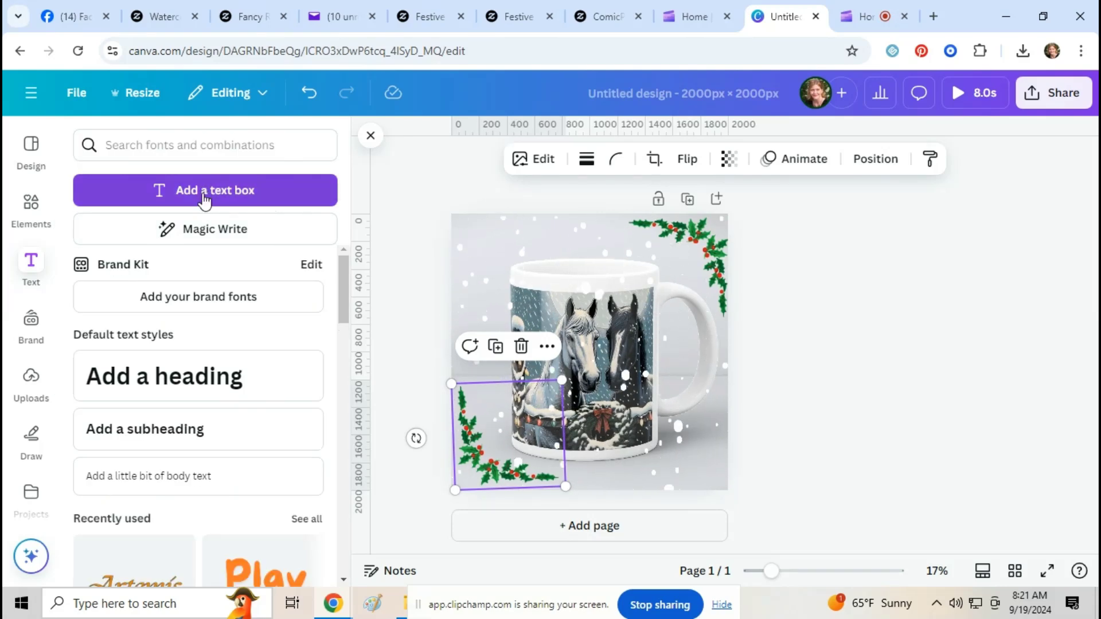
- Add a 'Christmas Horse Mug' title and enlarge it to font size 80
click(204, 190)
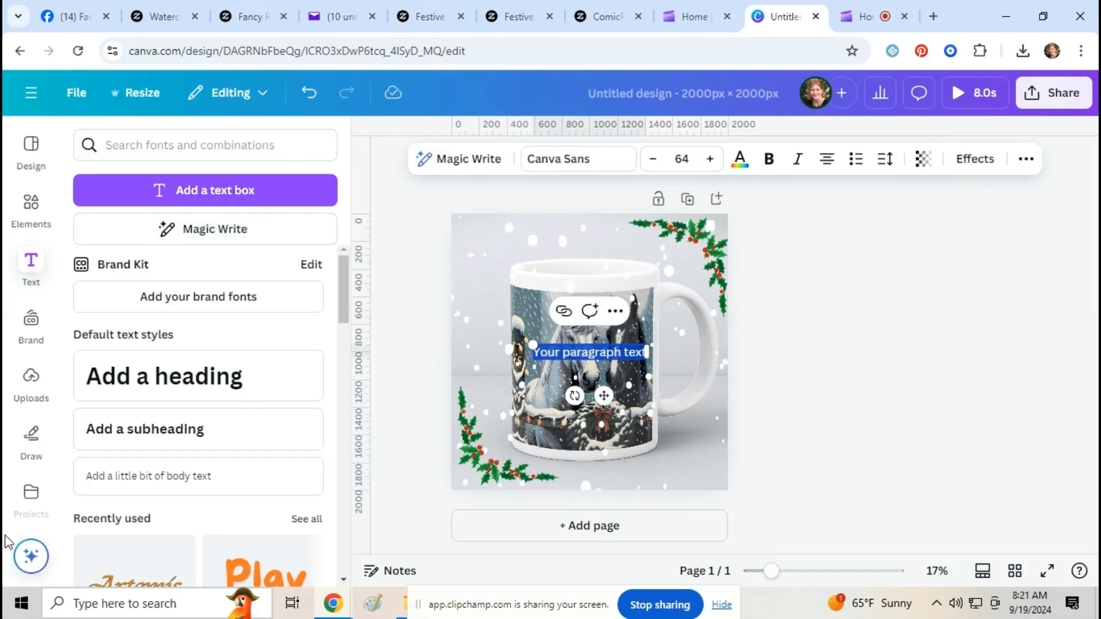
text(Christmas Horse Mug)
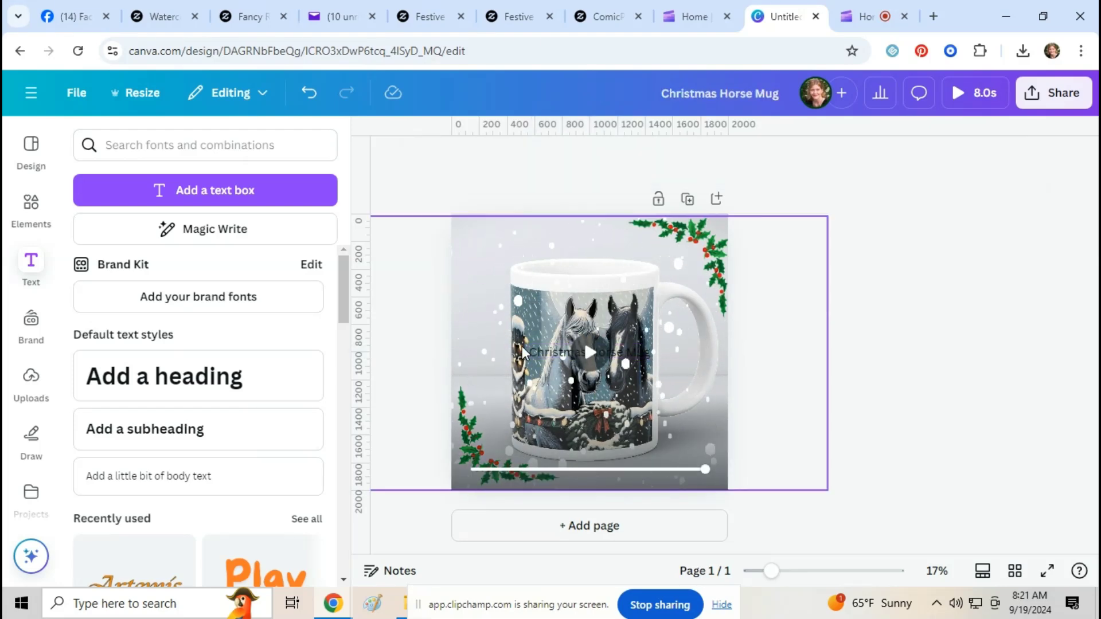
click(544, 241)
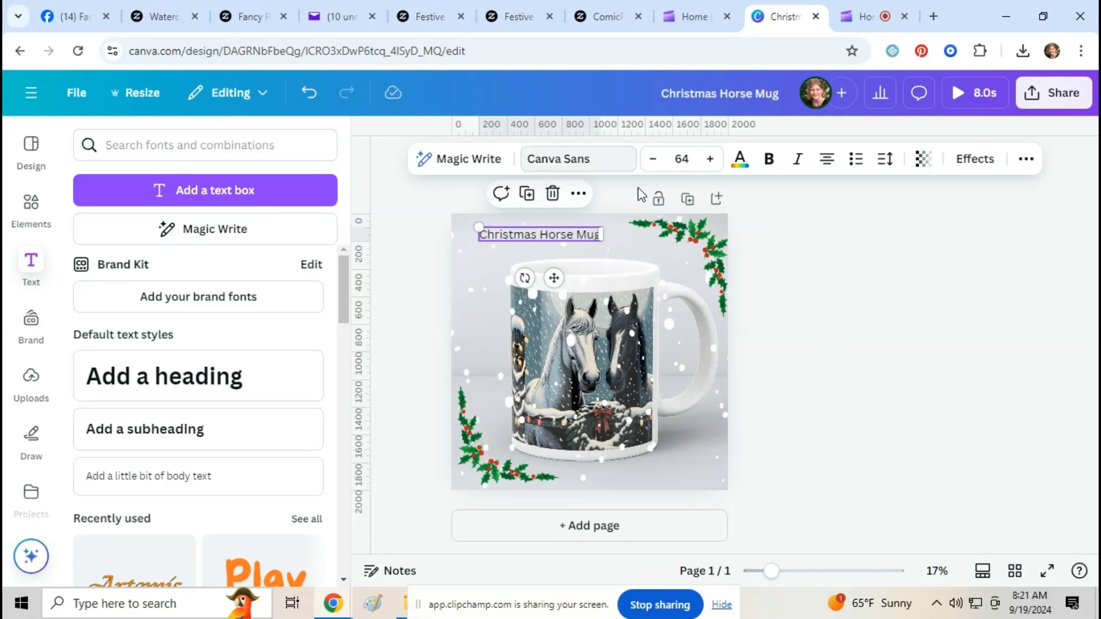
click(709, 159)
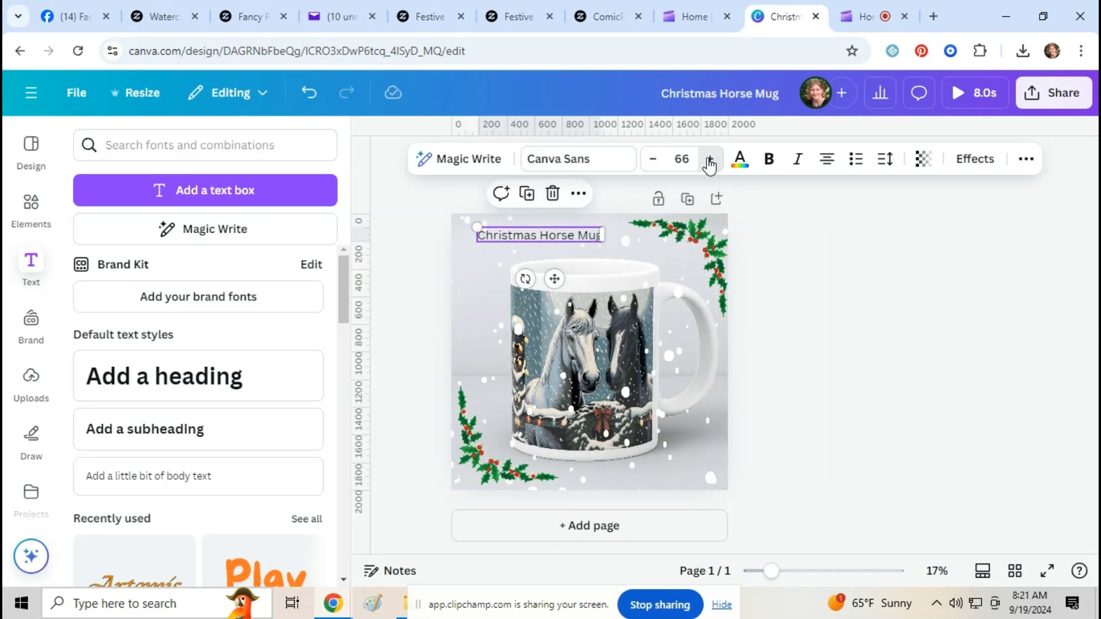
click(710, 159)
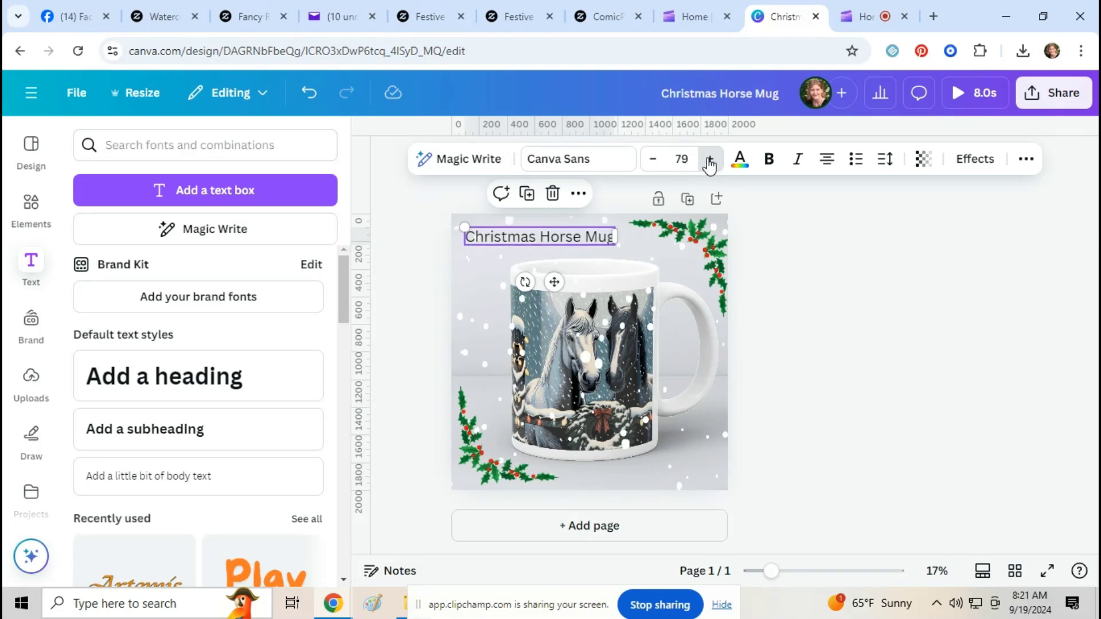
click(709, 158)
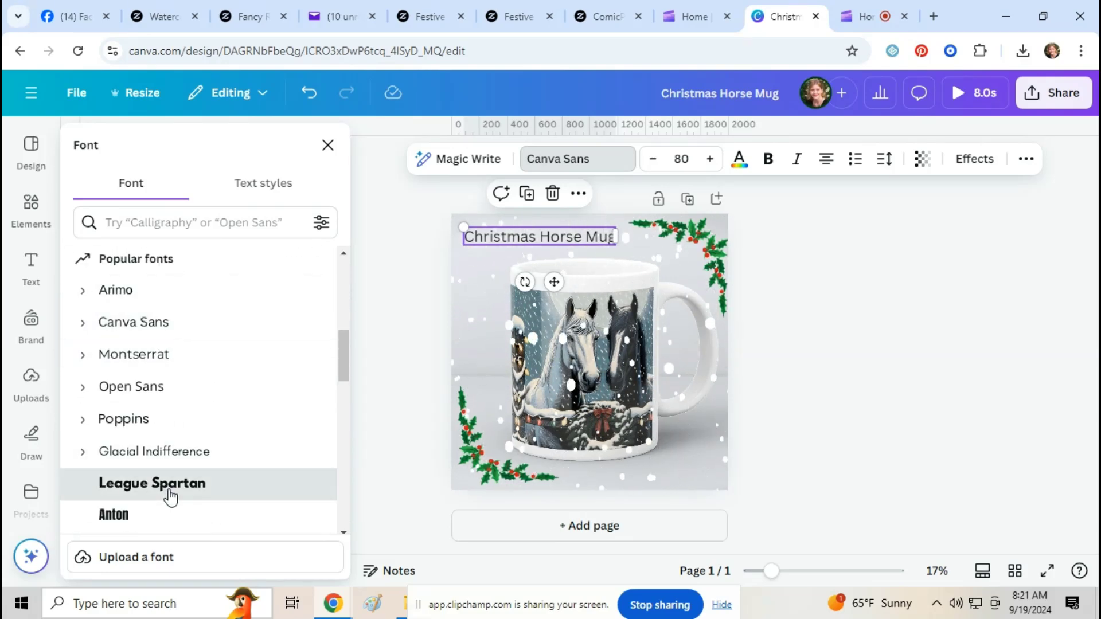
- Set the title font to League Spartan, reverting a trial of Archetype Aubette
click(151, 483)
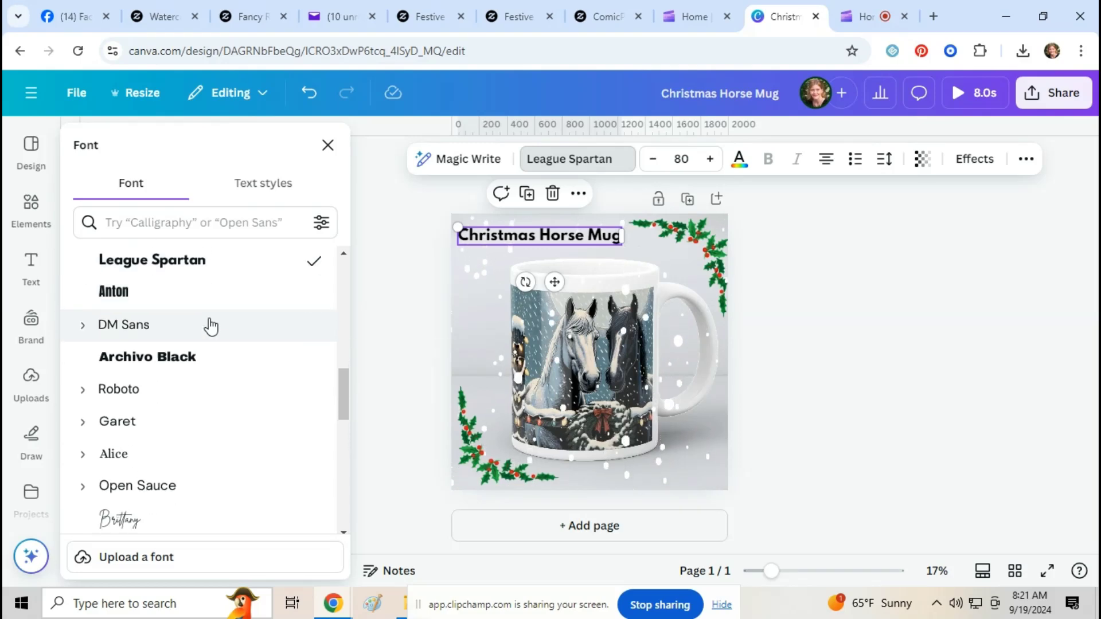
click(159, 322)
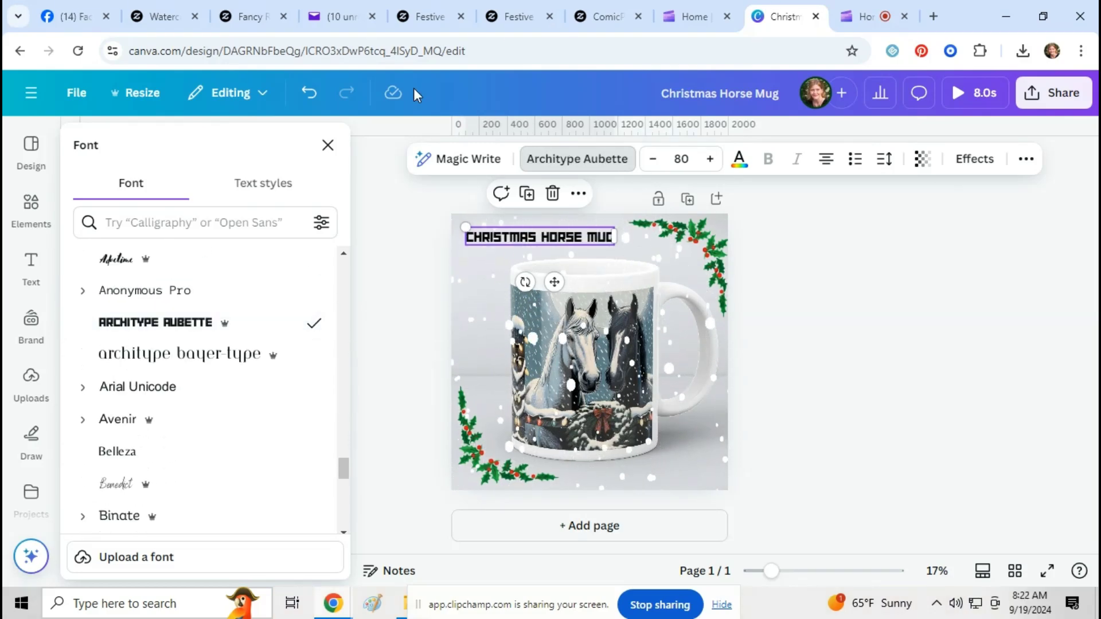
click(307, 92)
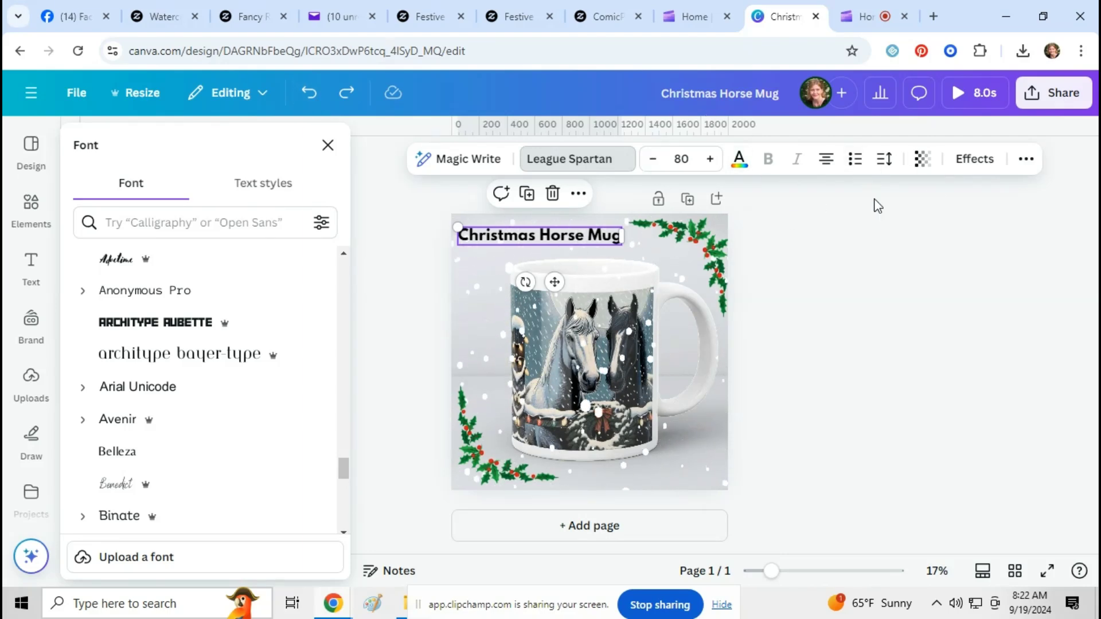
click(972, 159)
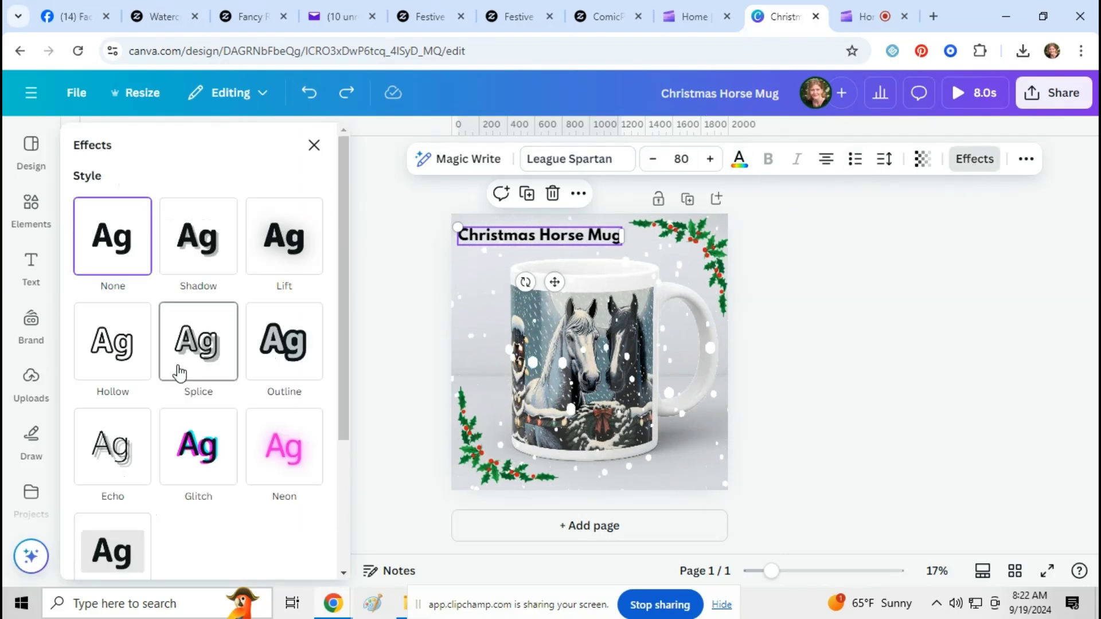
- Give the Christmas Horse Mug title a Wipe entrance animation
click(30, 266)
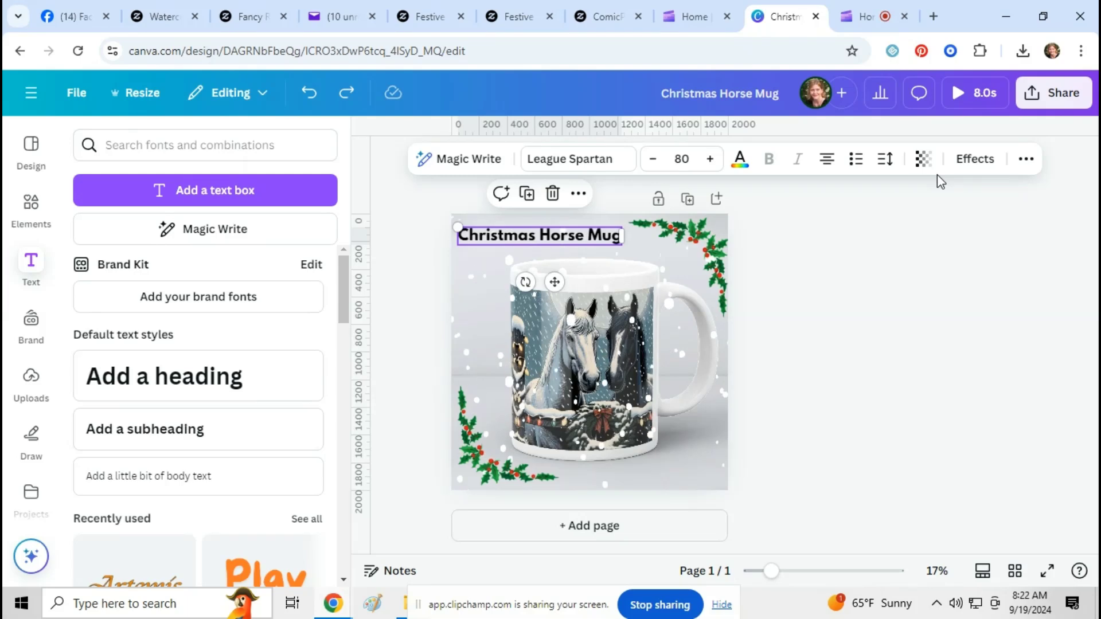
click(1024, 158)
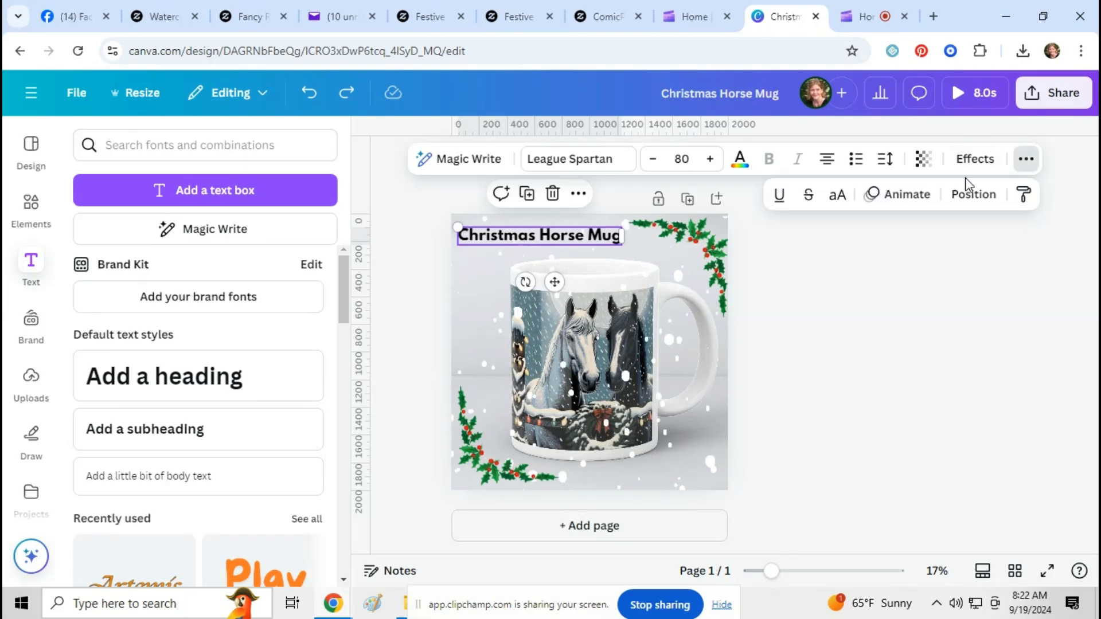
click(905, 195)
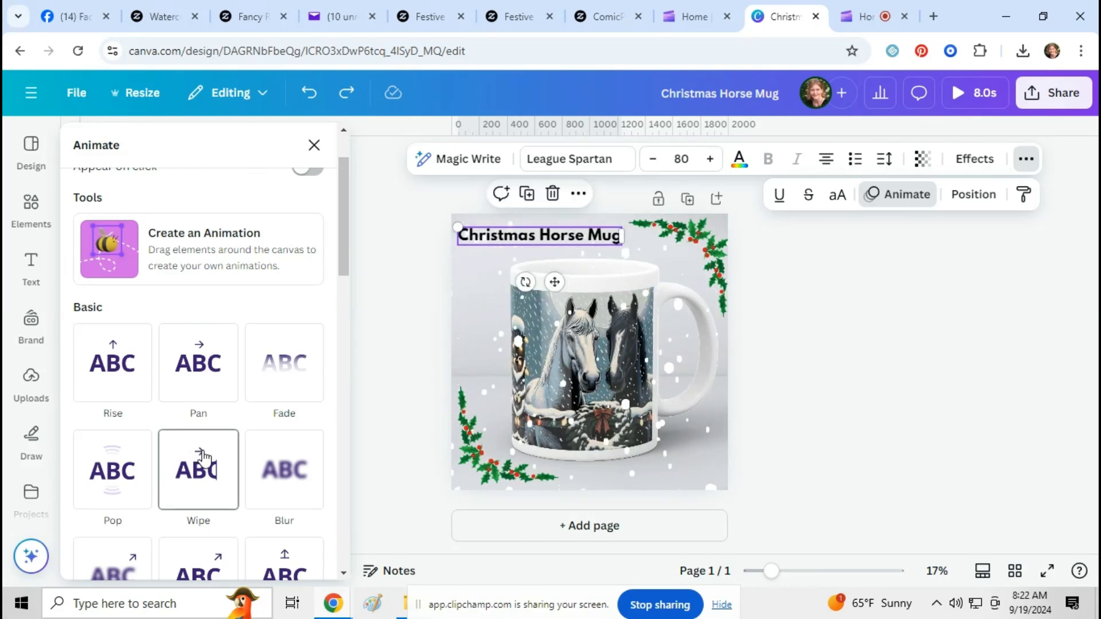
click(198, 469)
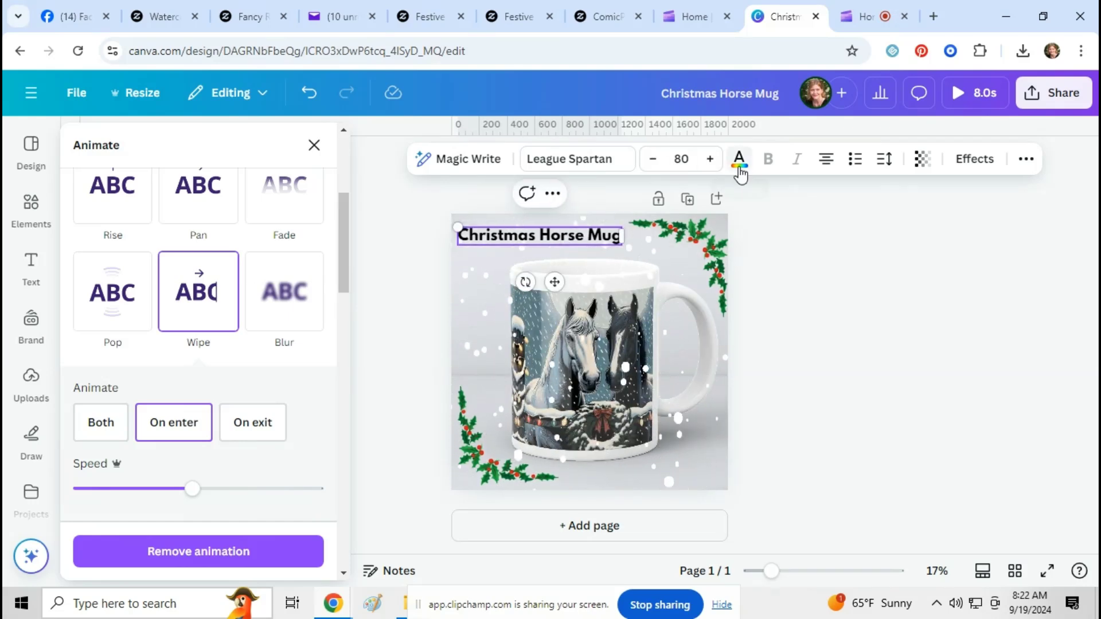
- Recolor all of the title text red
click(738, 158)
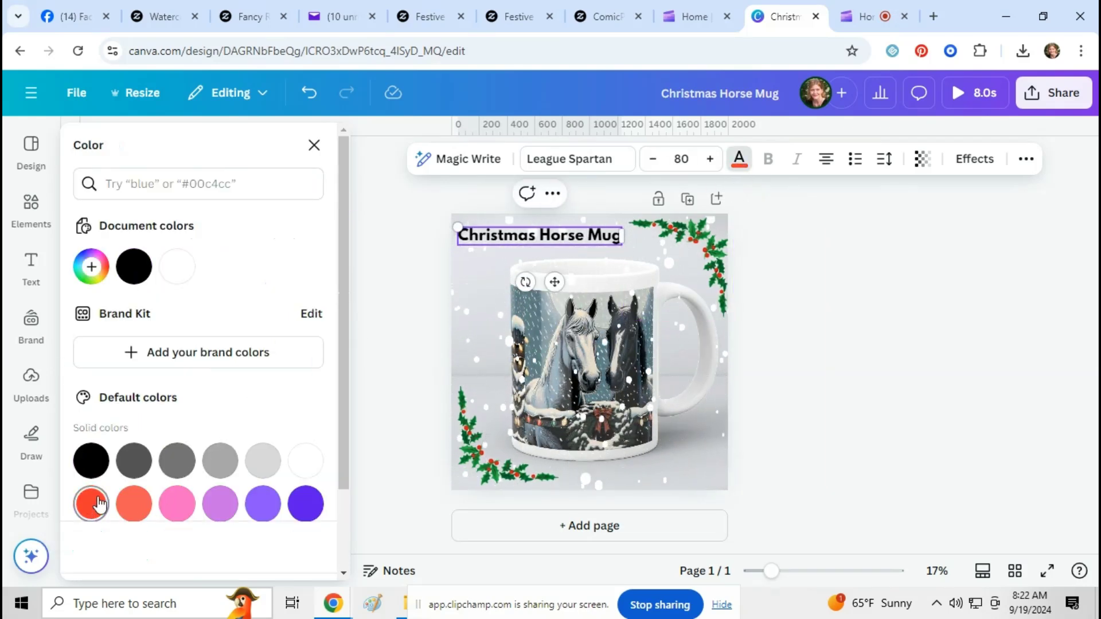
click(90, 460)
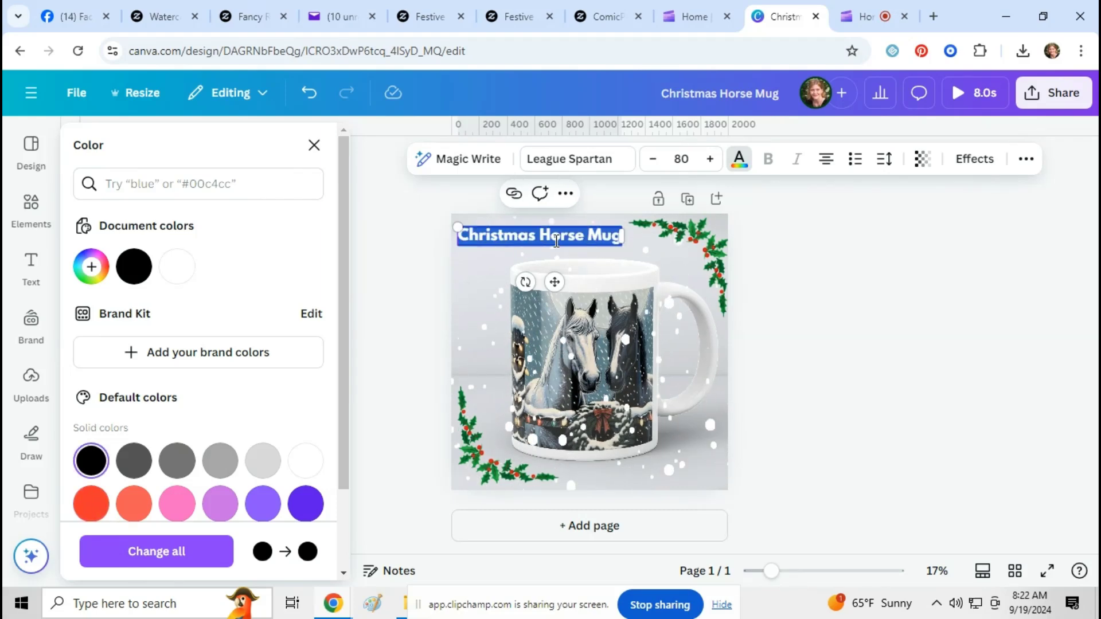
click(91, 503)
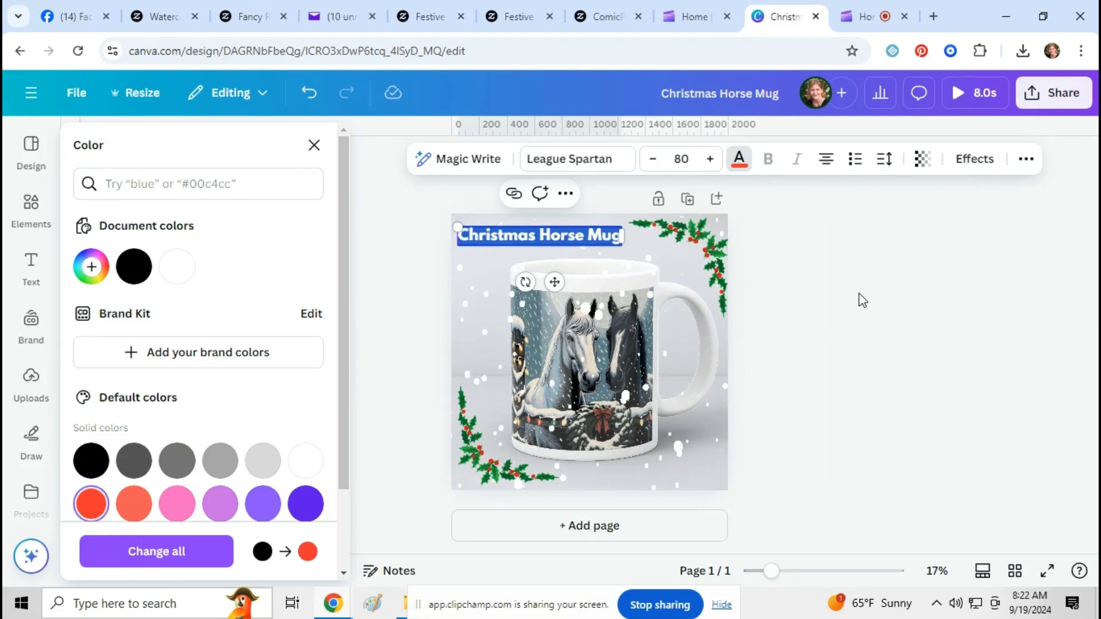
click(31, 266)
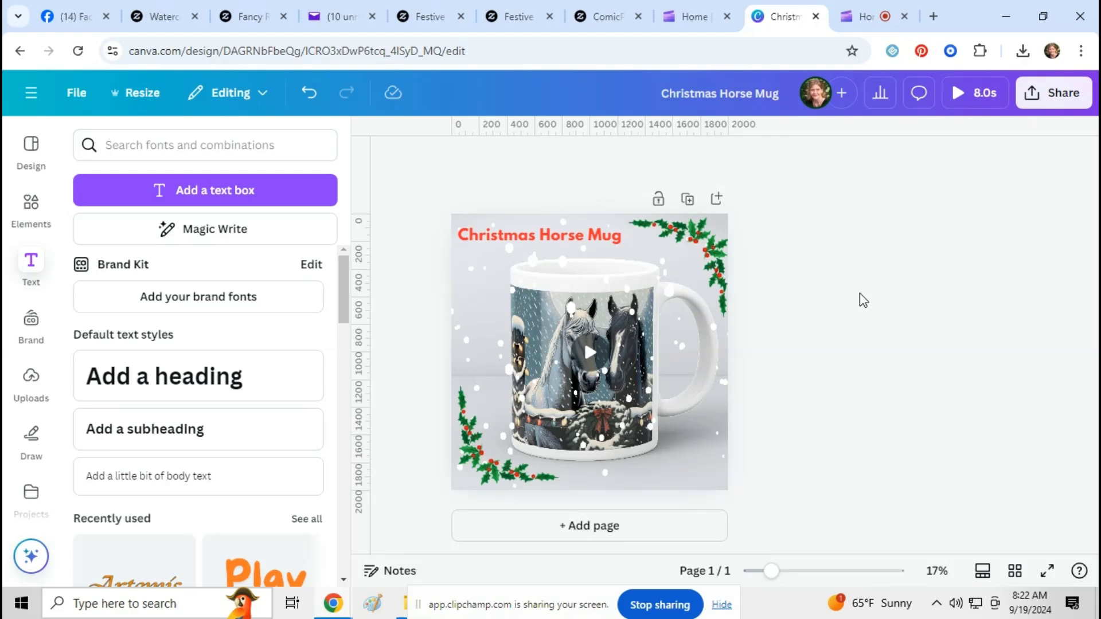
click(955, 91)
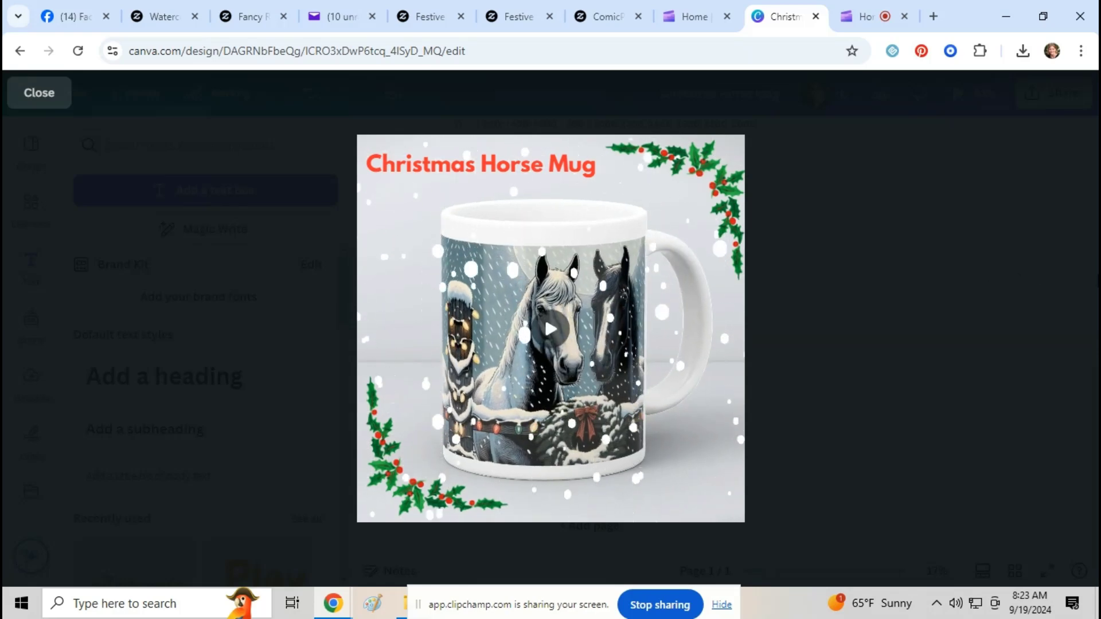
click(38, 92)
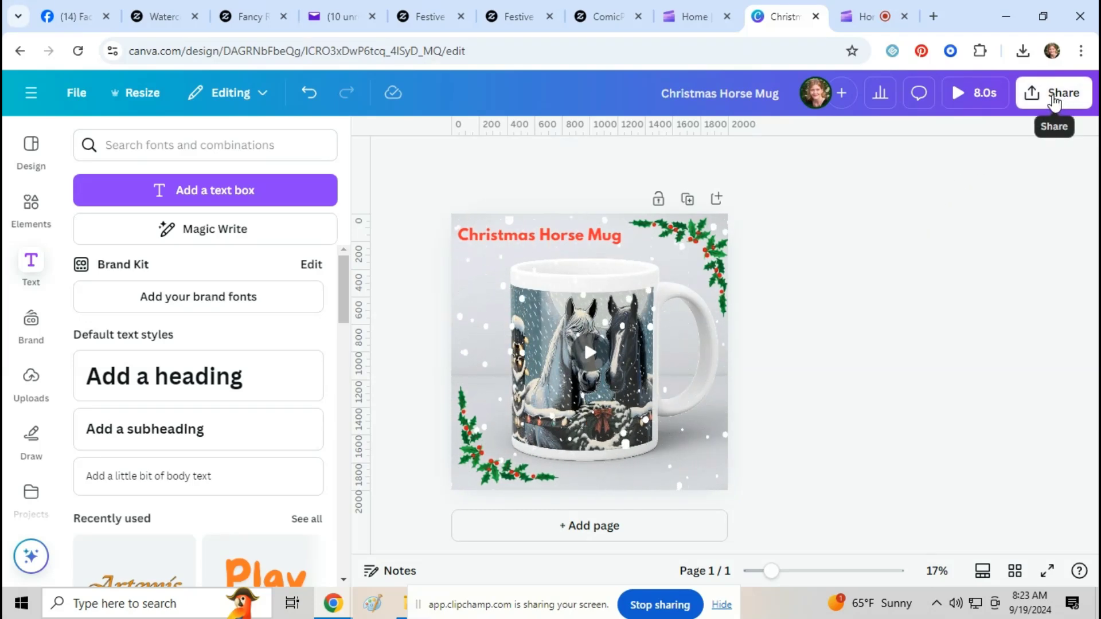
- Download the mockup as an original-quality MP4 video, then return to Zazzle
click(1053, 93)
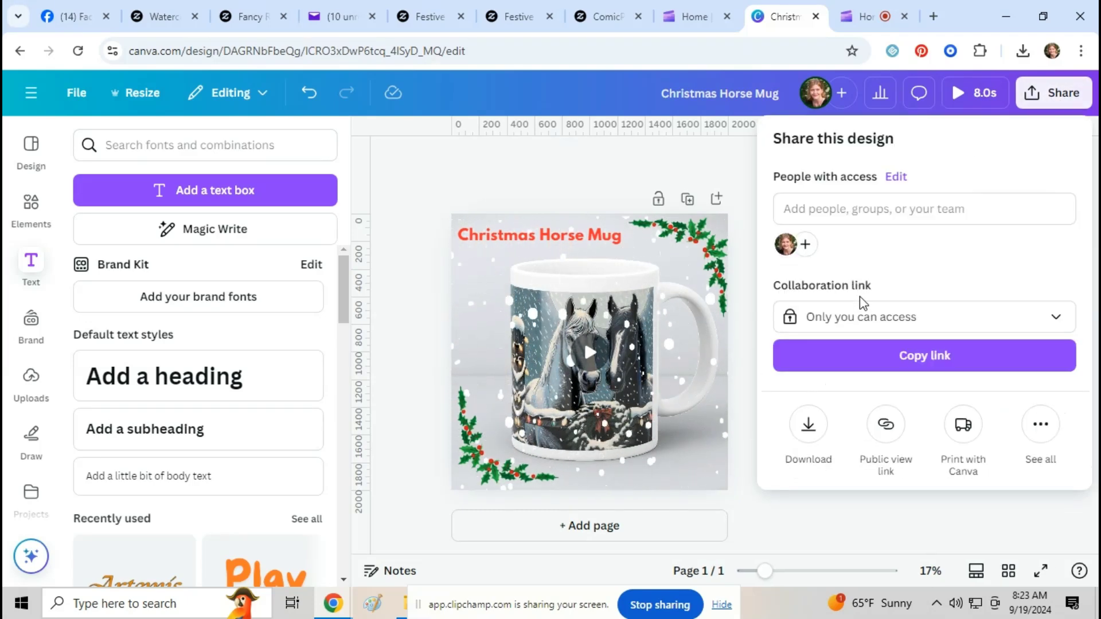
click(808, 428)
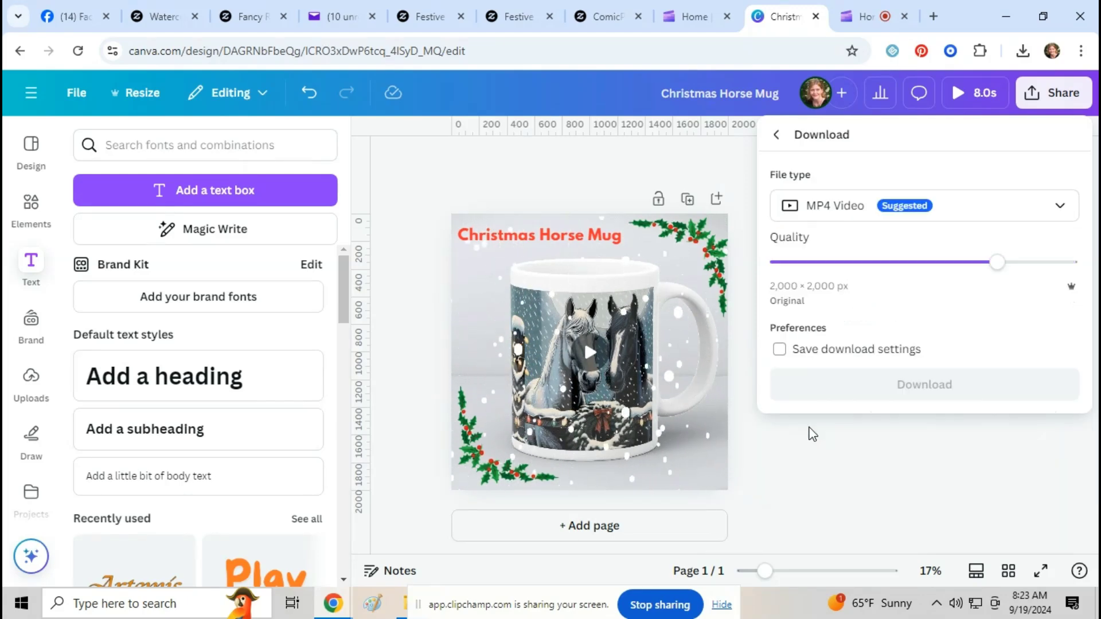
mouse_move(875, 223)
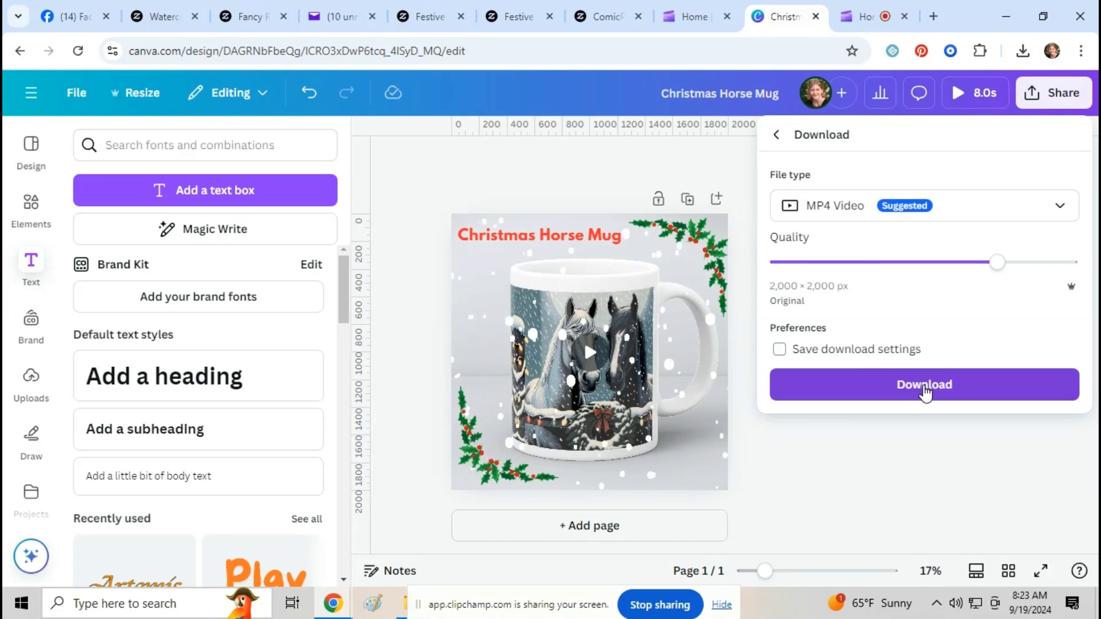
click(923, 384)
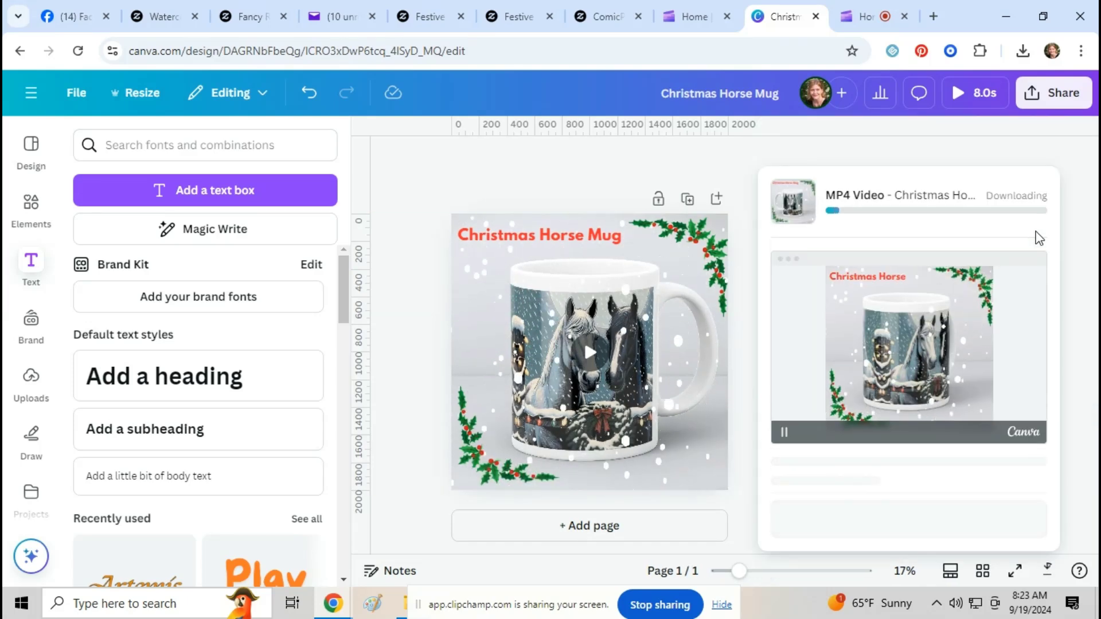
click(1053, 92)
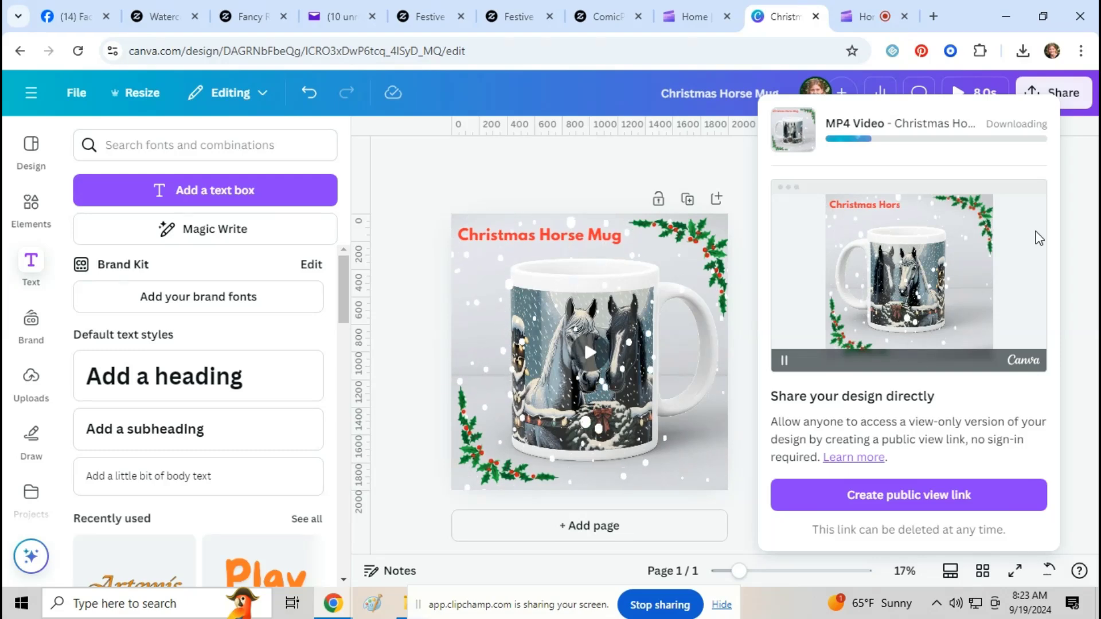
mouse_move(1003, 231)
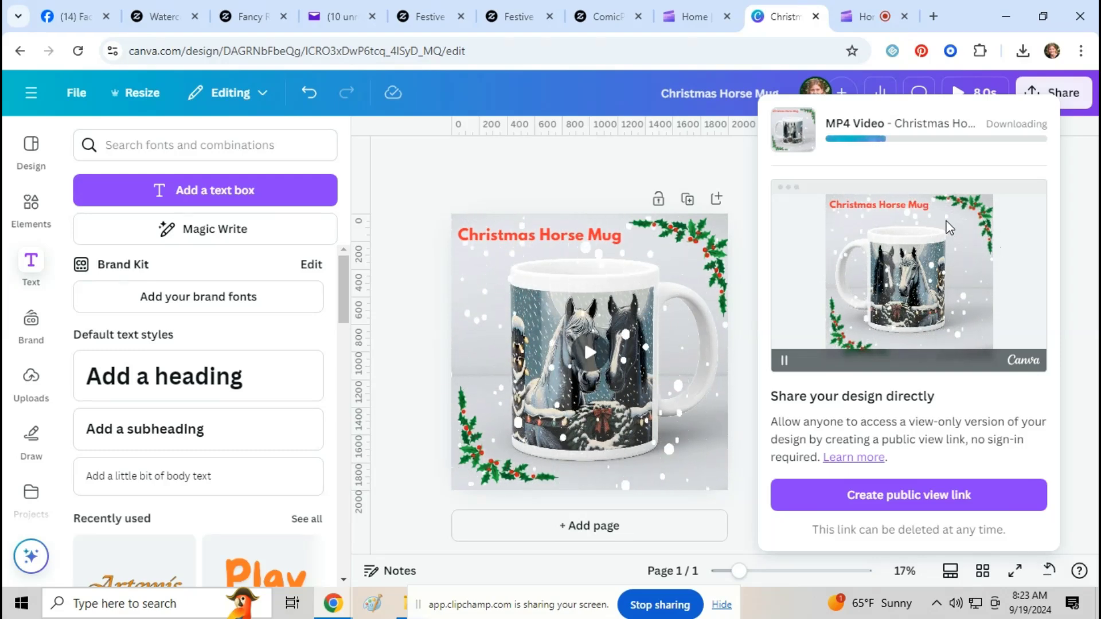
click(520, 16)
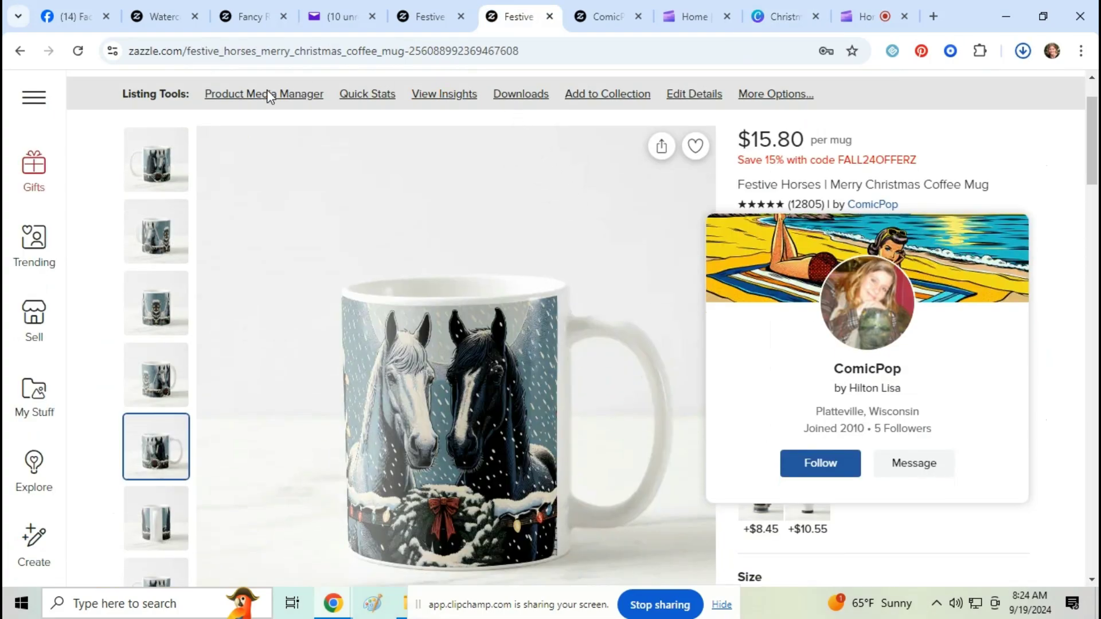
- Upload the Christmas Horse Mug MP4 as media on the Festive Horses mug listing
click(263, 94)
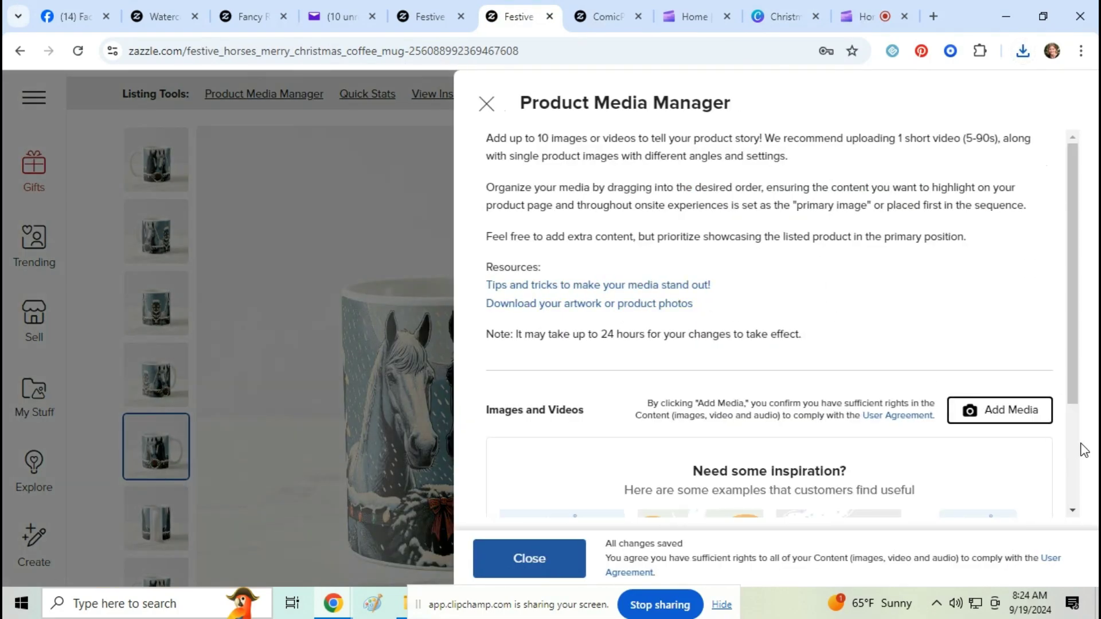
click(998, 410)
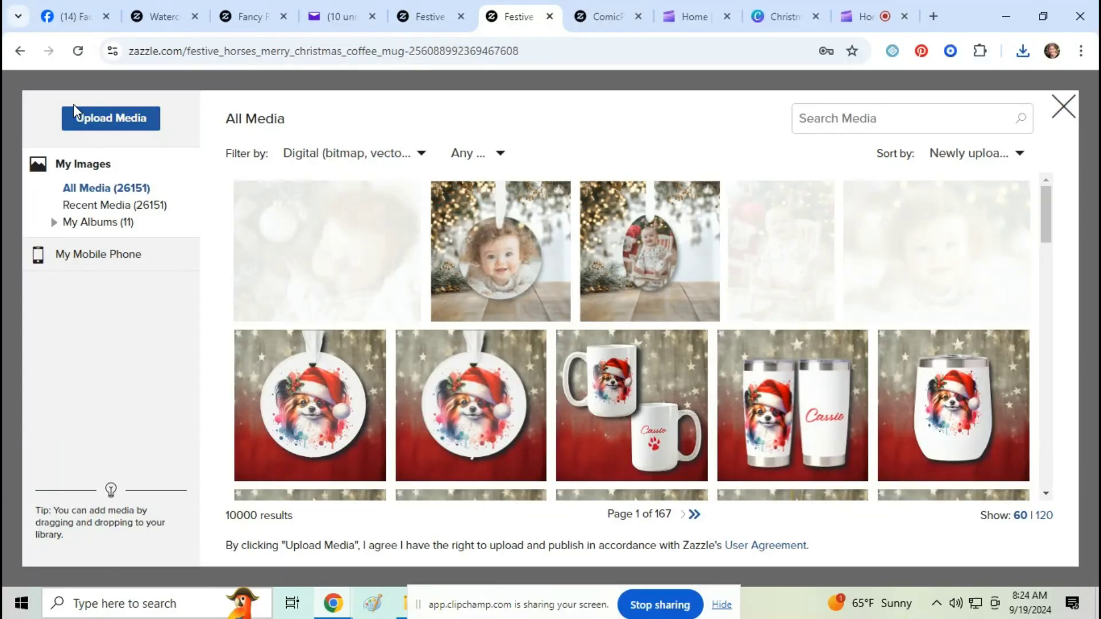
click(110, 118)
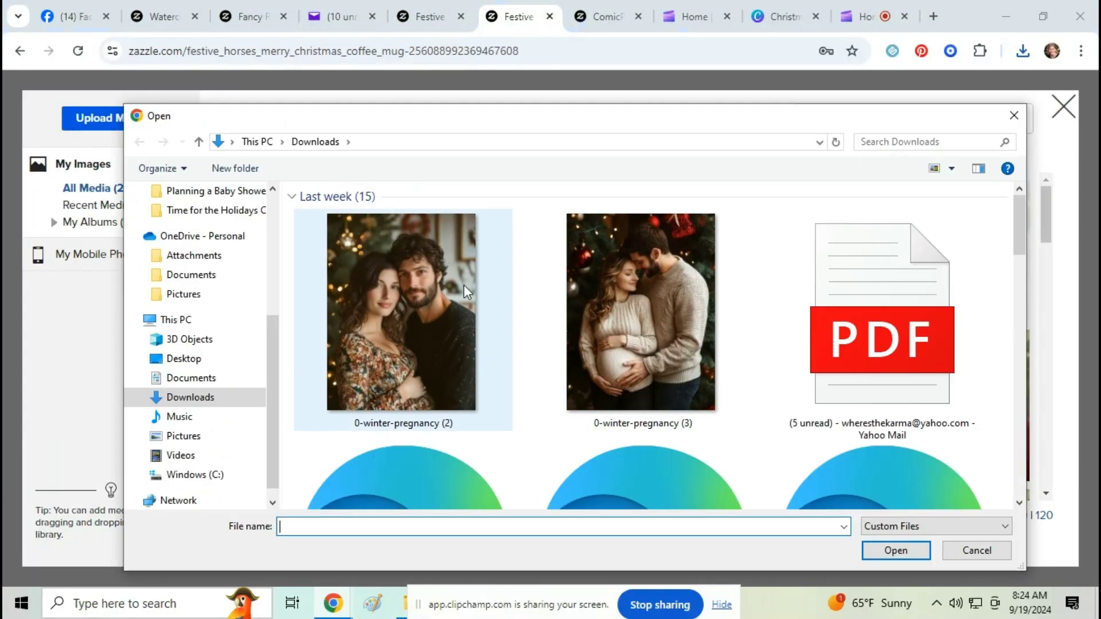
scroll(up, 3)
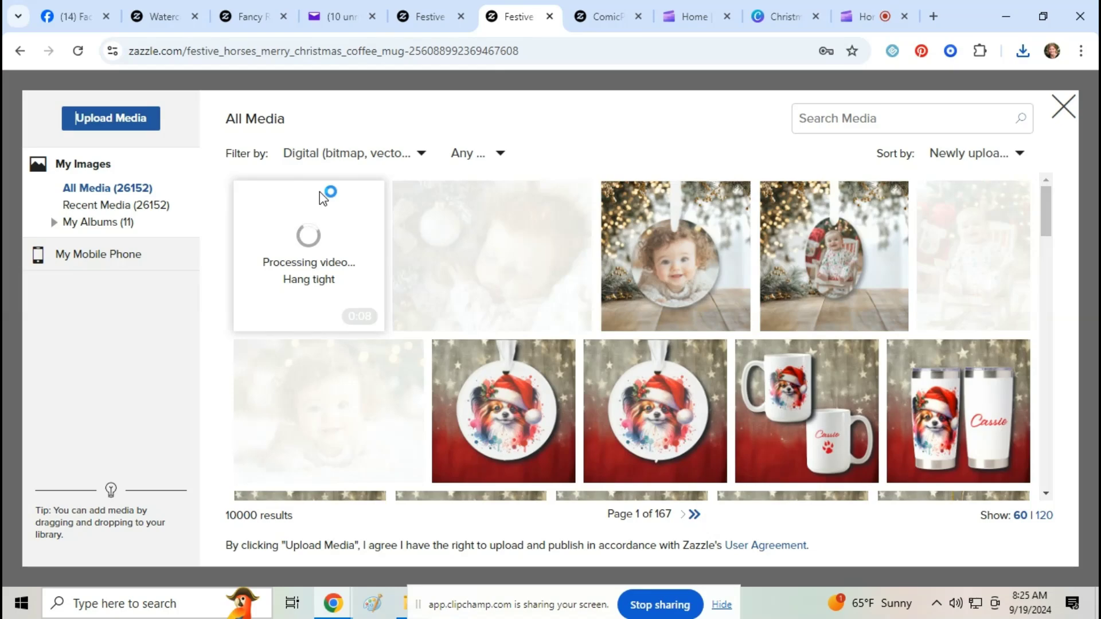
click(1063, 106)
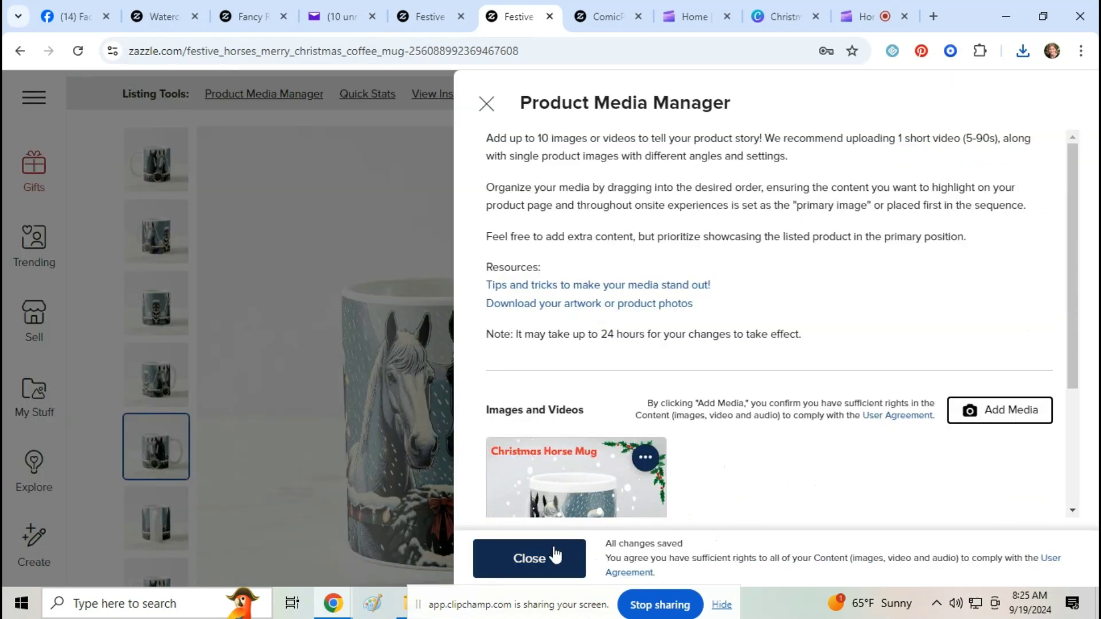
click(528, 557)
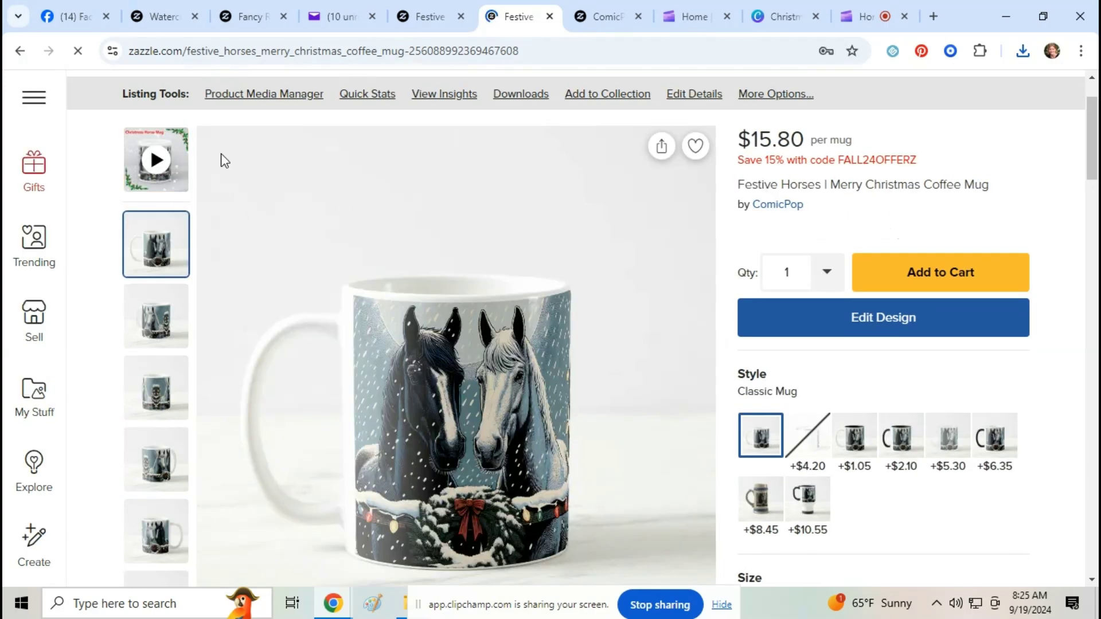
- Play the Christmas Horse Mug video on the Zazzle listing, then go to Facebook
click(156, 160)
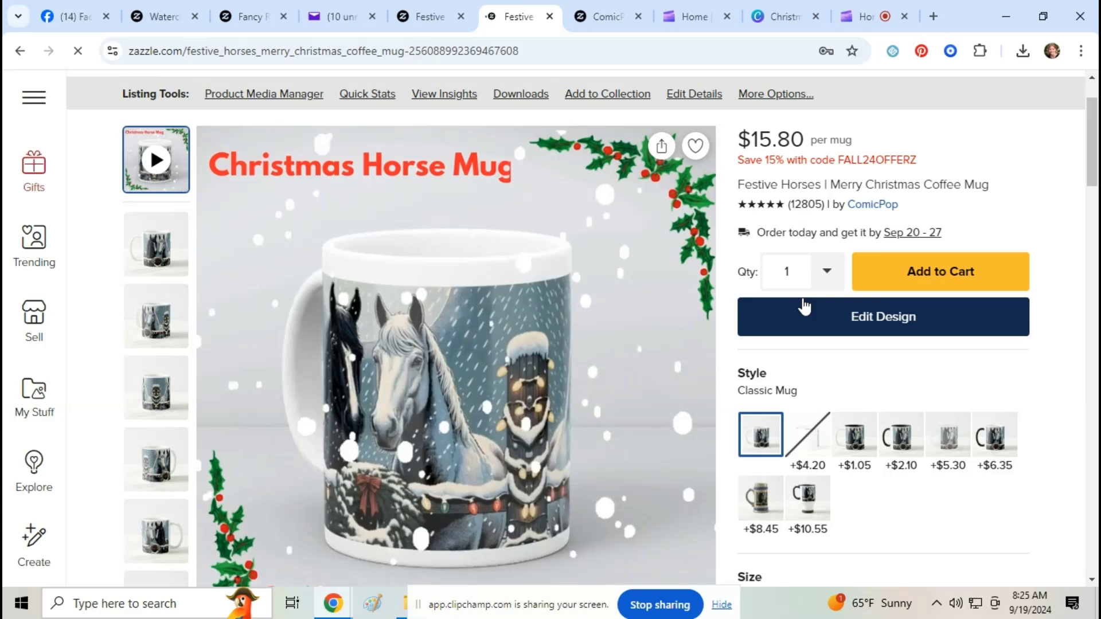
scroll(down, 3)
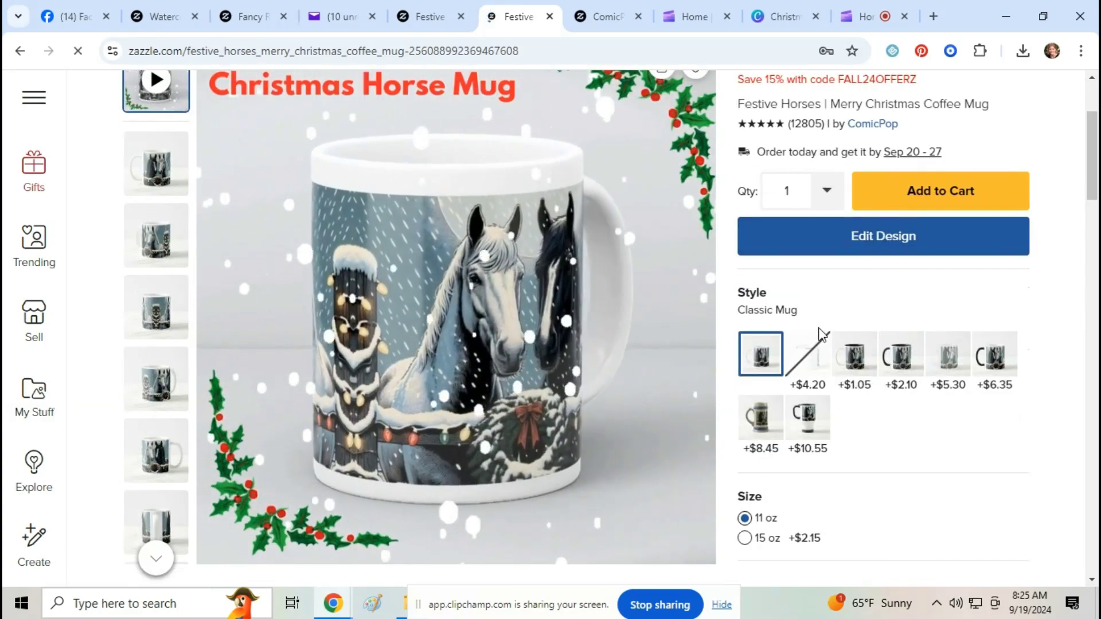
click(807, 353)
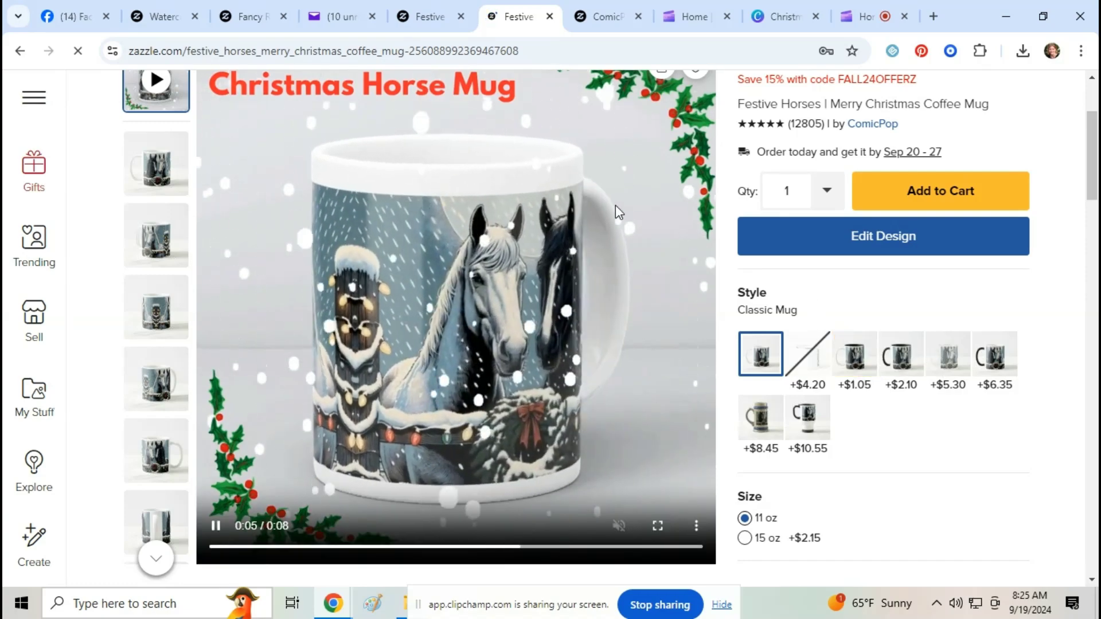
mouse_move(162, 16)
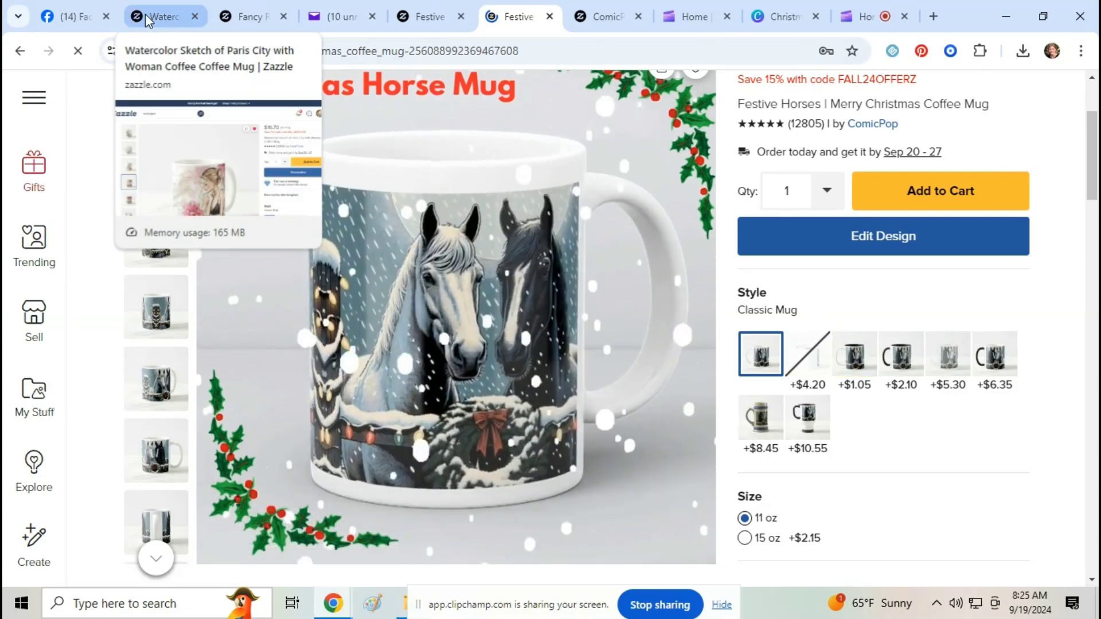
click(67, 16)
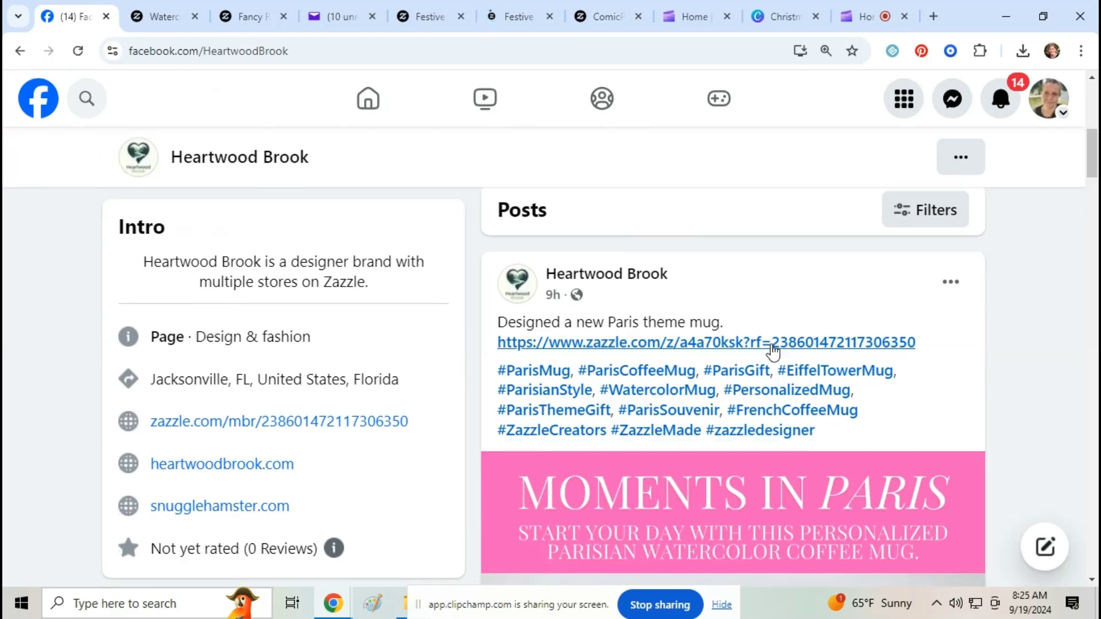
- Find Time for the Holidays in Facebook's recent searches and start a group post
scroll(down, 3)
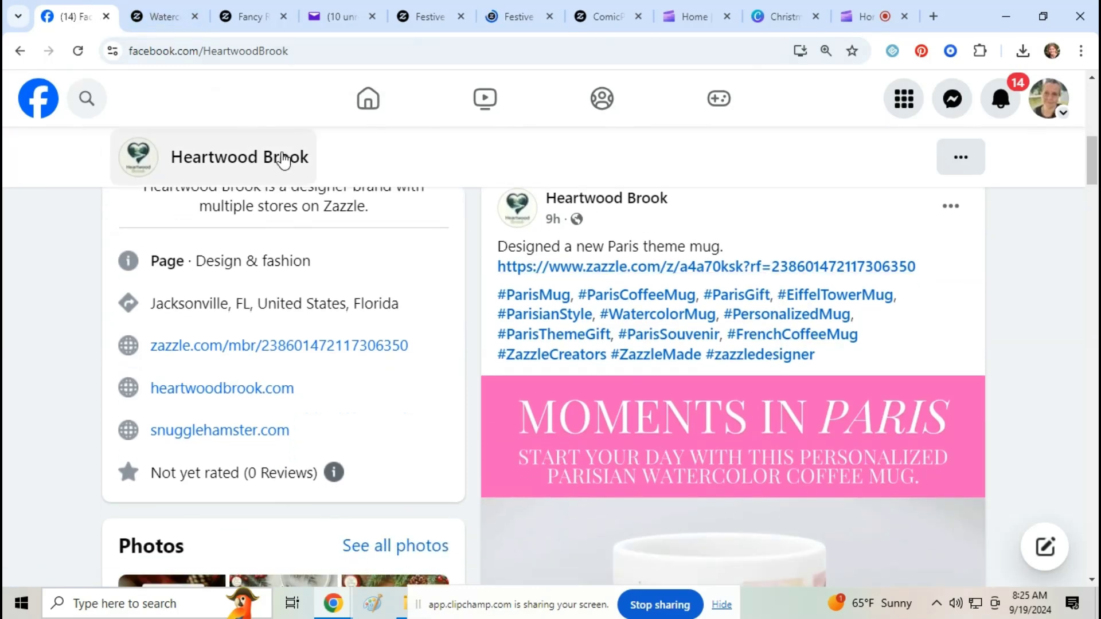
scroll(up, 3)
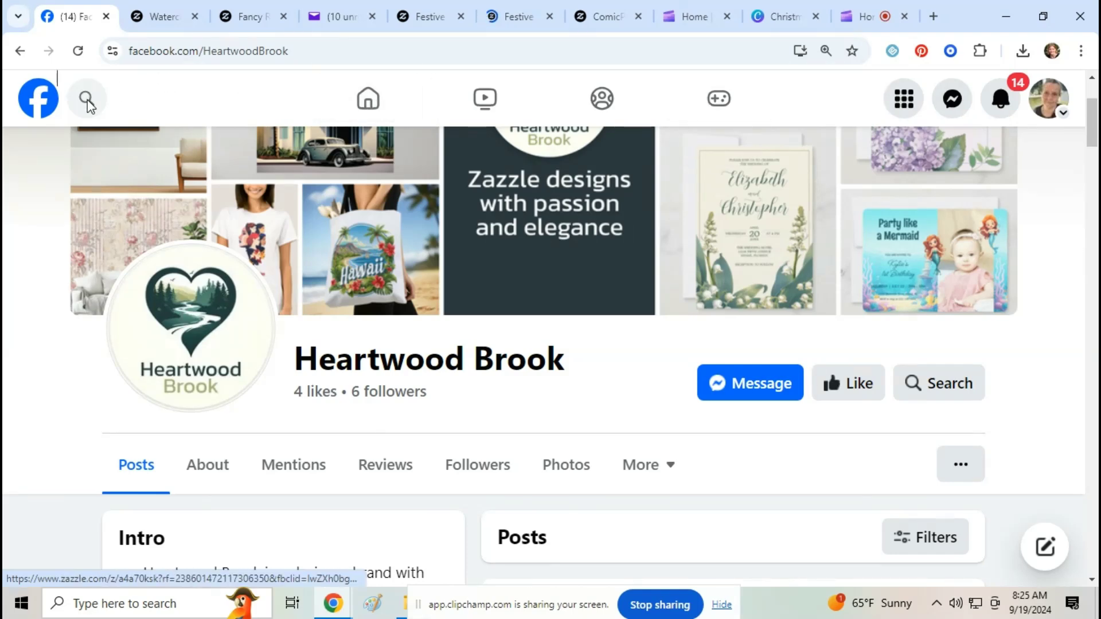
click(87, 98)
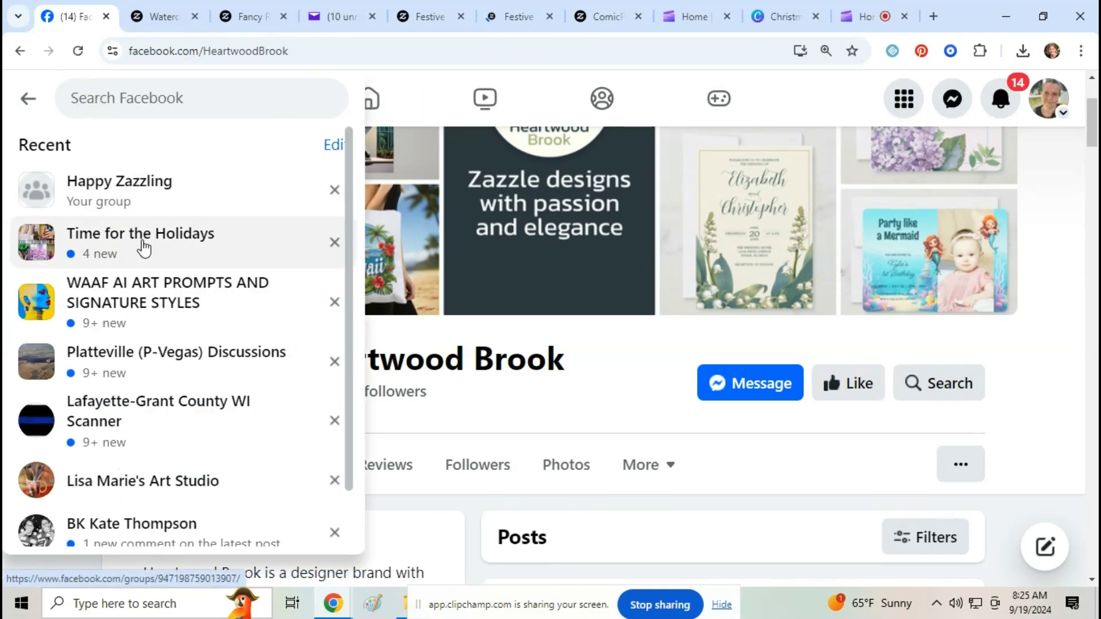
click(141, 239)
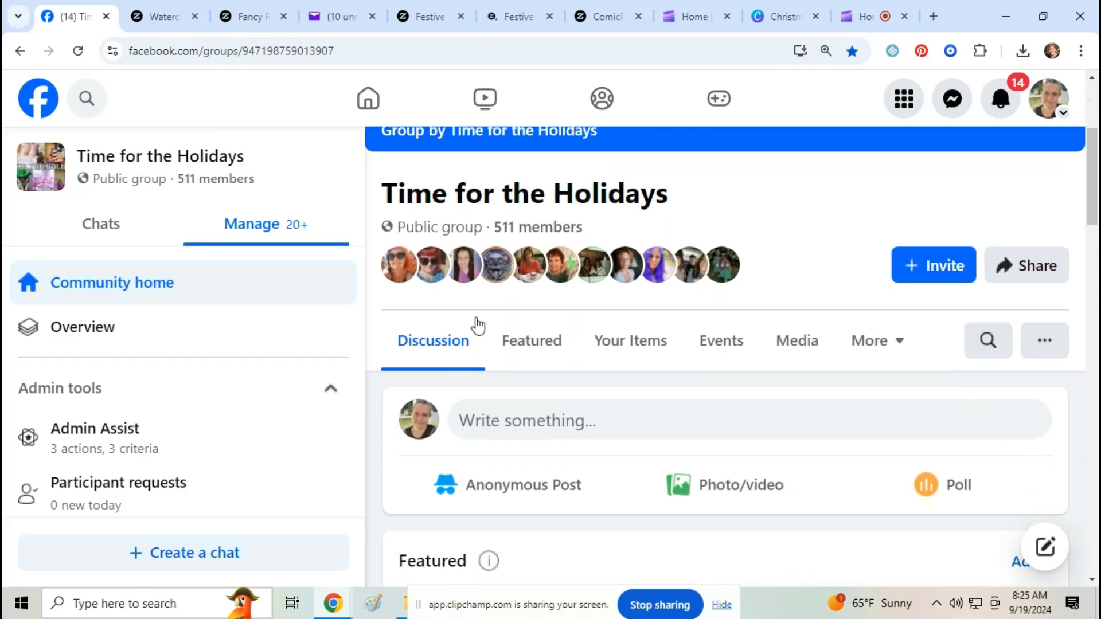
scroll(down, 3)
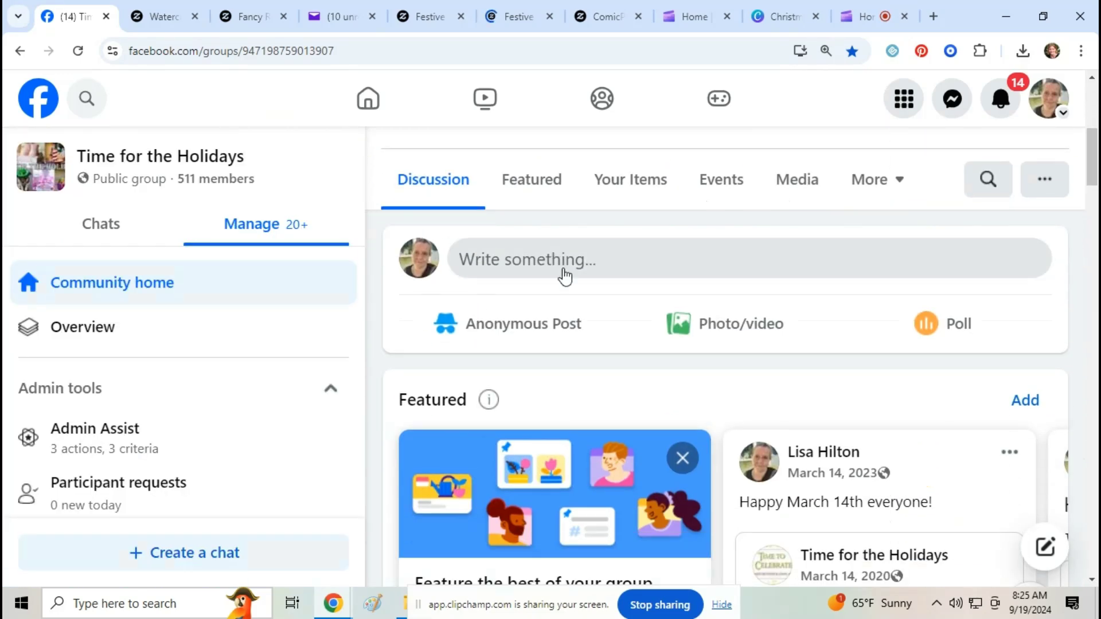
click(565, 259)
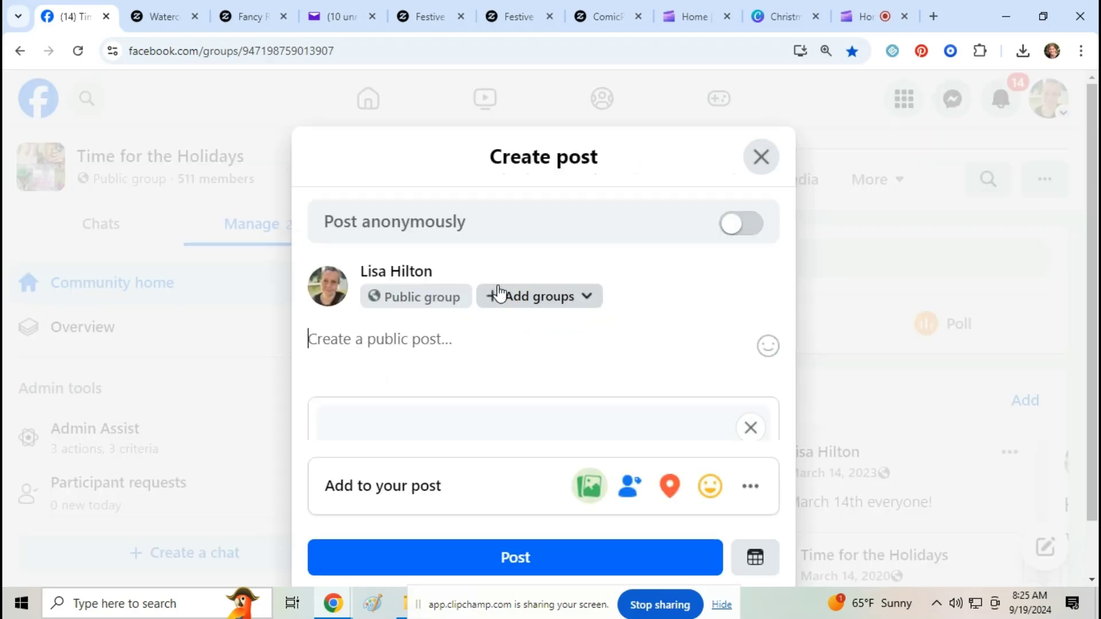
- Post the mug video with caption 'Pretty Christmas Horse Mug' and the Zazzle link
click(588, 485)
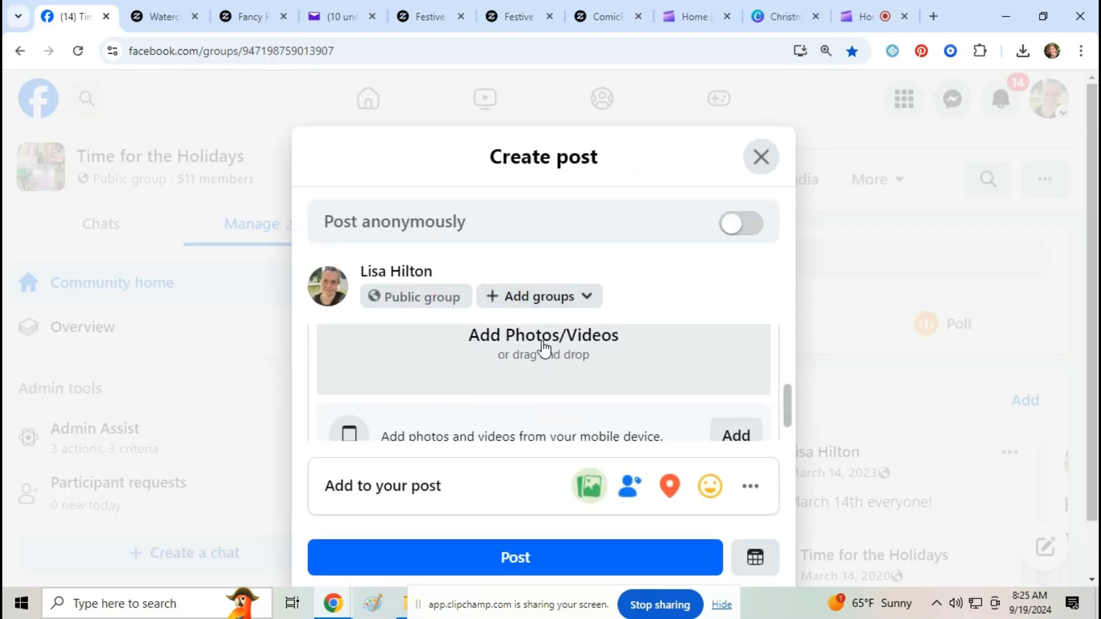
click(543, 359)
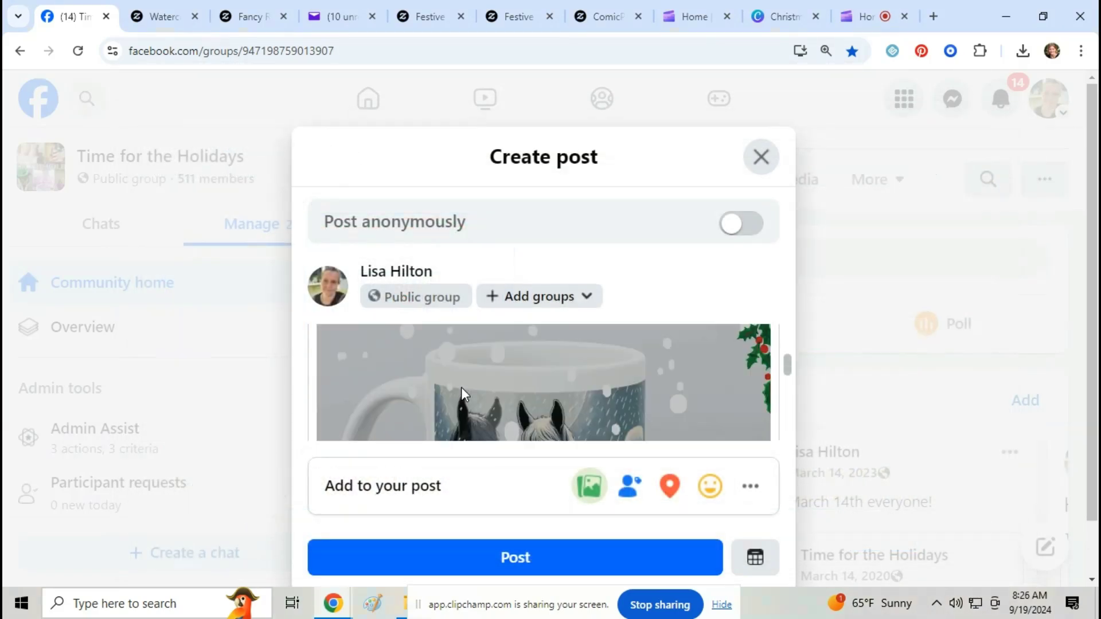
click(600, 15)
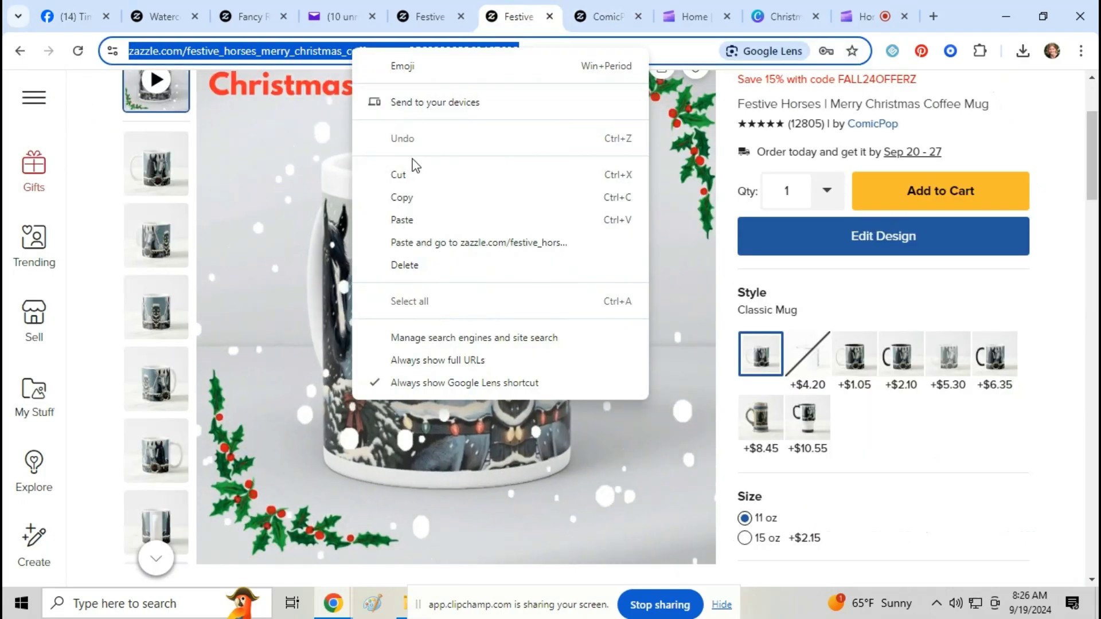
click(66, 16)
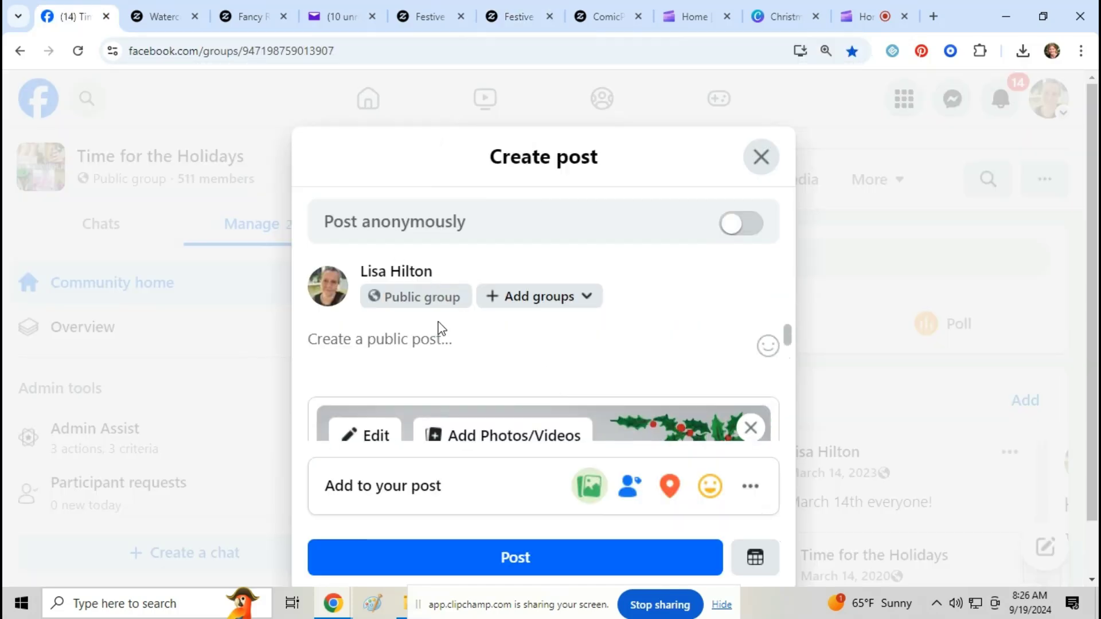
text(Pre)
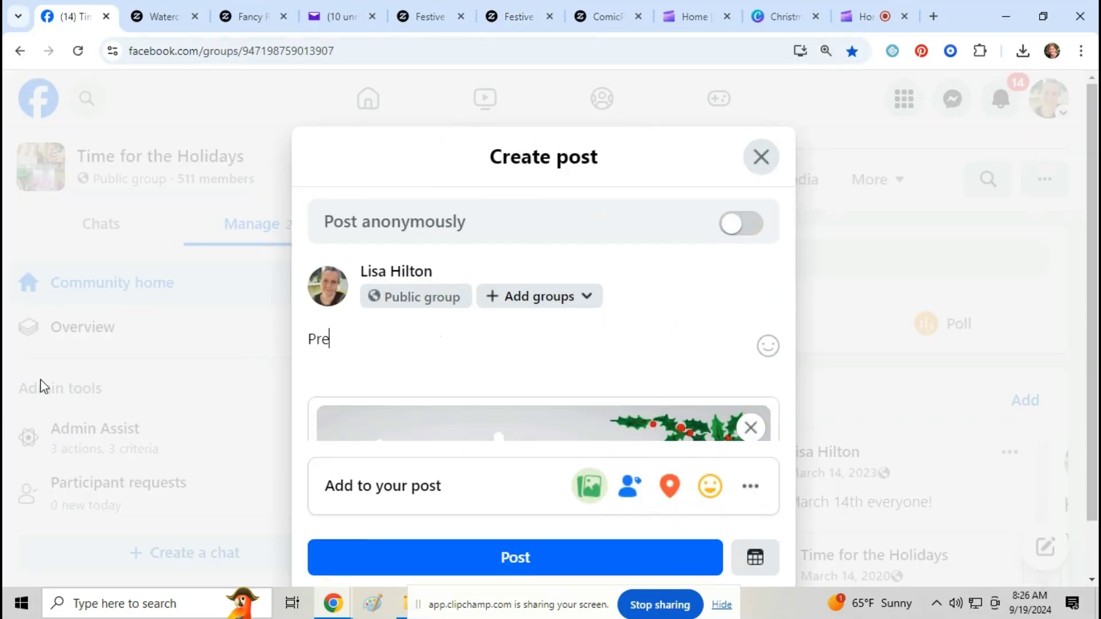
text(tty Horse)
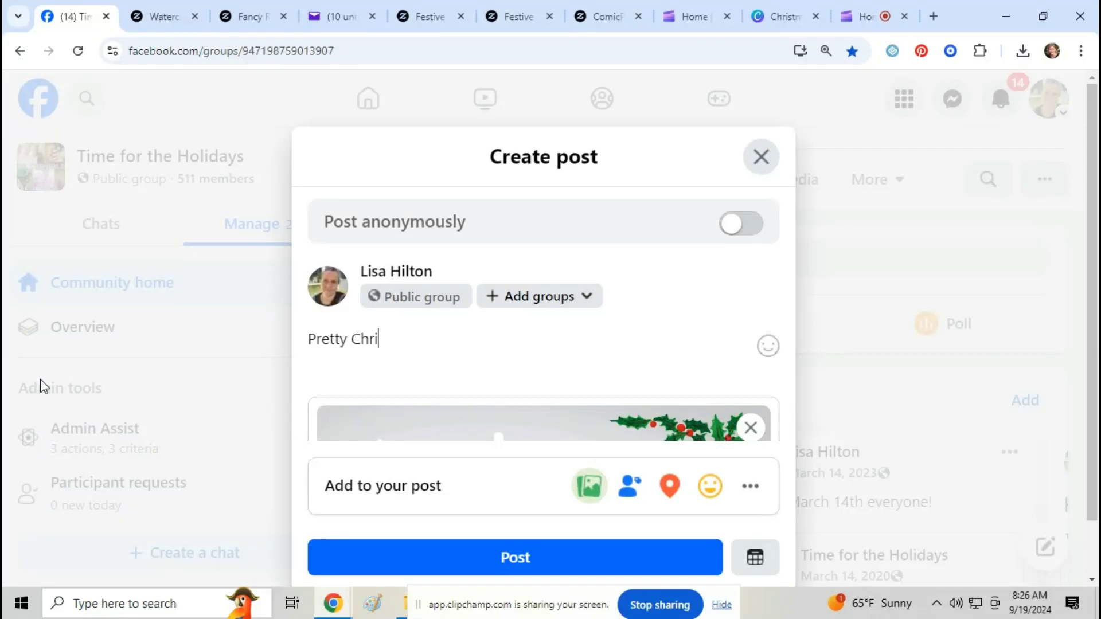
text(stmas Horse Mug)
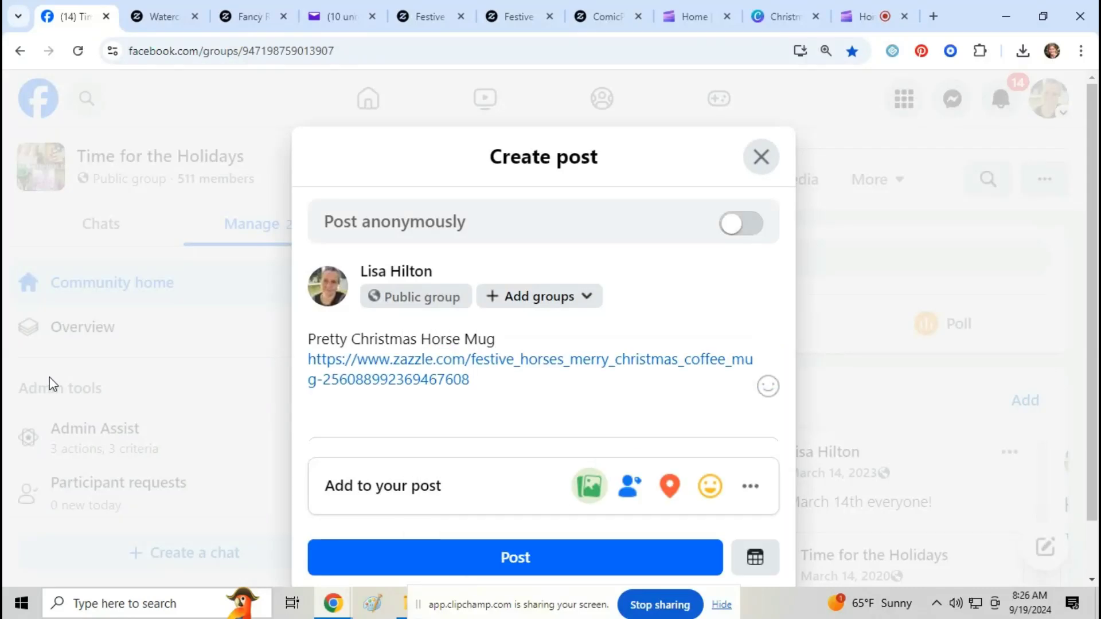
click(515, 556)
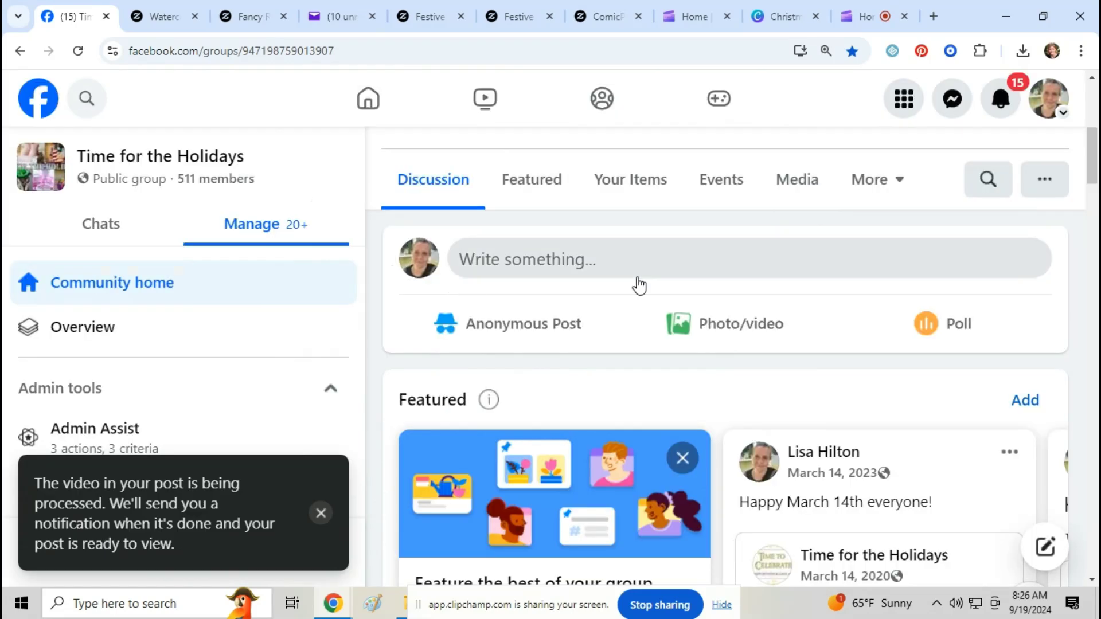
- Create a new Pinterest pin using the Christmas Horse Mug video file
scroll(down, 3)
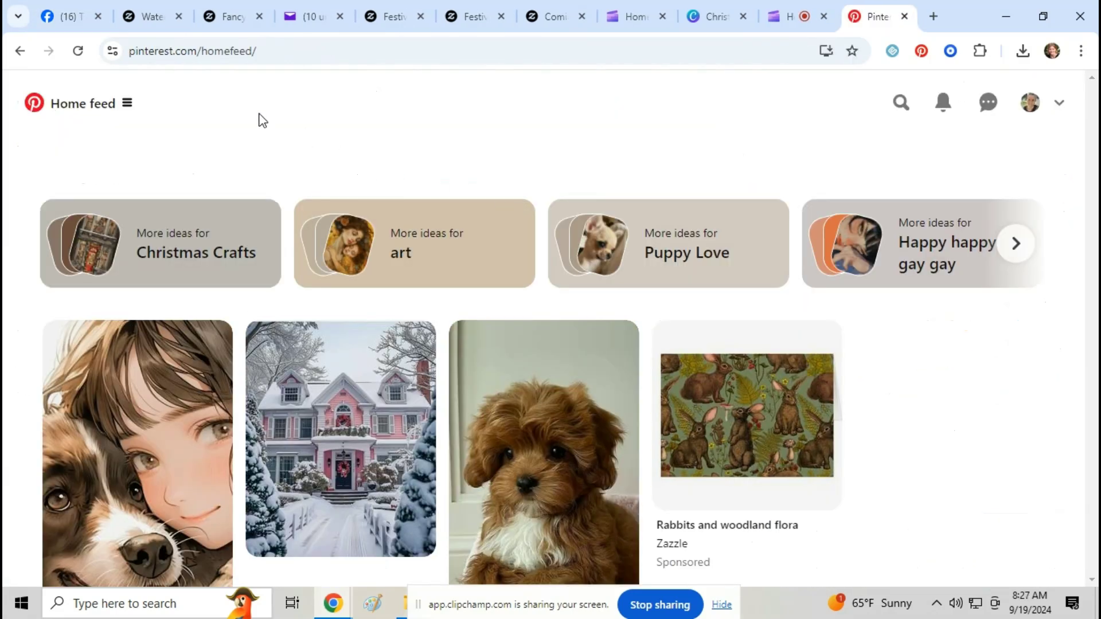
click(127, 103)
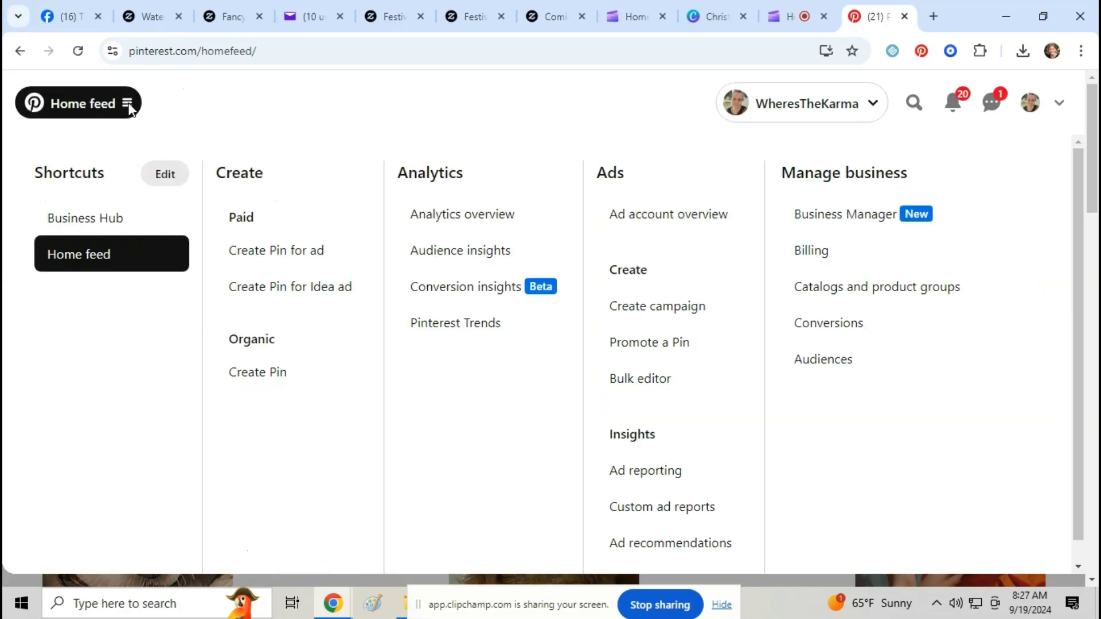
mouse_move(470, 272)
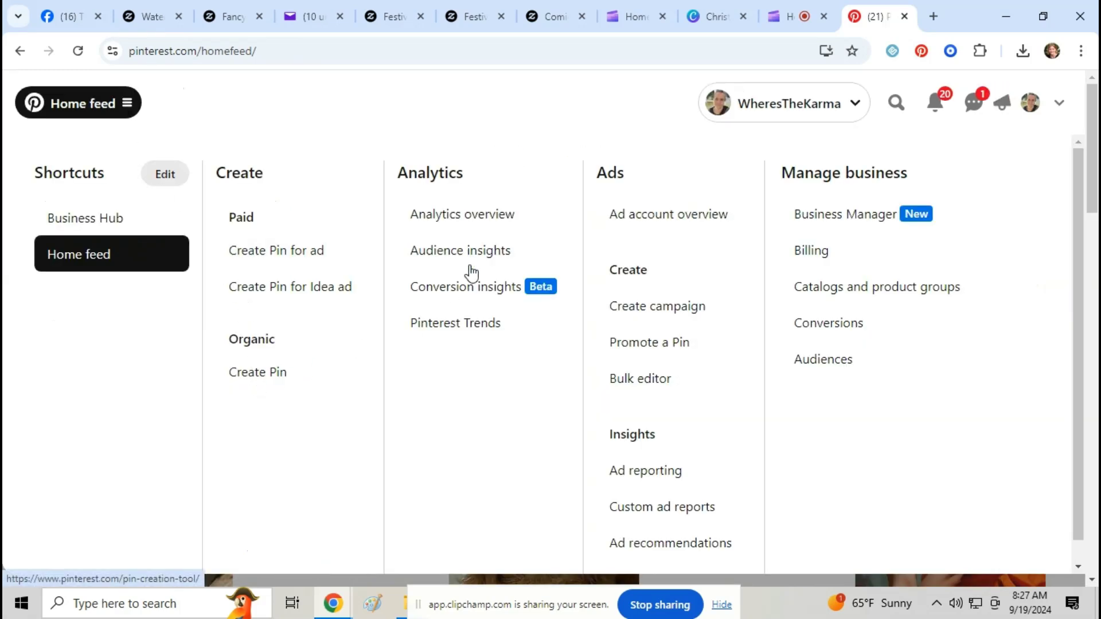
click(257, 372)
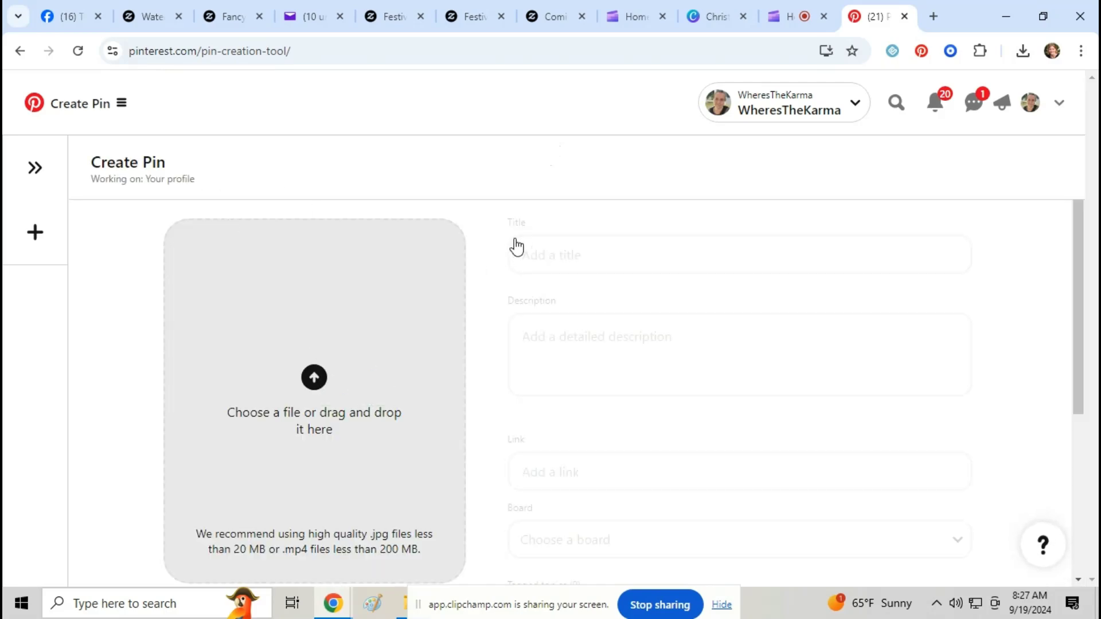
click(314, 377)
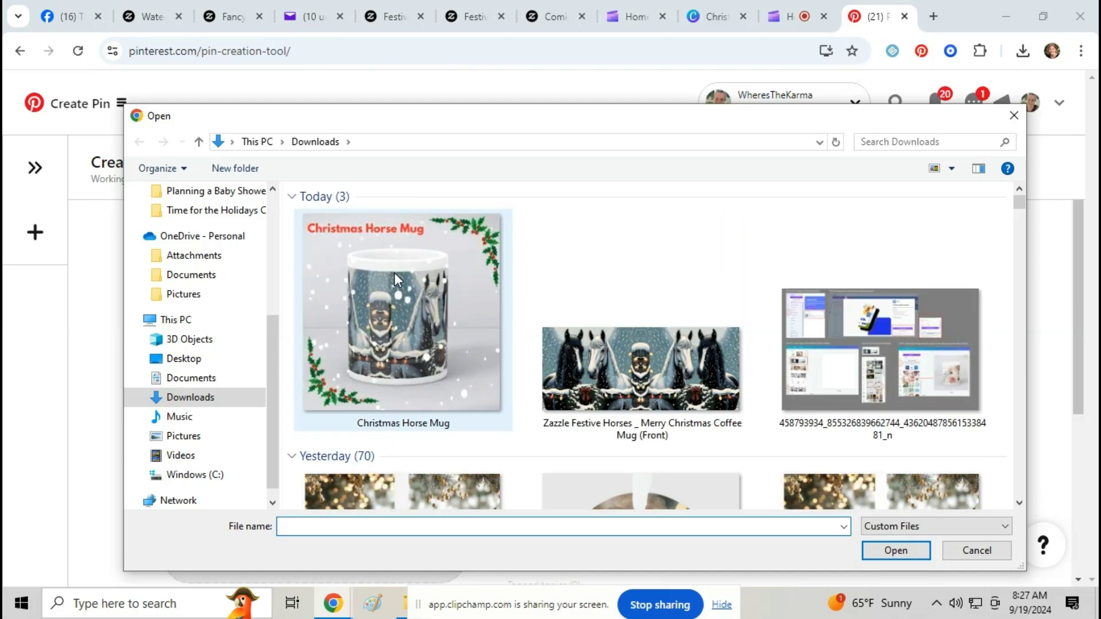
click(895, 550)
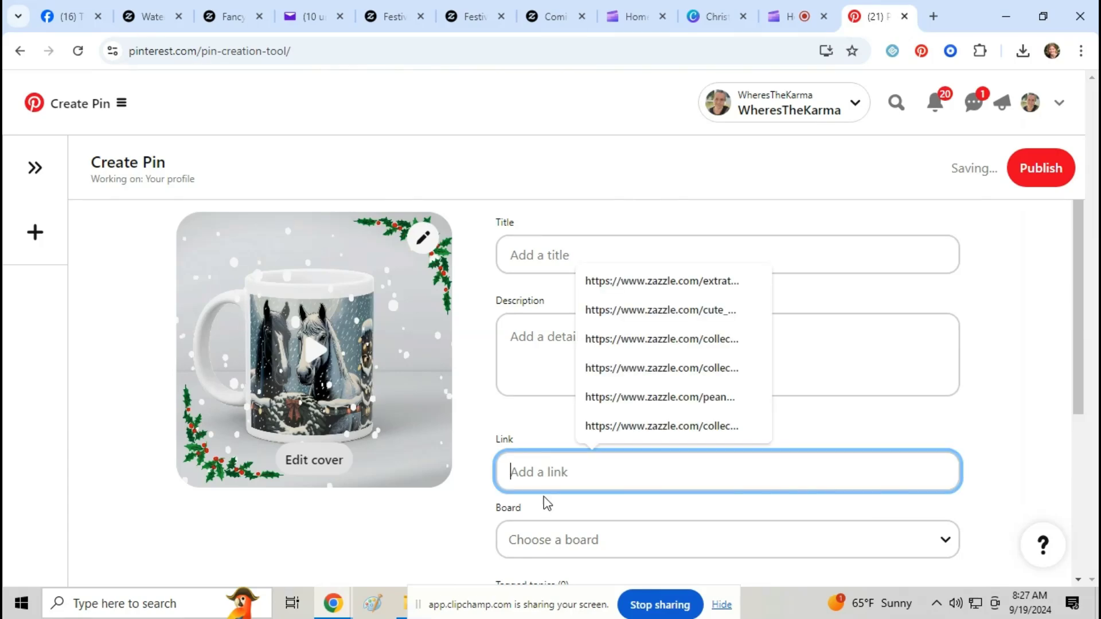
- Paste the Zazzle link and add 'Pretty Christmas Horse Mug' with a festive-horses description
right_click(532, 485)
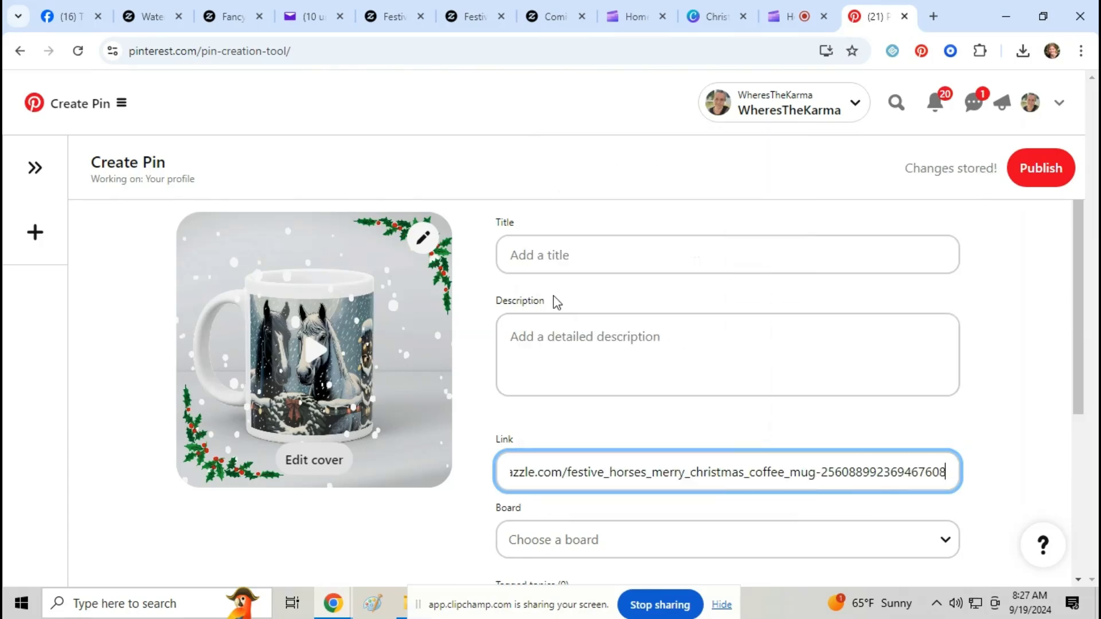
text(H)
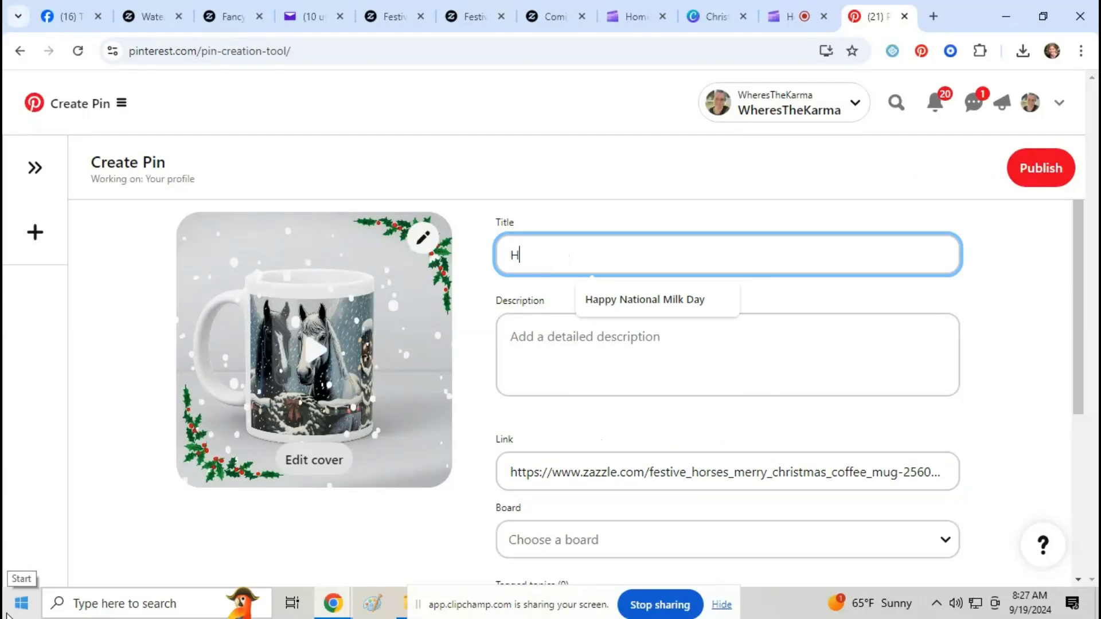
text(or)
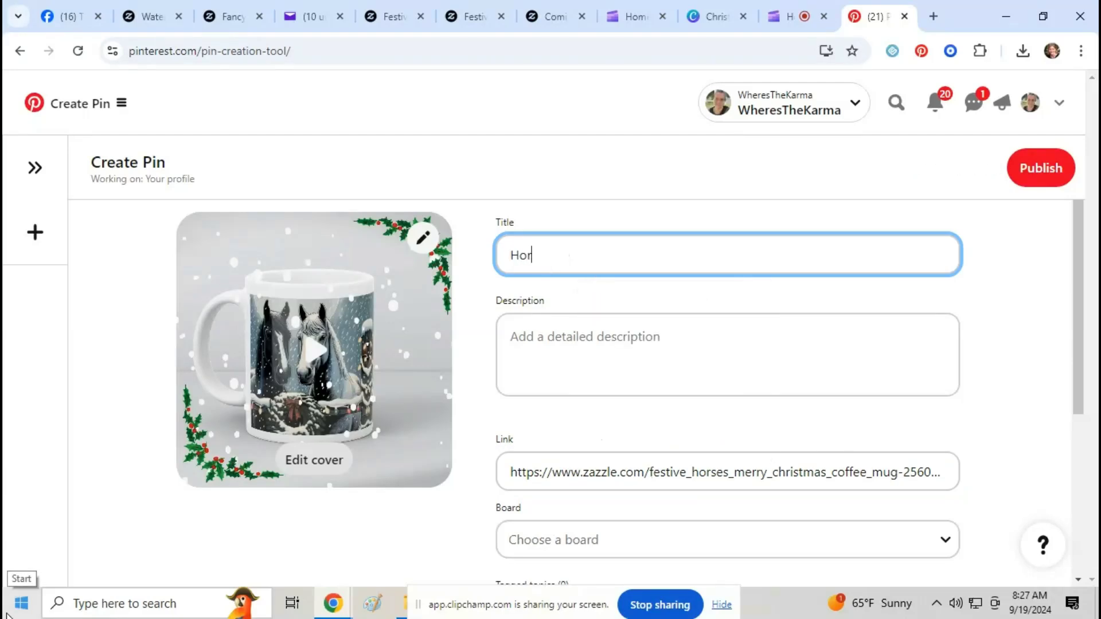
text(Pretty C)
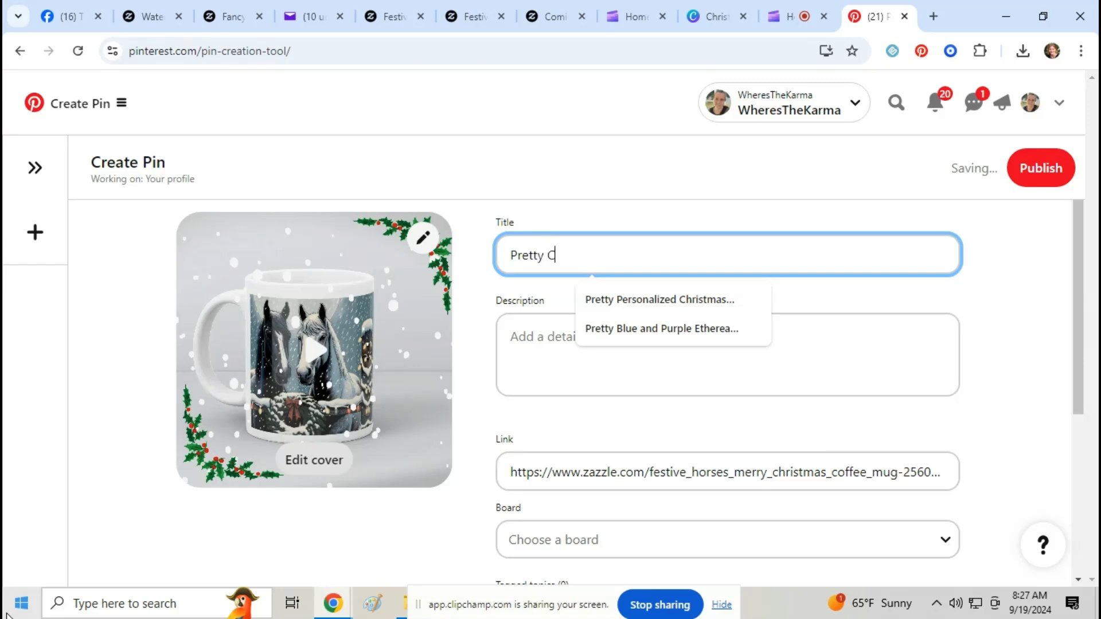
text(hristmas Hor)
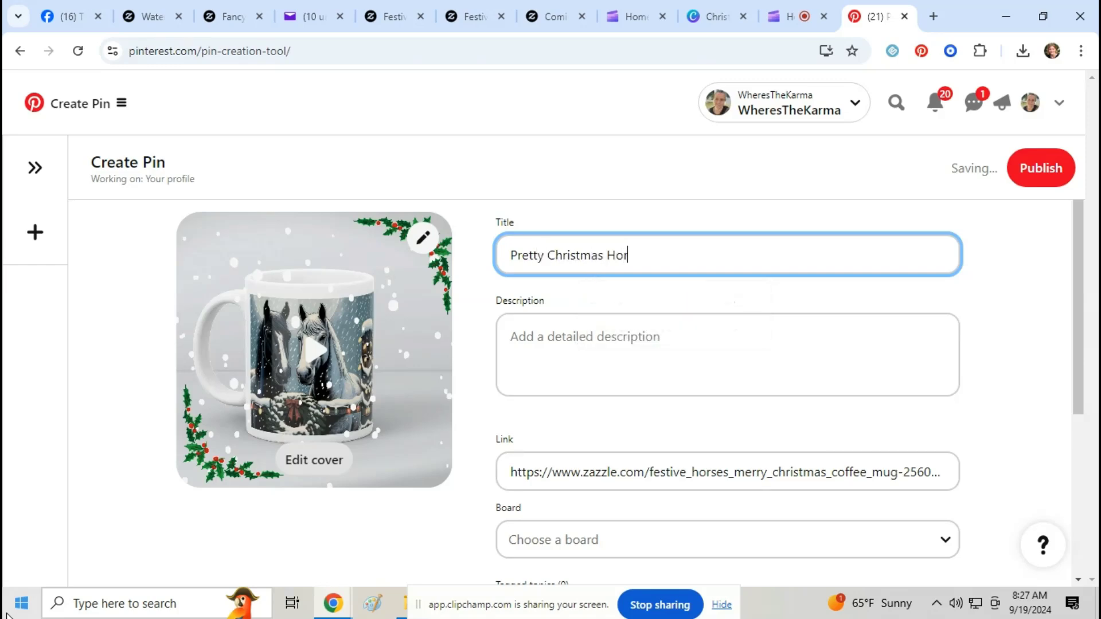
text(se Mug)
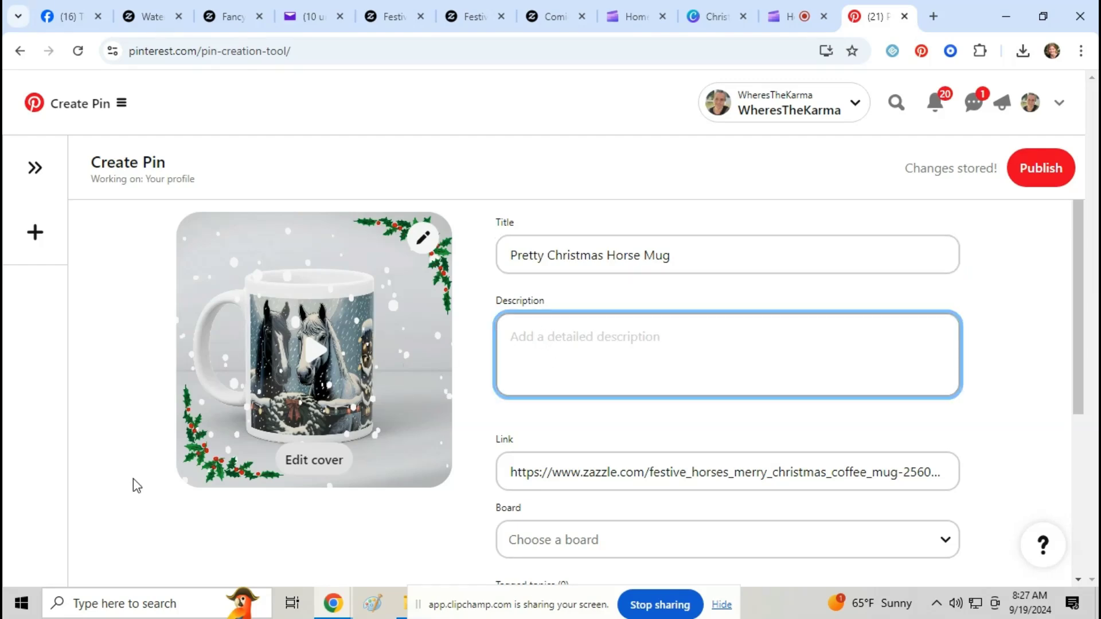
text(Beautiful festive)
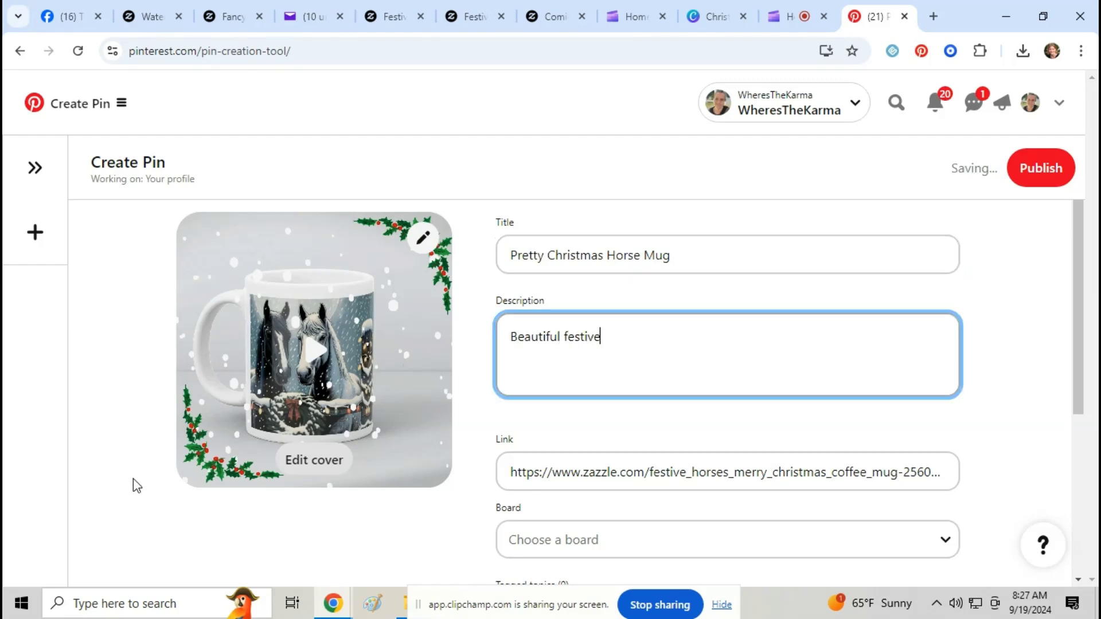
text(horses in the h)
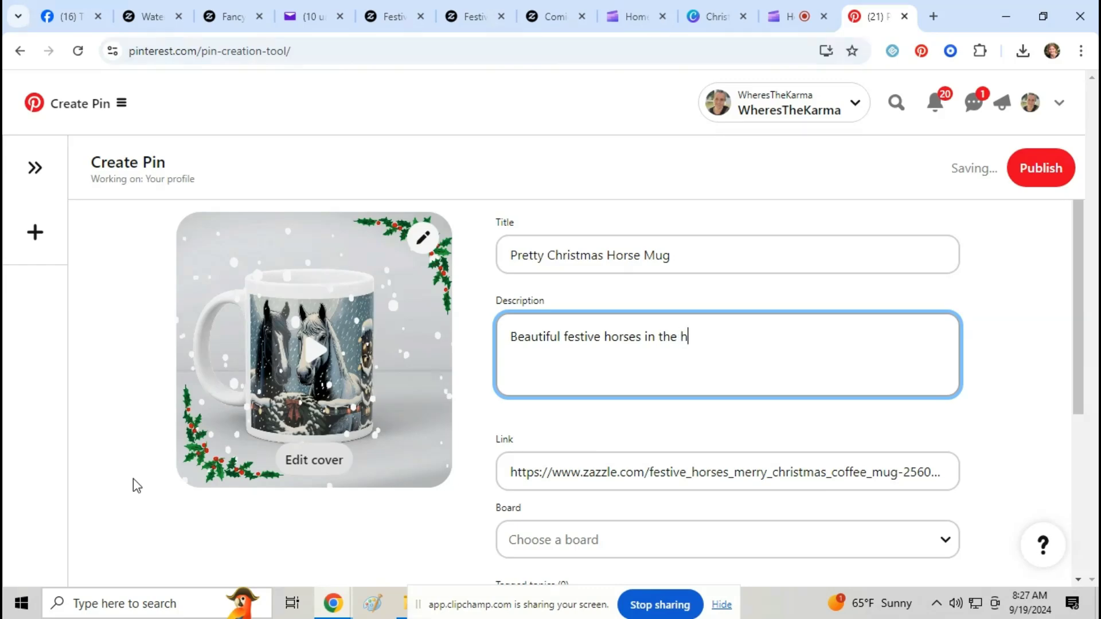
text(oliday season.)
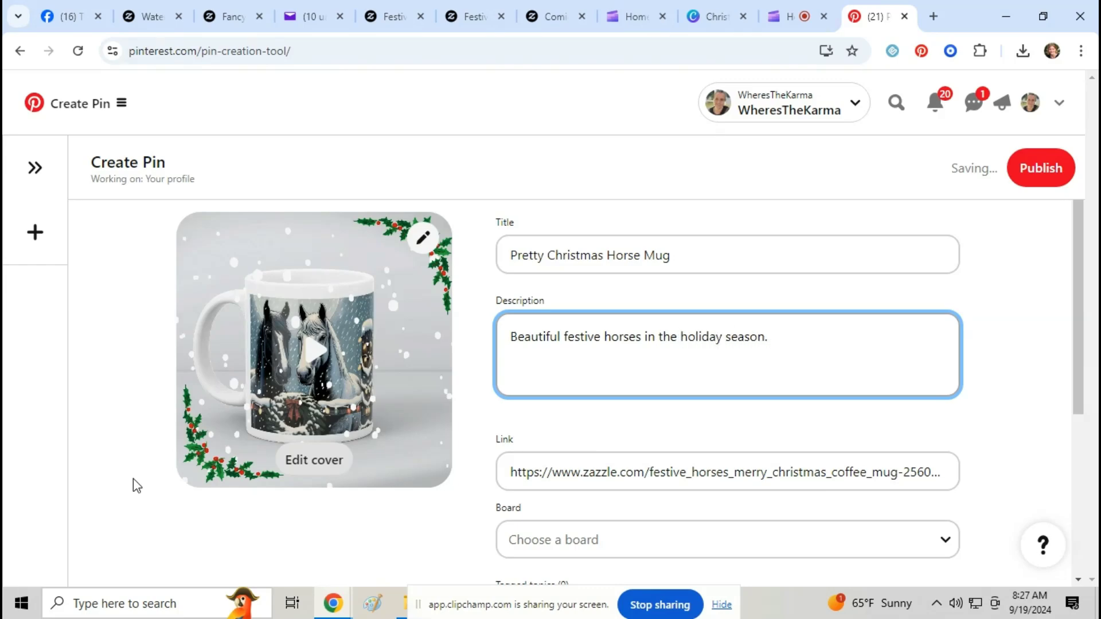
- Assign the pin to the Zazzle Shop board and tag it horses, ai art, christmas, zazzle
scroll(down, 3)
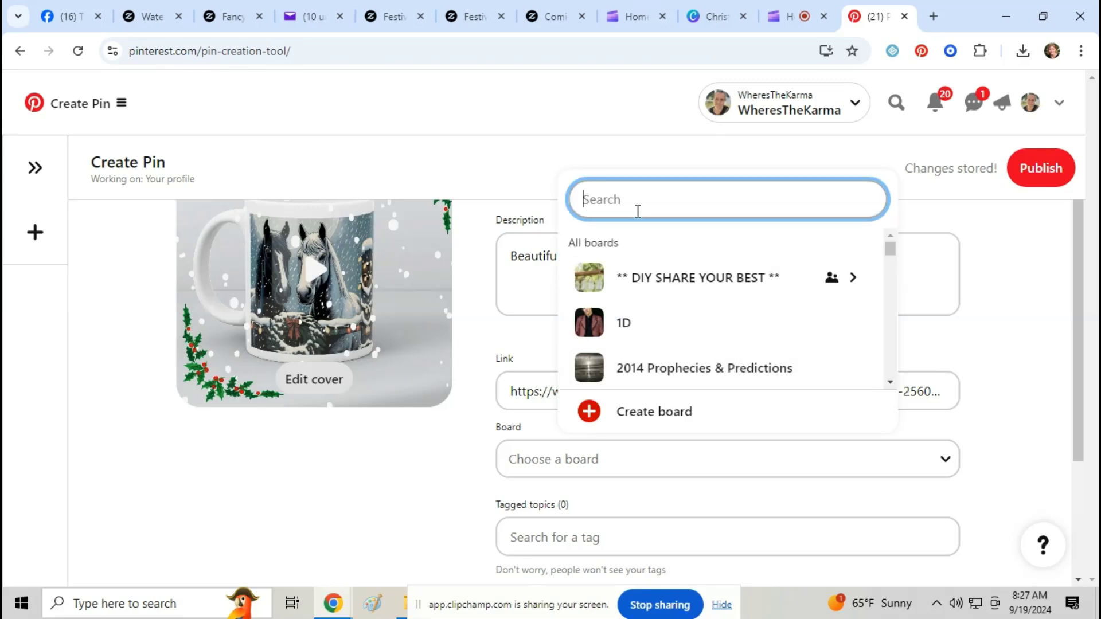
text(zazz)
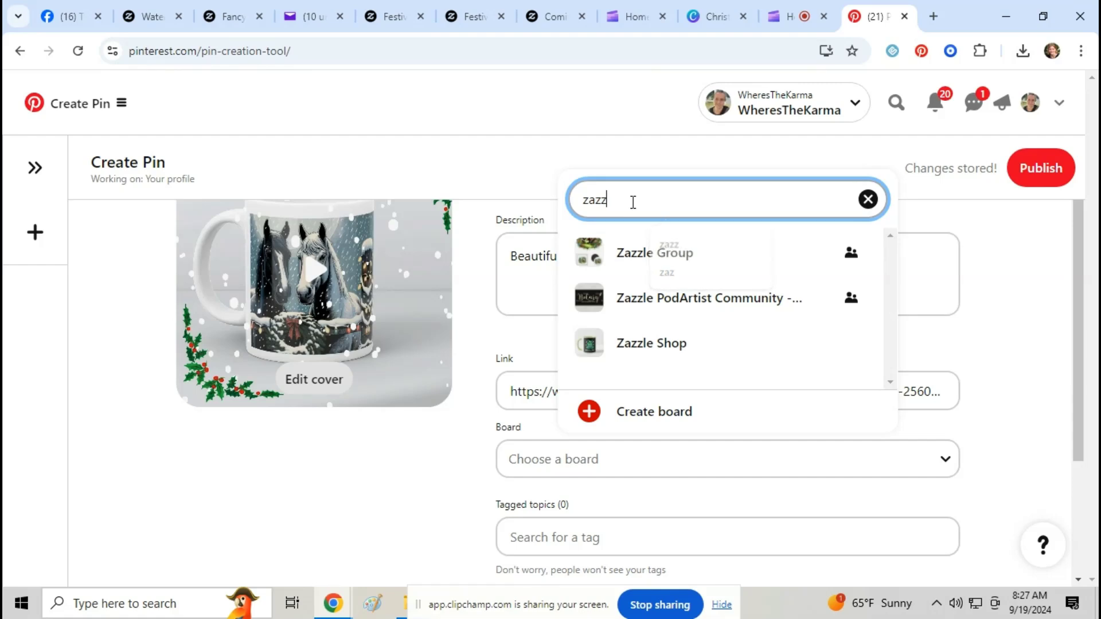
click(649, 343)
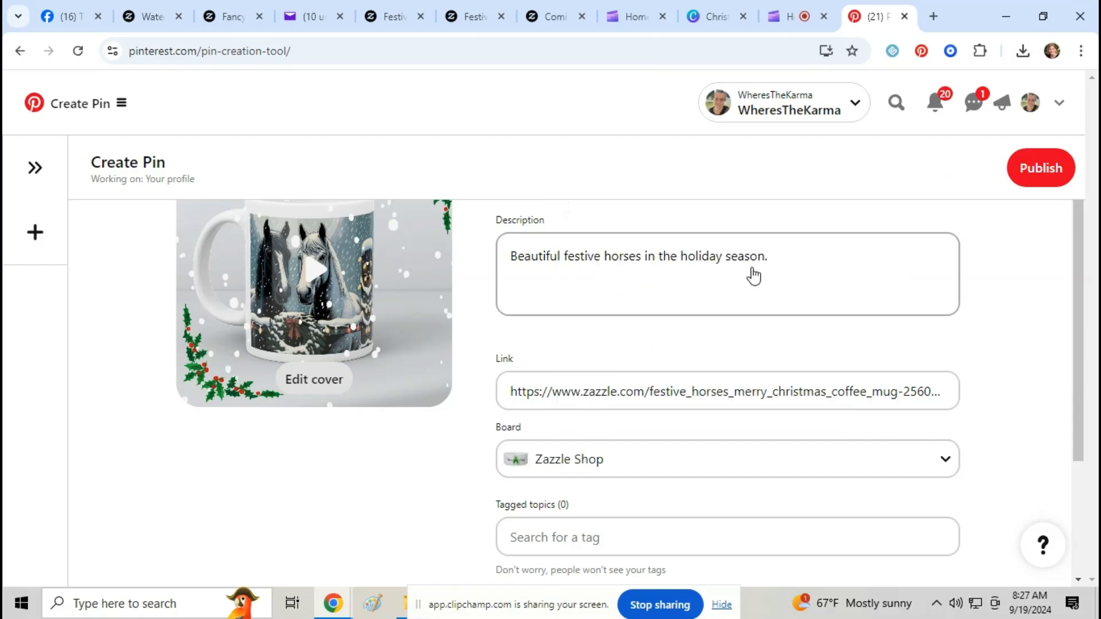
scroll(down, 3)
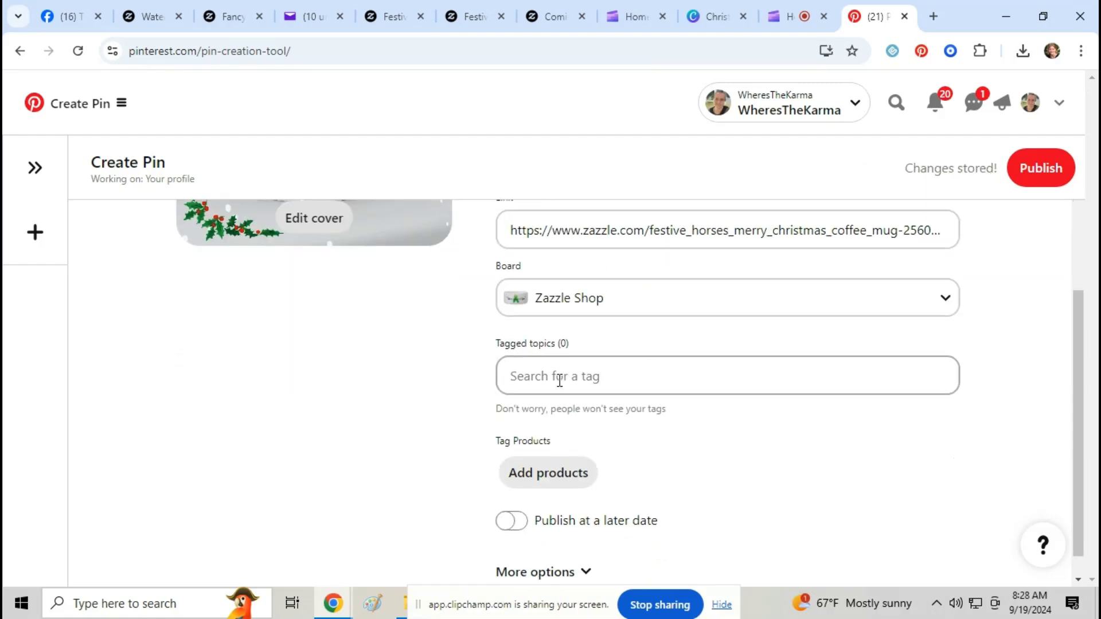
text(horses)
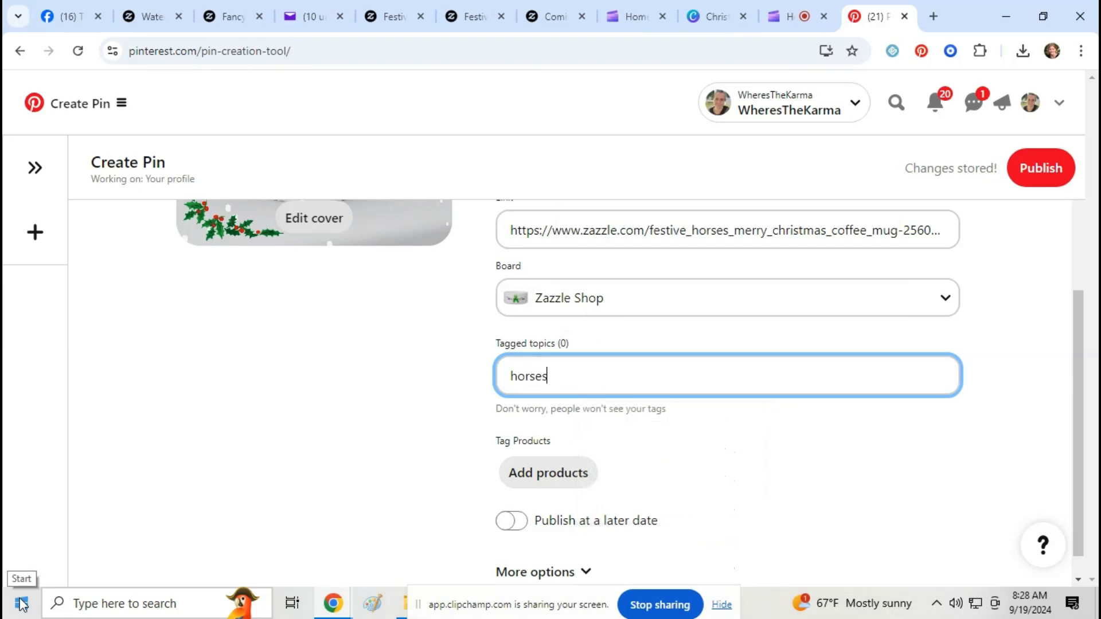
text(, ai ar)
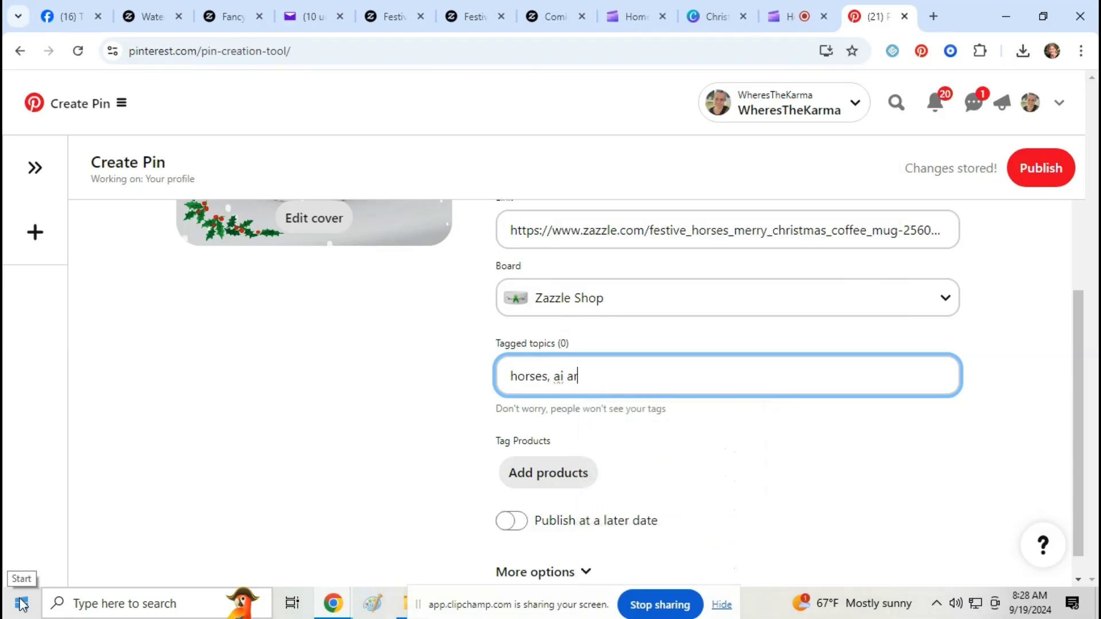
text(t, christmas)
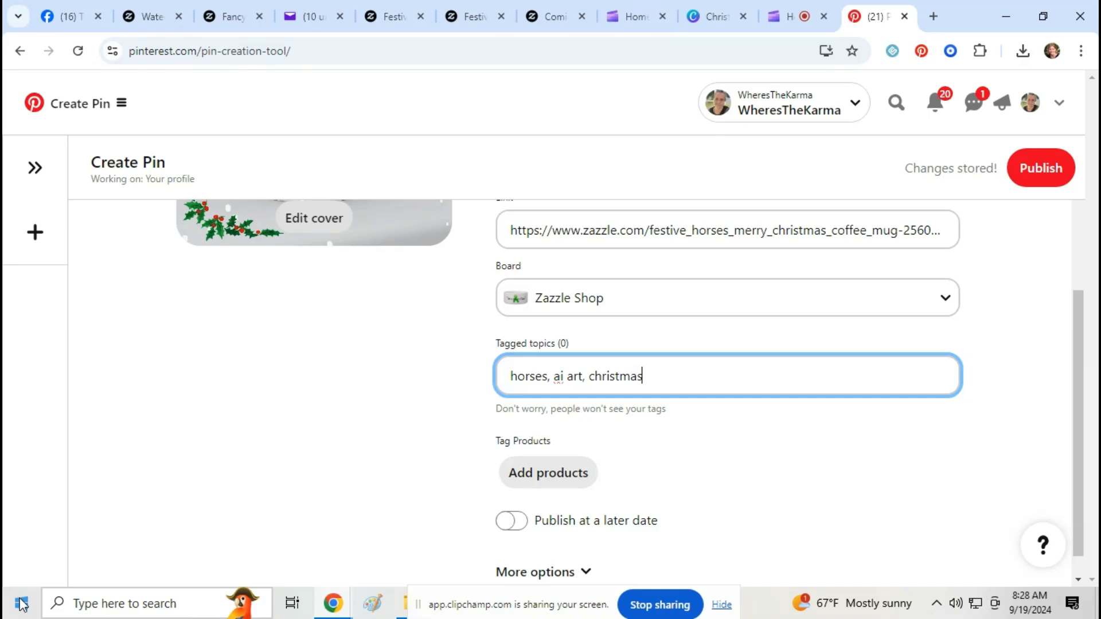
text(, zazzle)
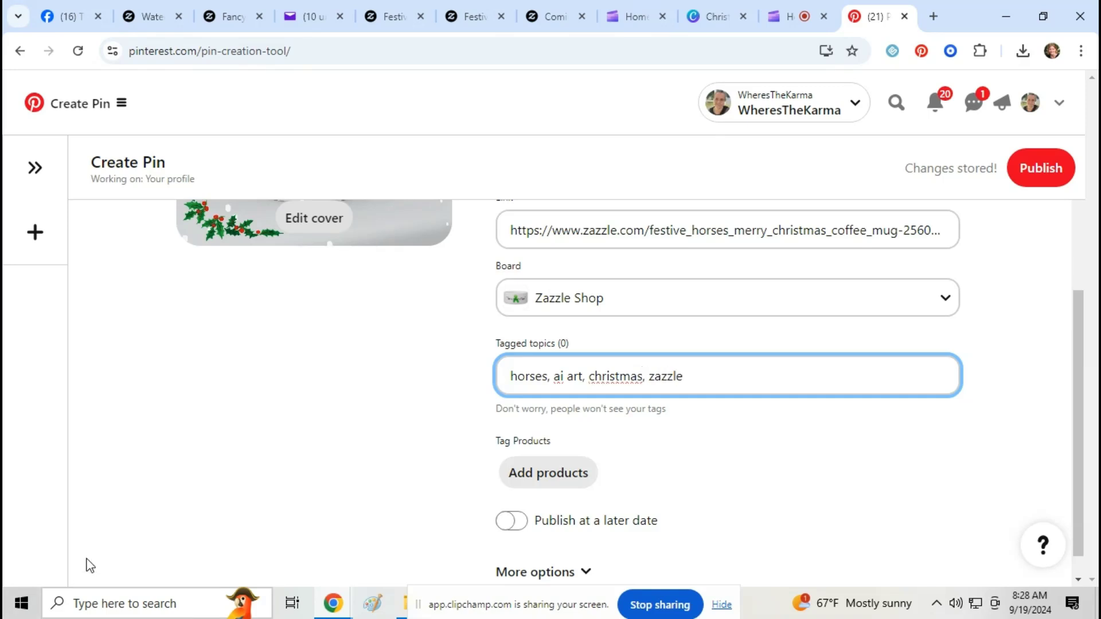
mouse_move(1042, 168)
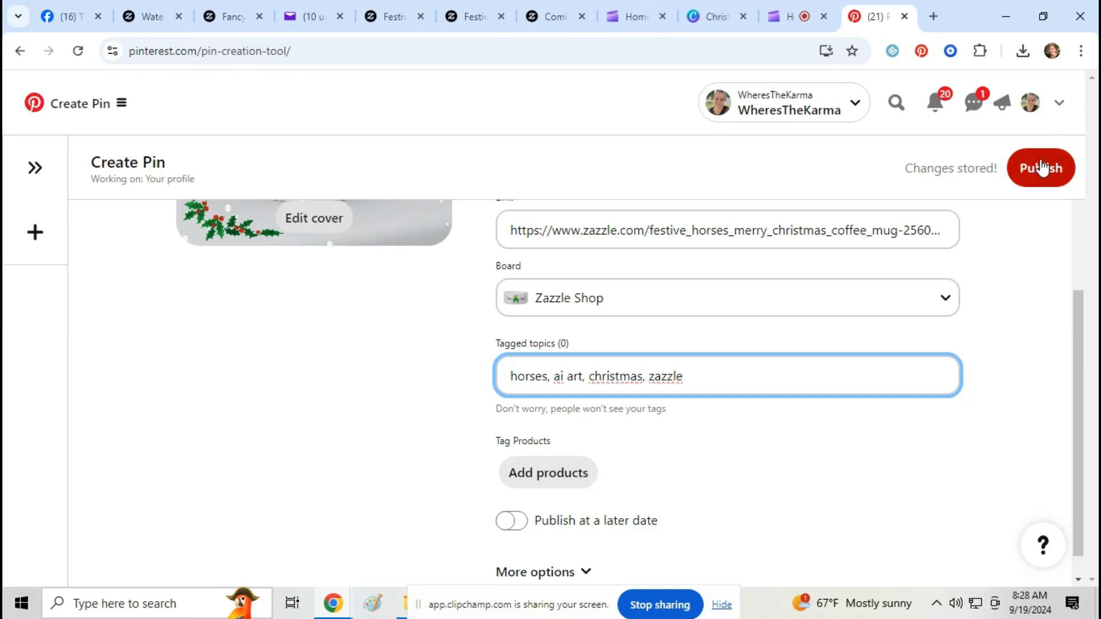
- Publish the pin, view and play it, then return to the created pins
click(1041, 168)
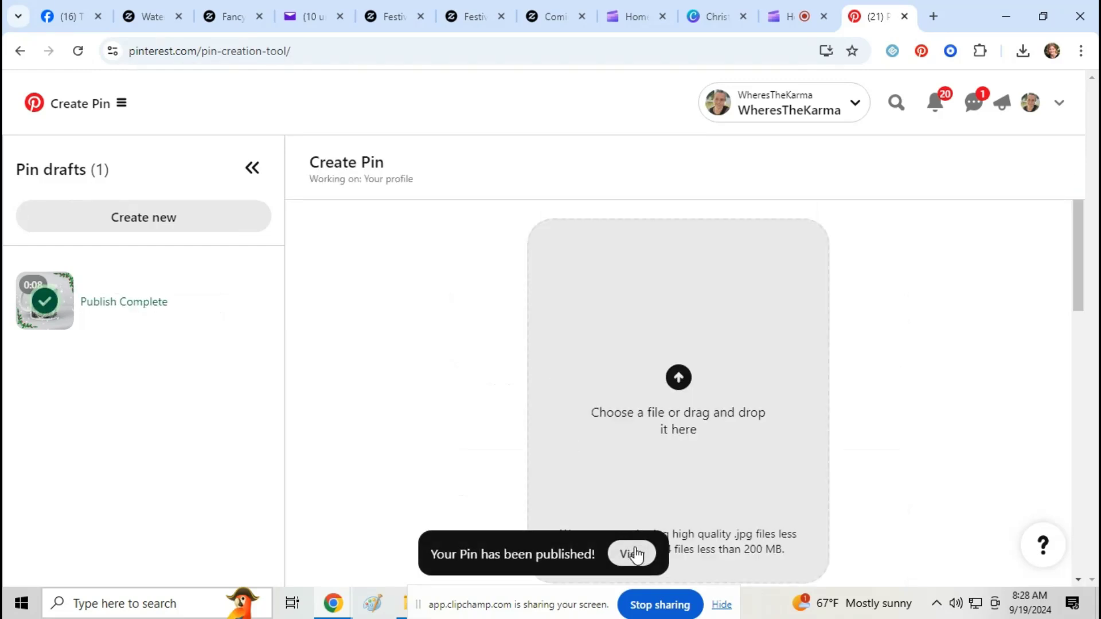
click(631, 554)
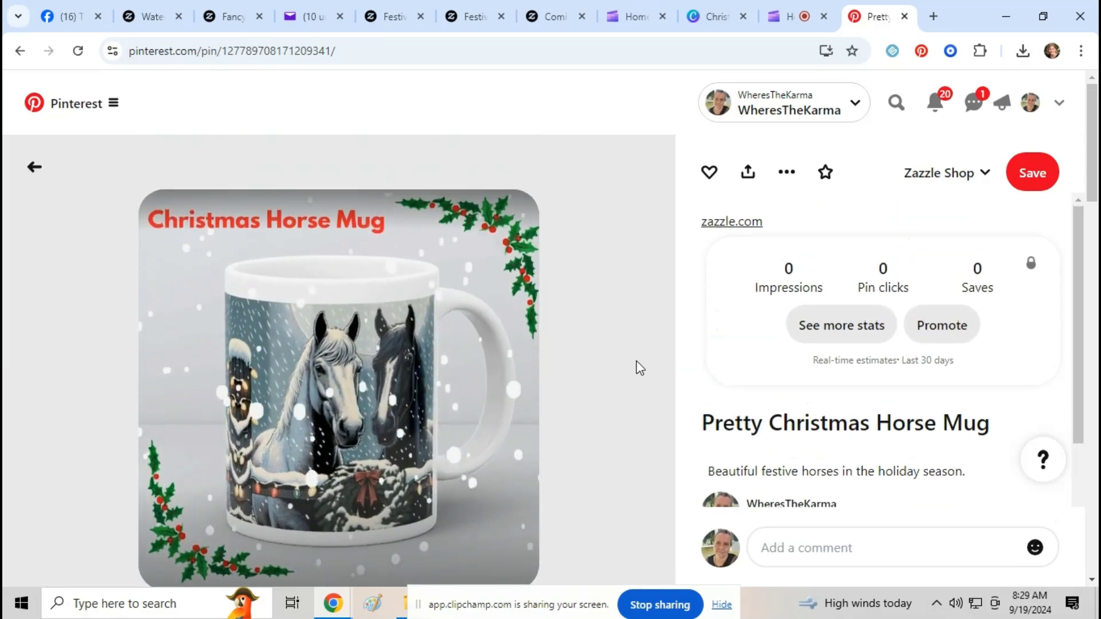
click(338, 385)
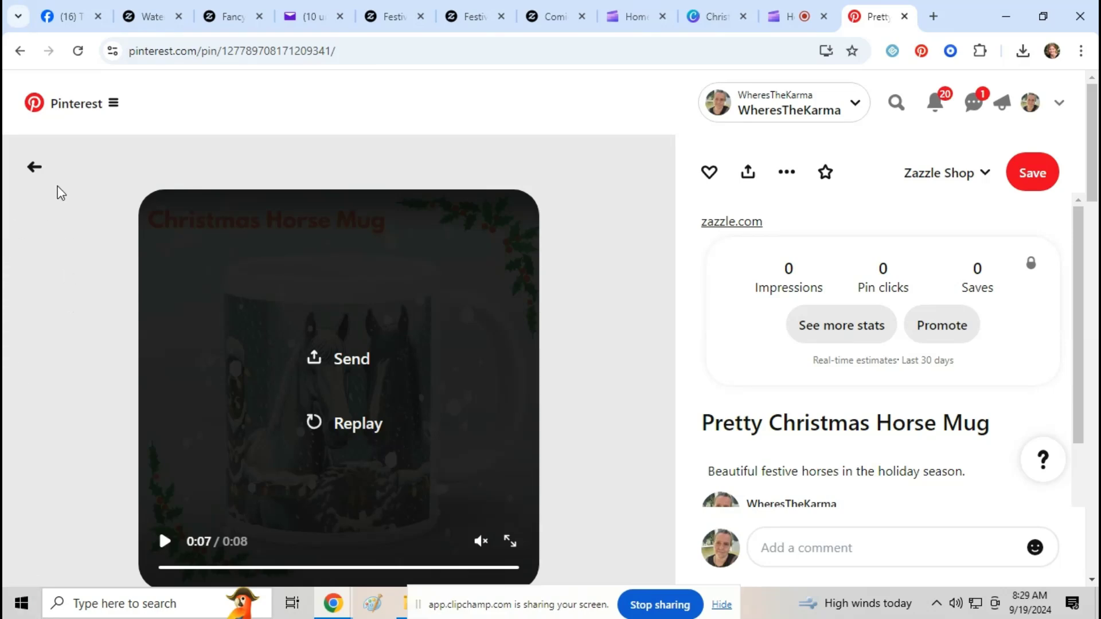
click(34, 167)
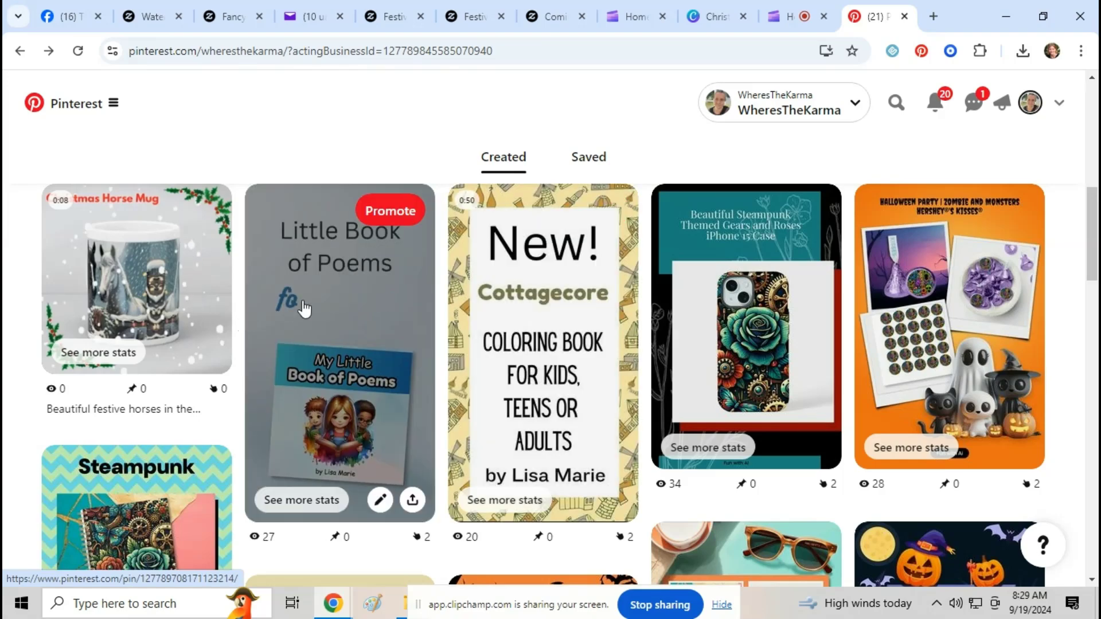
mouse_move(193, 261)
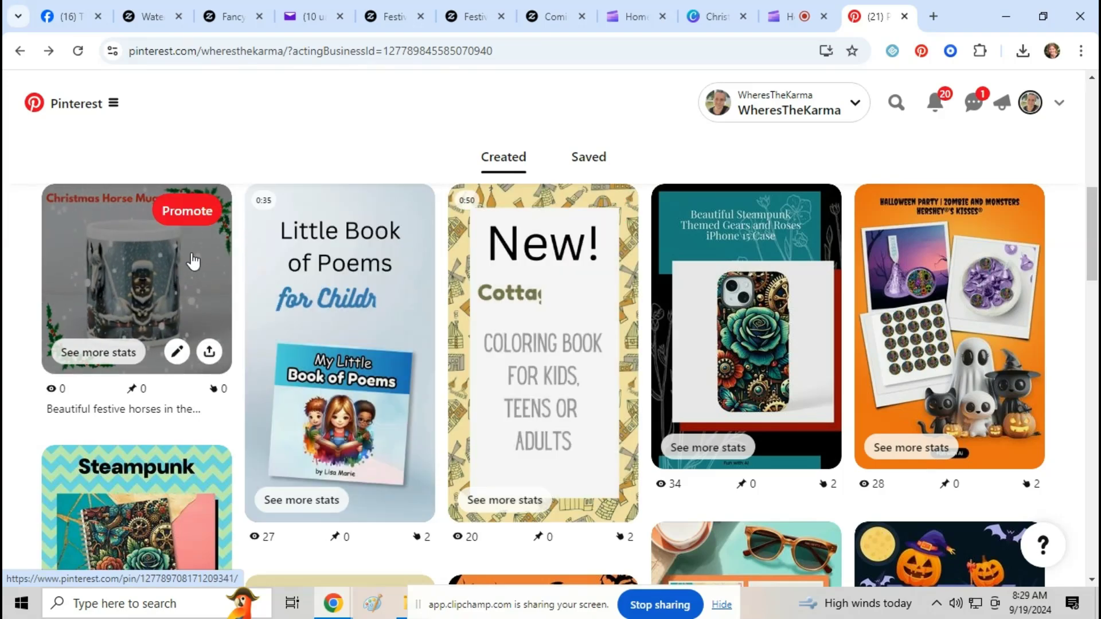
scroll(up, 3)
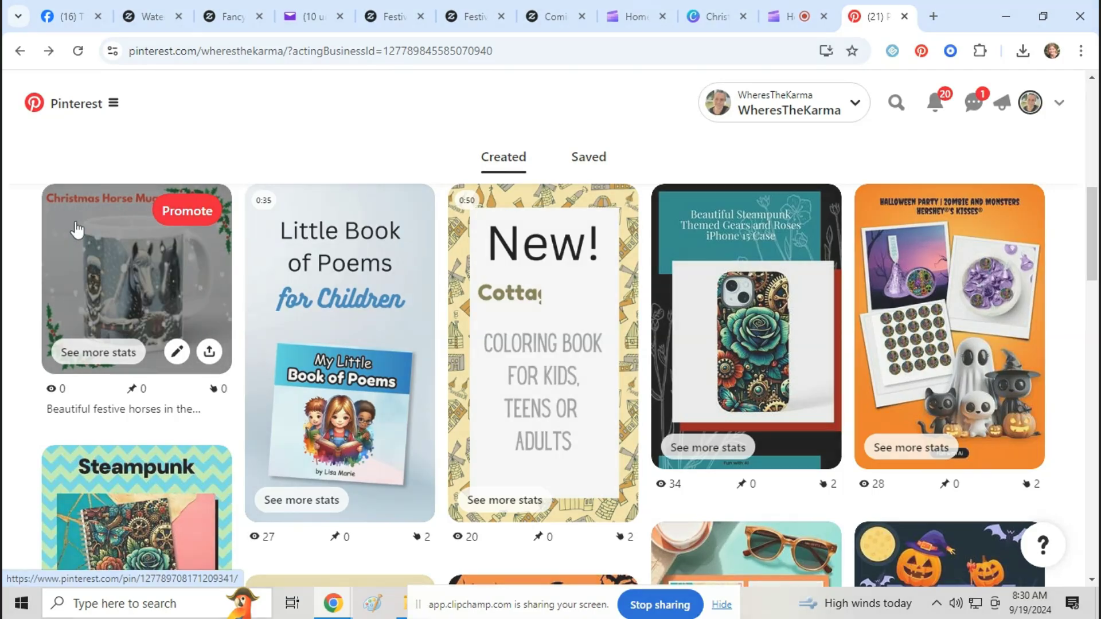
- Favourite the Paris watercolour mug, then play the Fancy RED Gold Holiday mug video
click(141, 16)
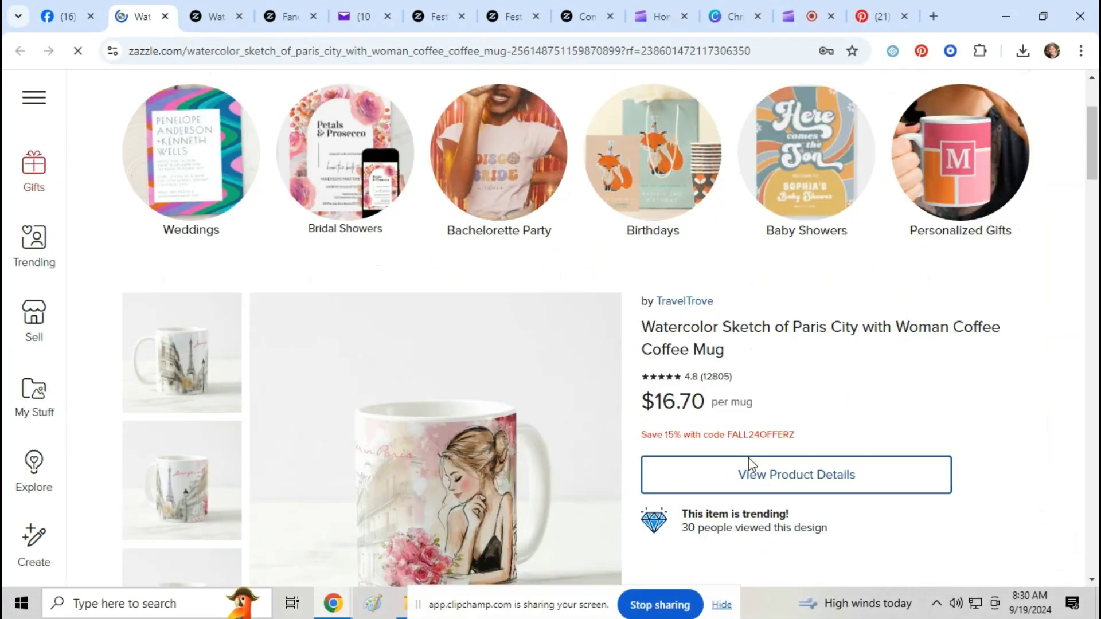
mouse_move(398, 235)
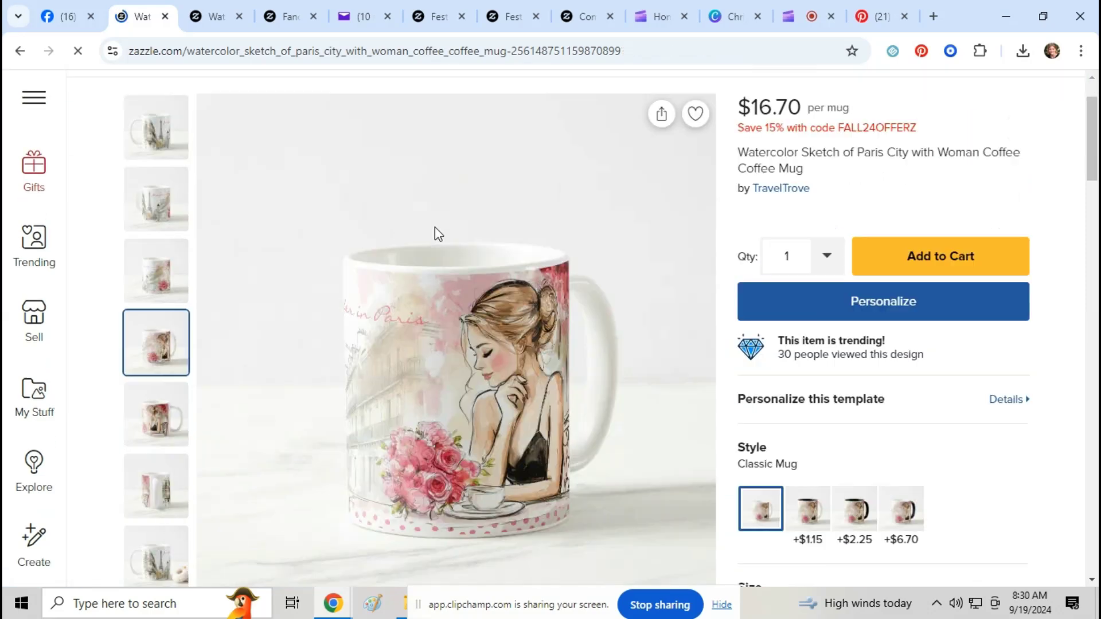
click(694, 113)
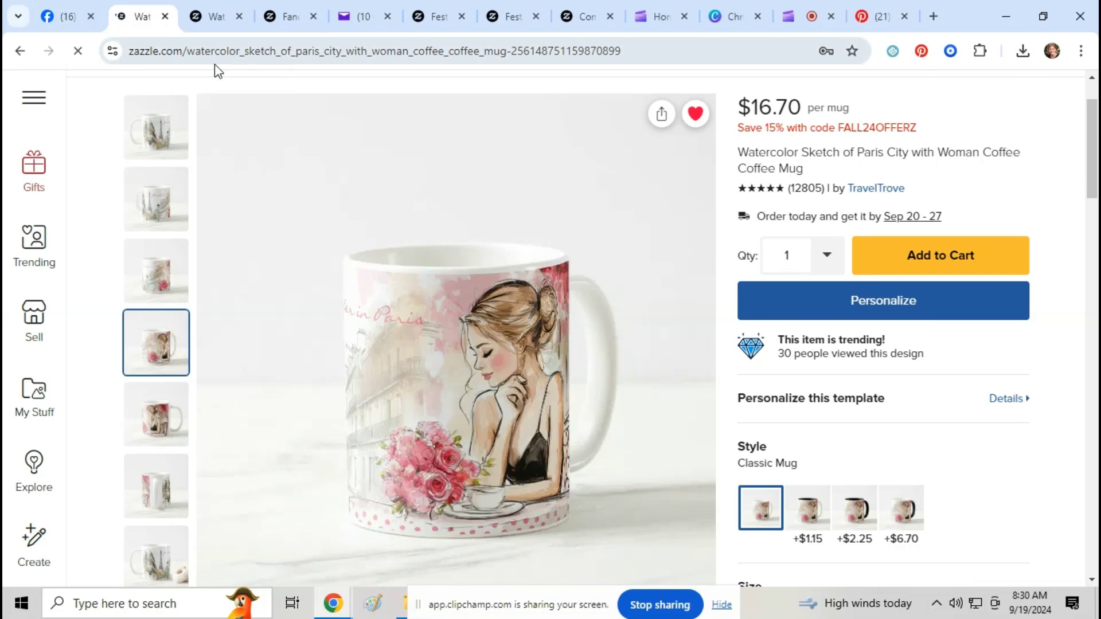
mouse_move(261, 156)
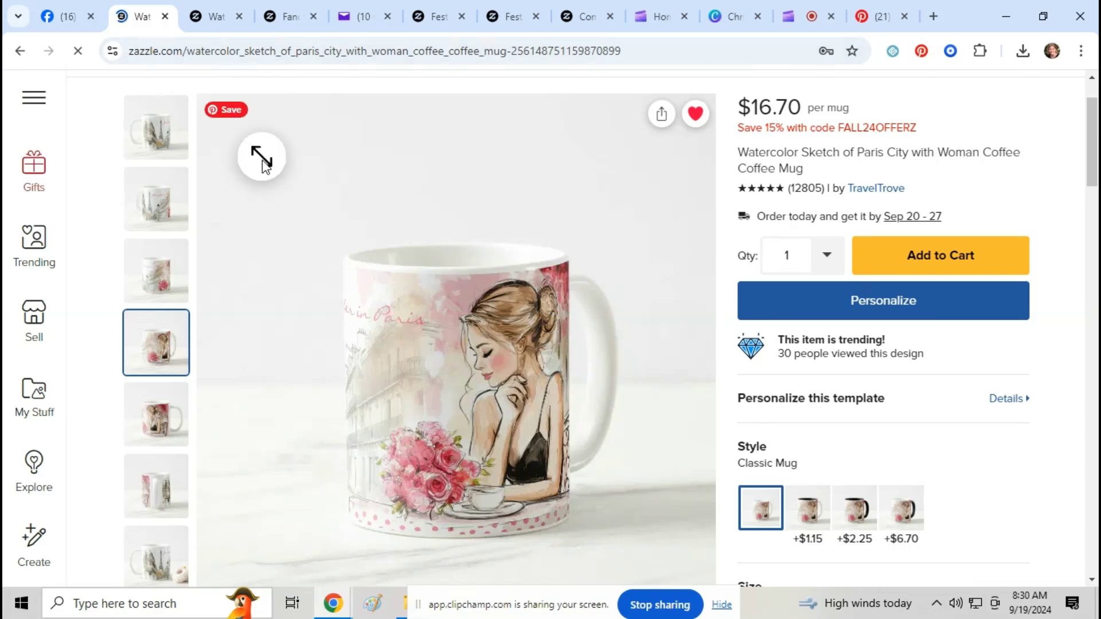
mouse_move(330, 172)
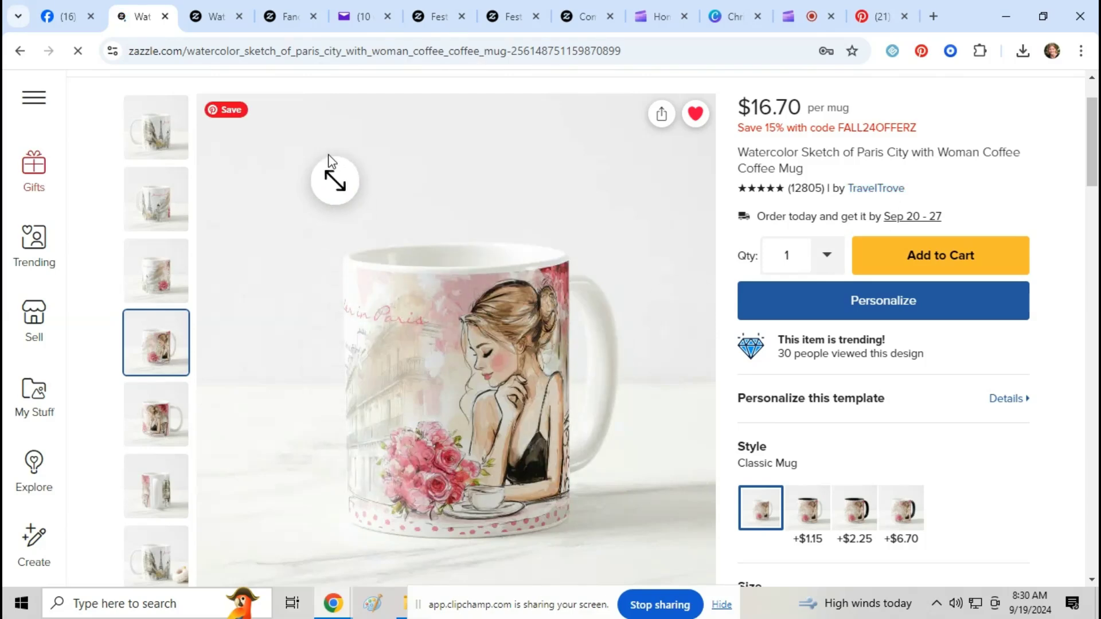
click(212, 15)
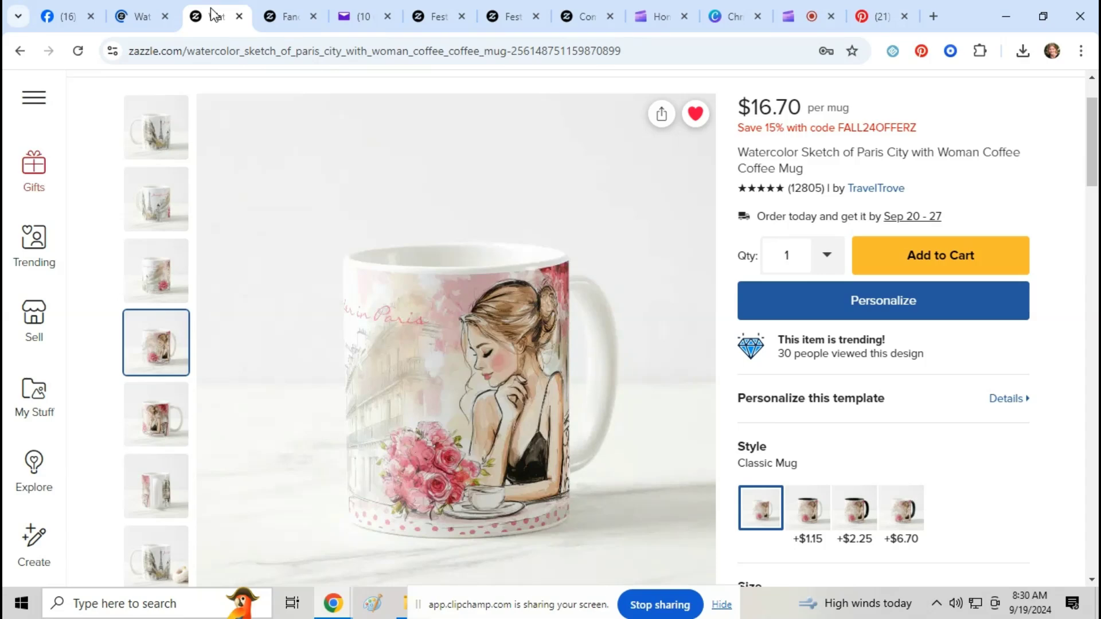
click(285, 16)
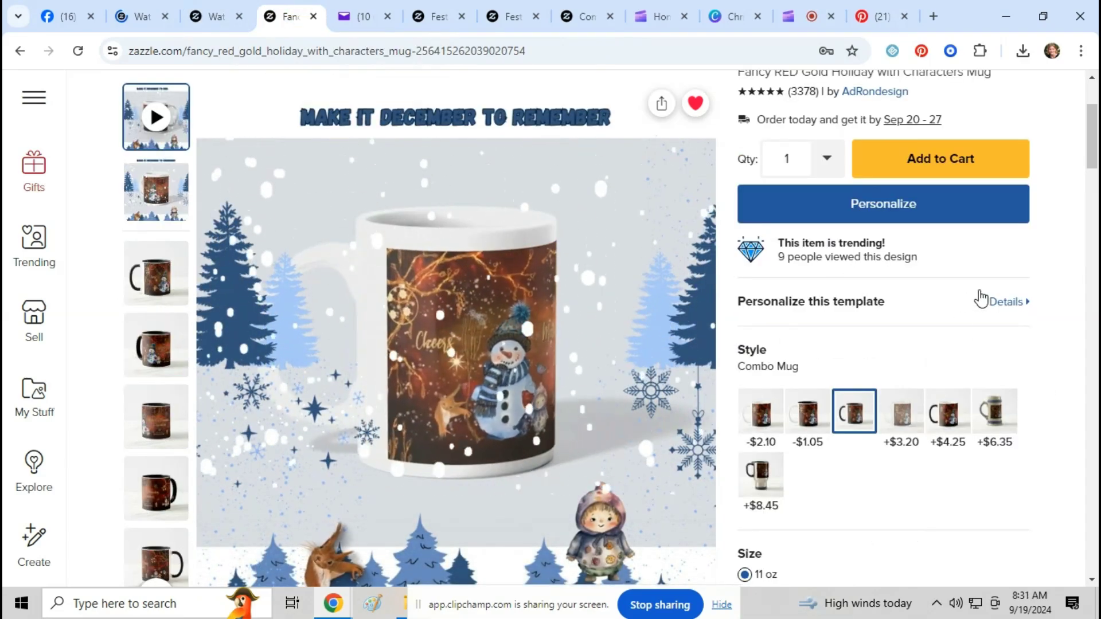
click(456, 344)
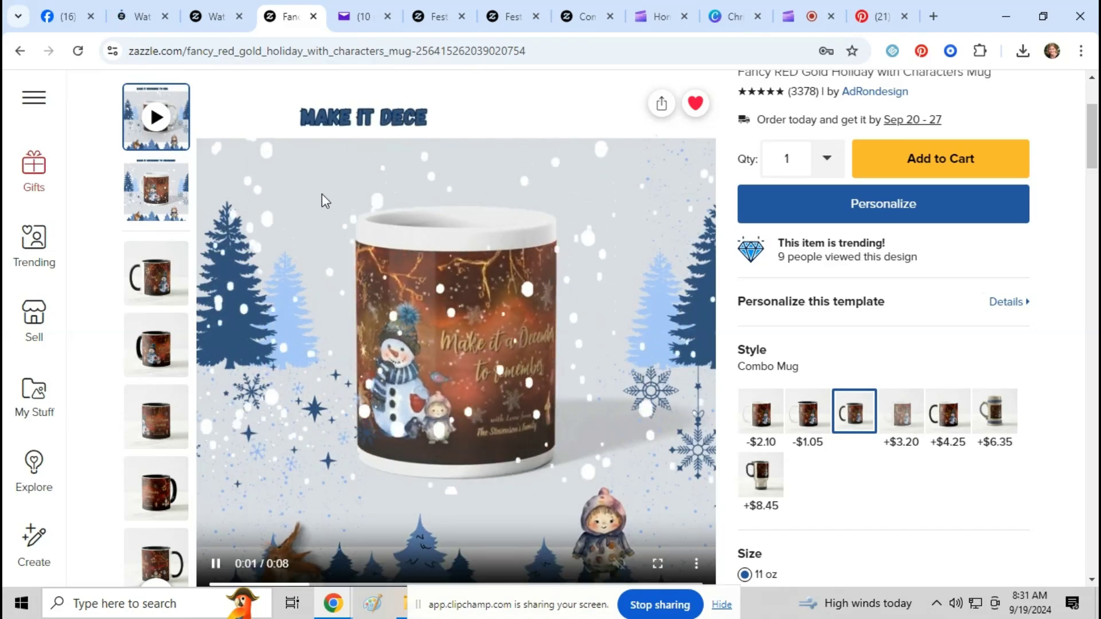